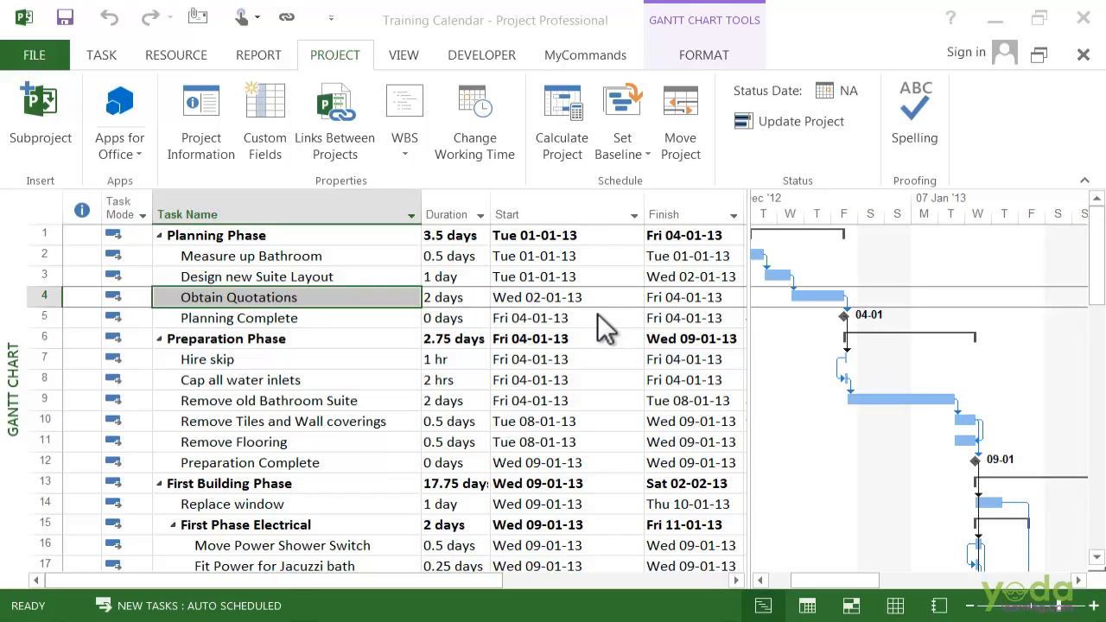
mouse_move(487, 77)
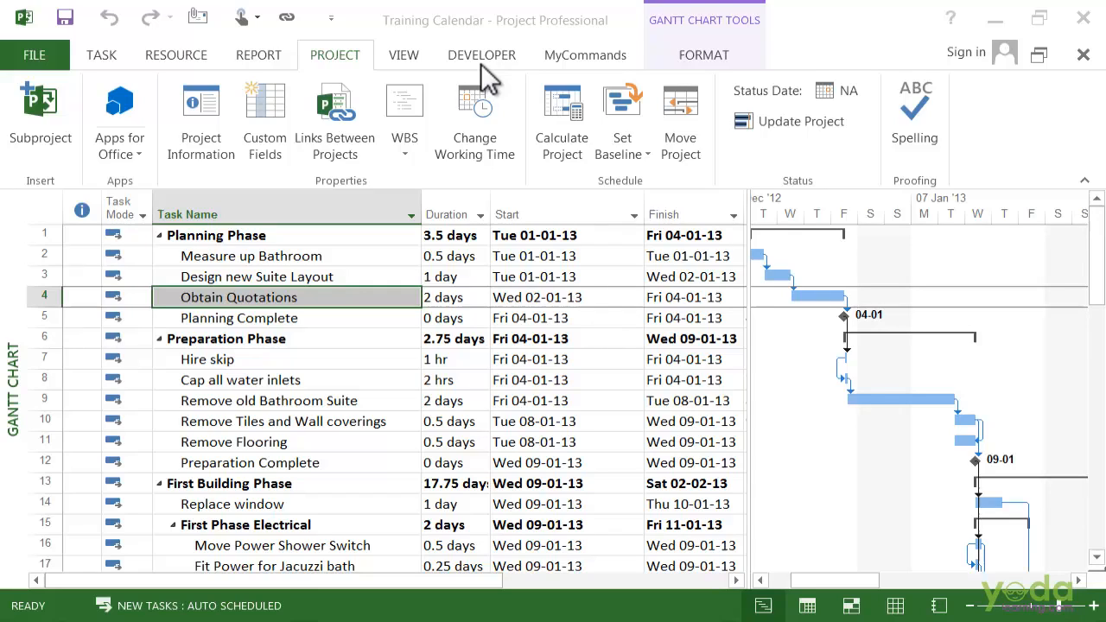
mouse_move(511, 60)
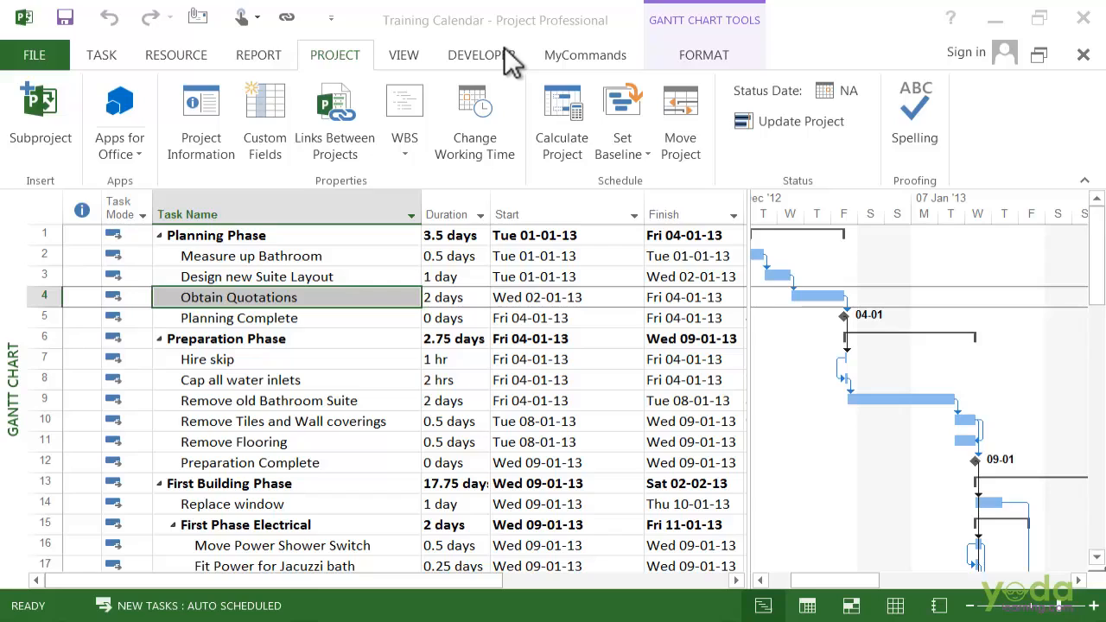
mouse_move(501, 68)
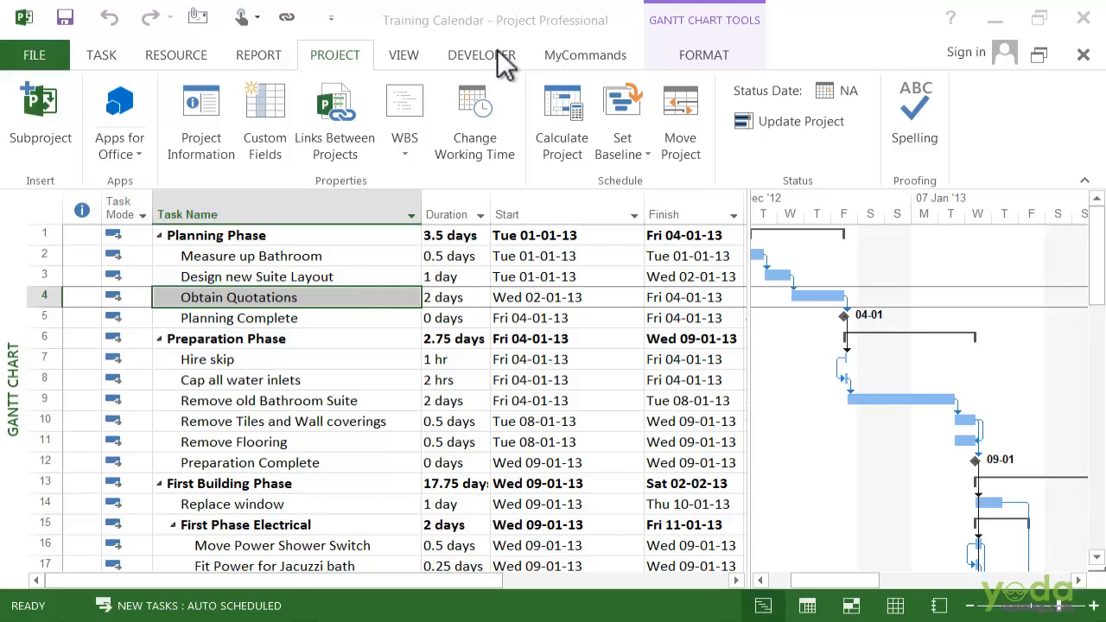
mouse_move(510, 48)
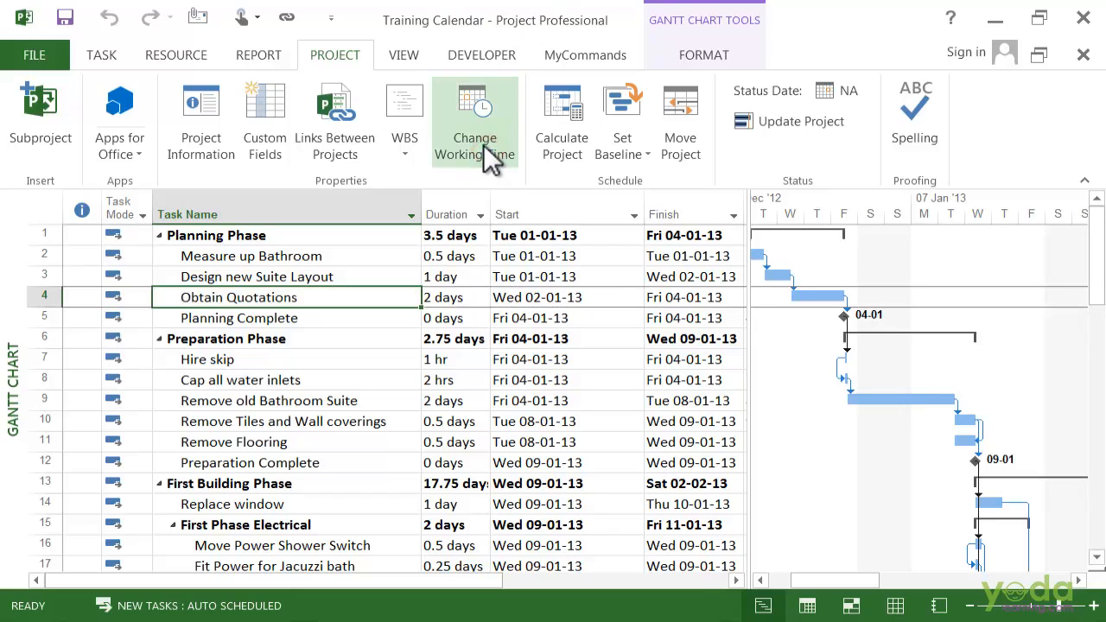
Bring up the Change Working Time dialog for the Training Calendar
click(473, 121)
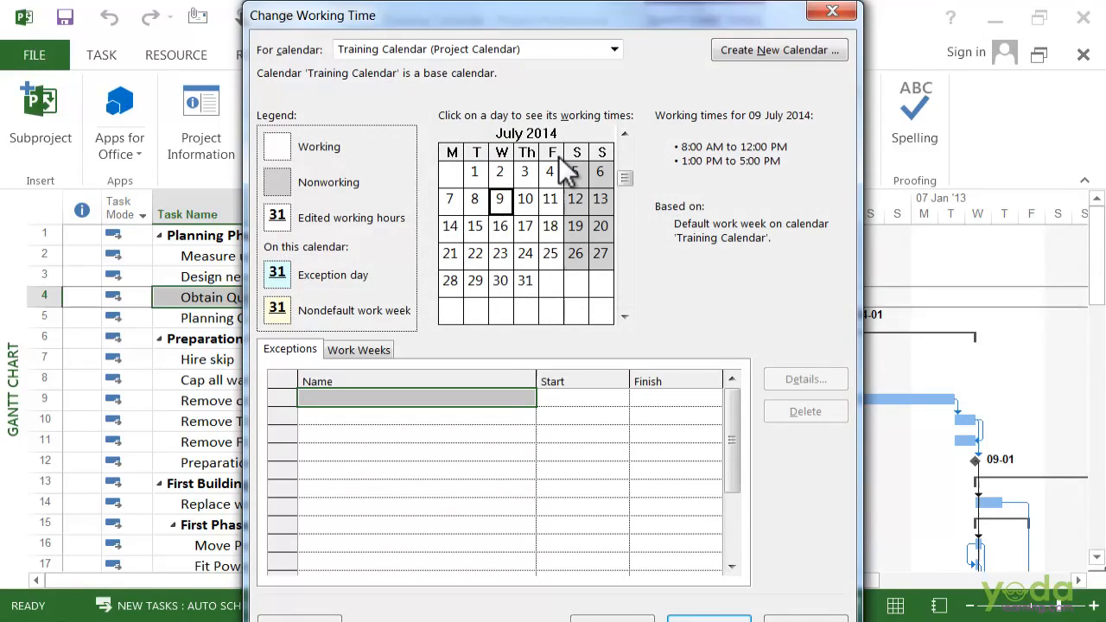
mouse_move(470, 83)
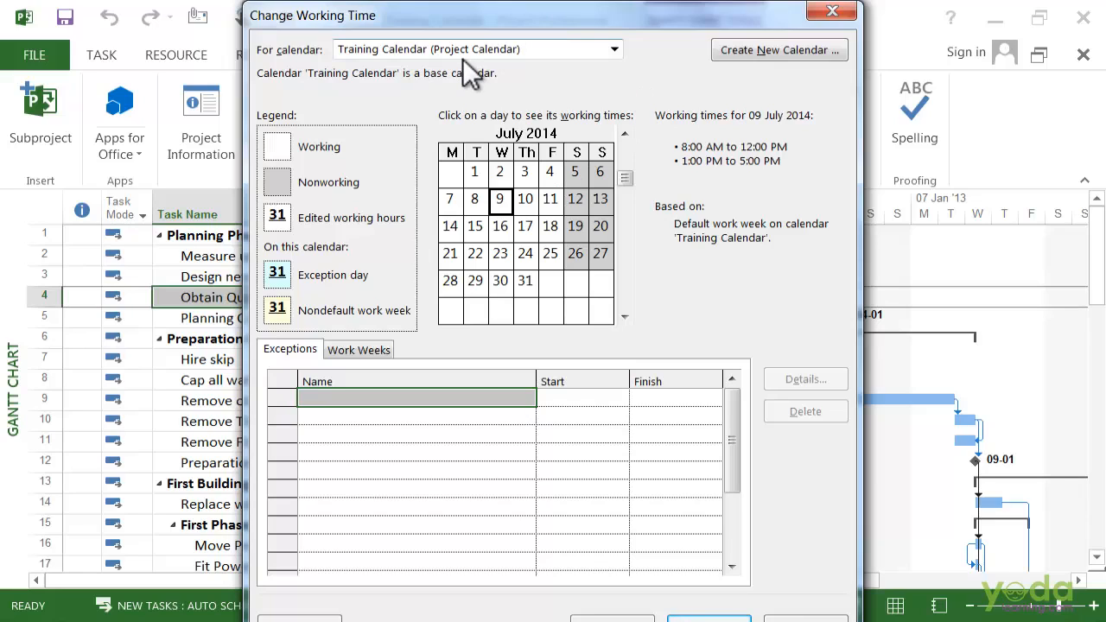
mouse_move(470, 73)
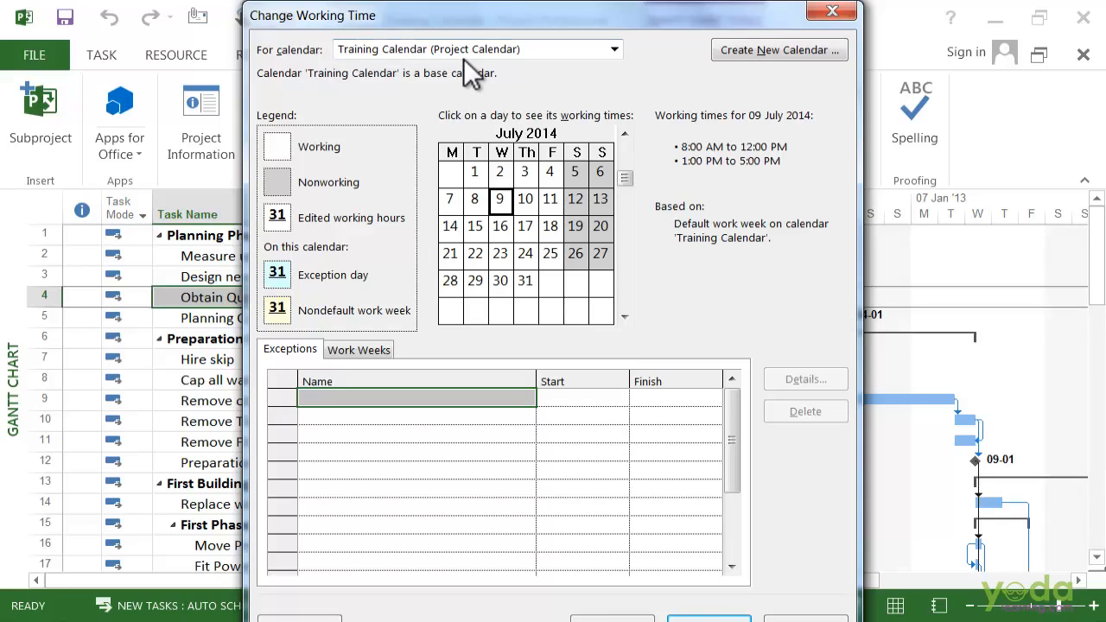
mouse_move(539, 267)
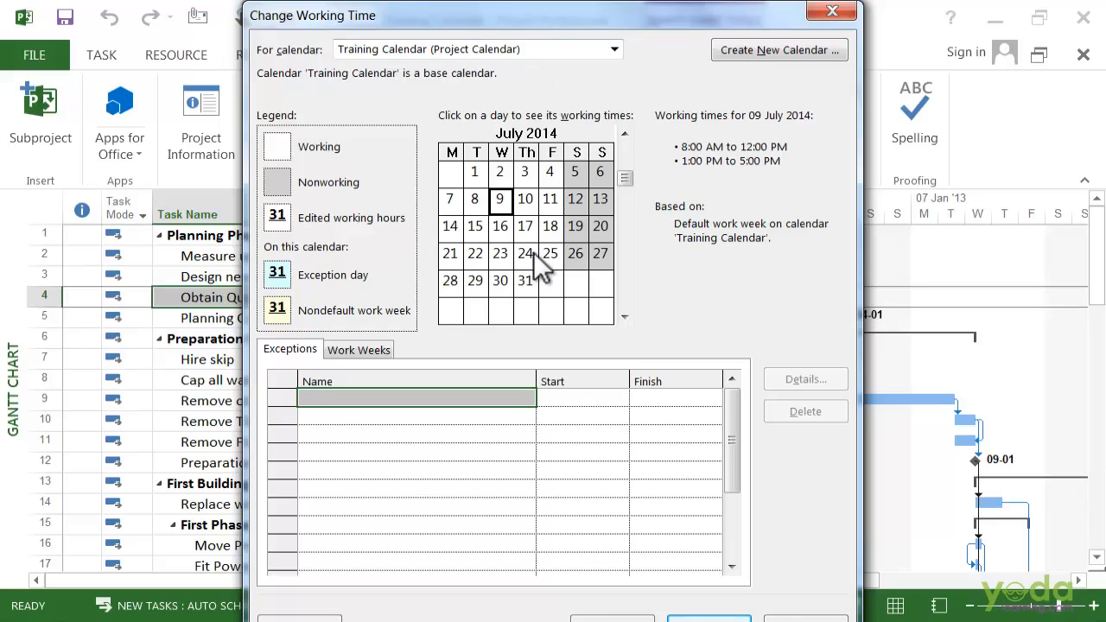
mouse_move(624, 297)
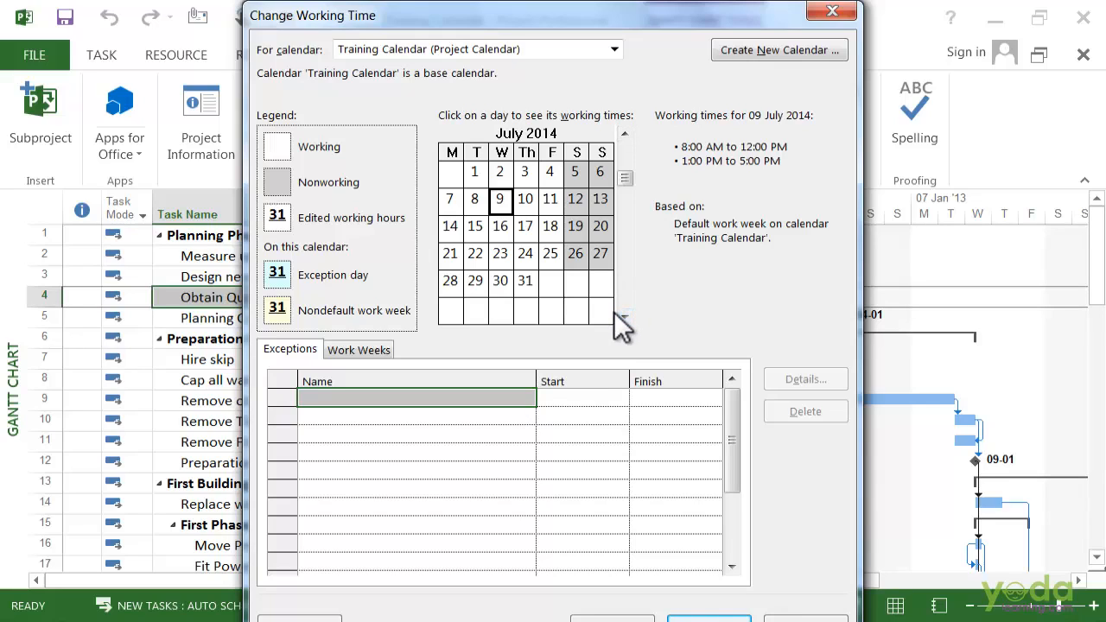
mouse_move(811, 327)
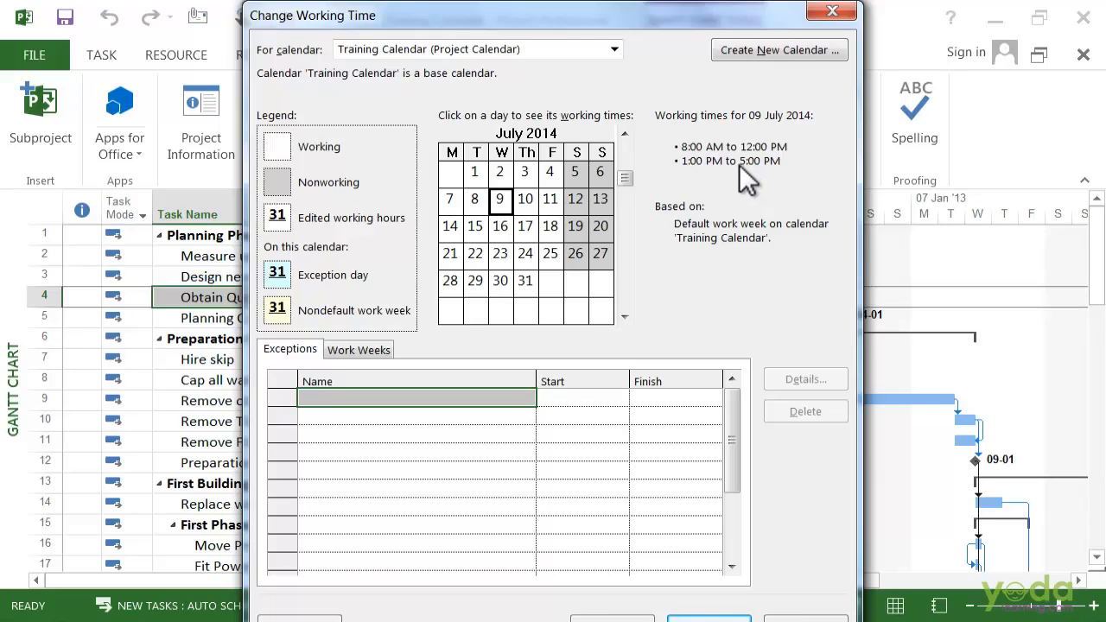
mouse_move(567, 384)
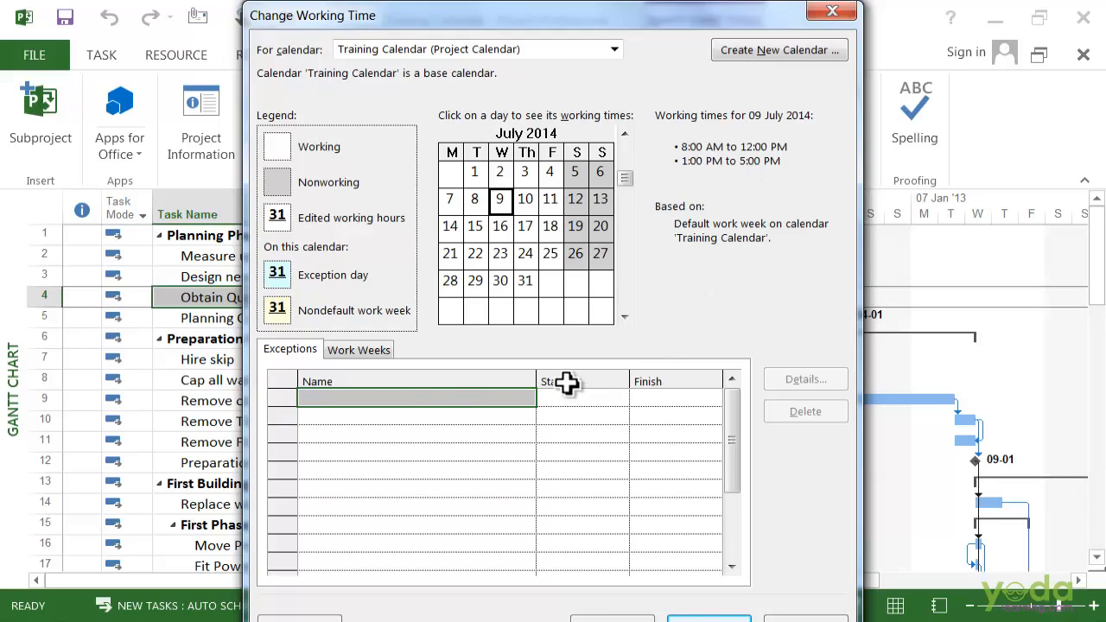
Show the Work Weeks list, which holds only the [Default] week
click(359, 349)
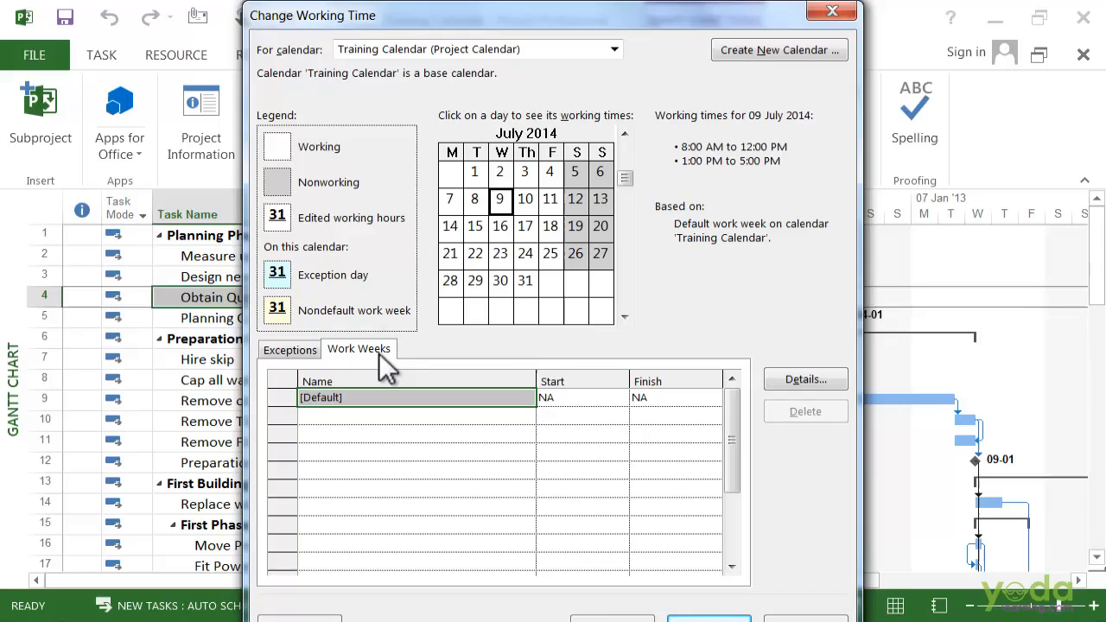
mouse_move(377, 372)
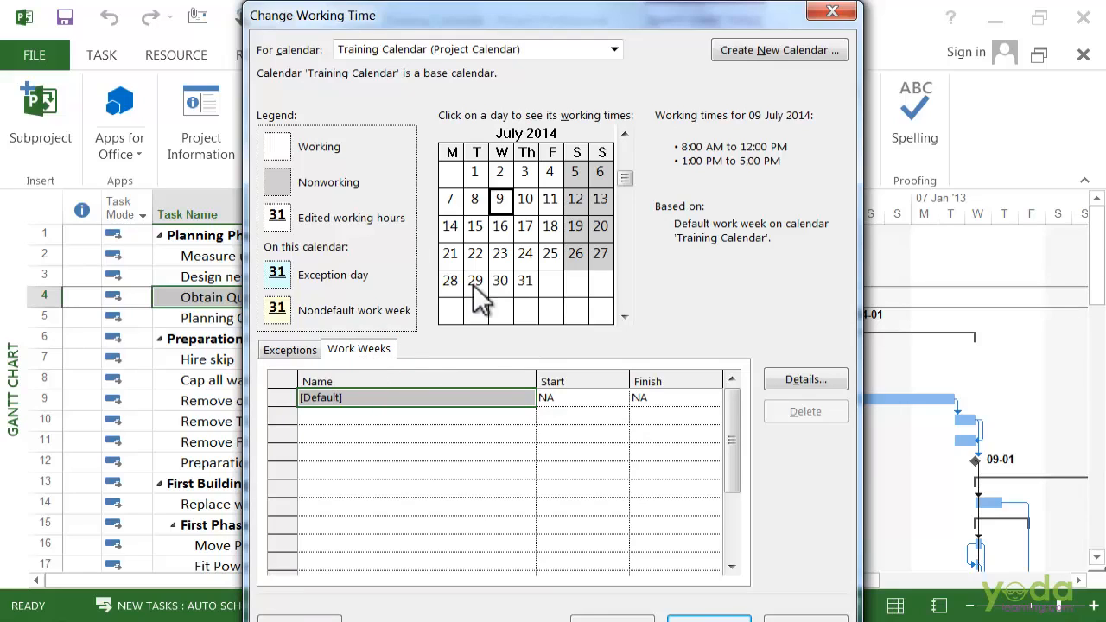
mouse_move(695, 73)
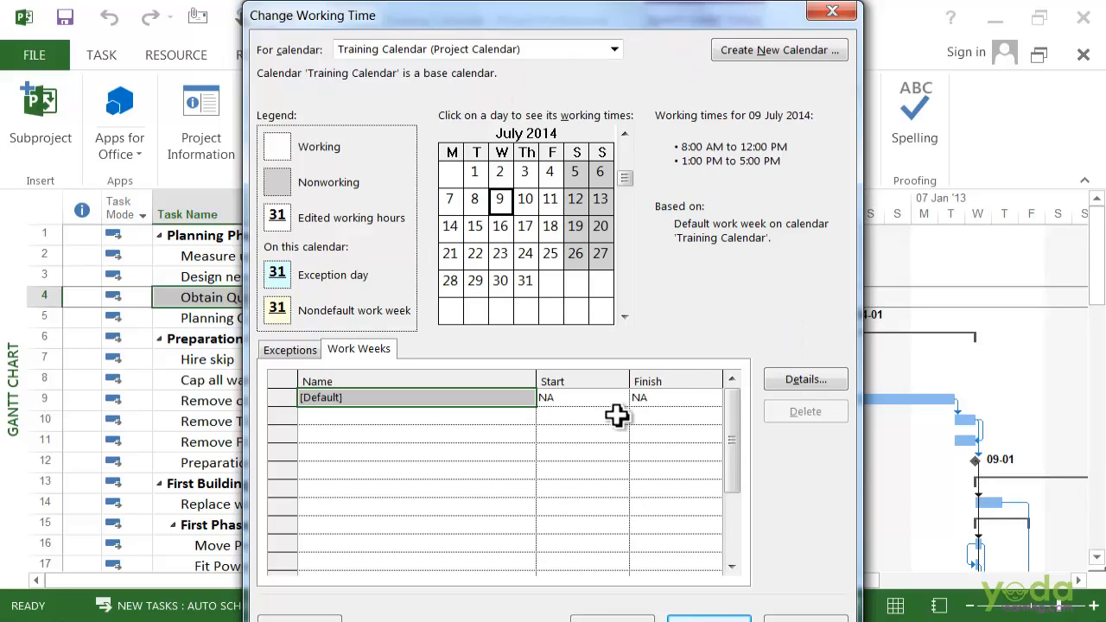
mouse_move(639, 408)
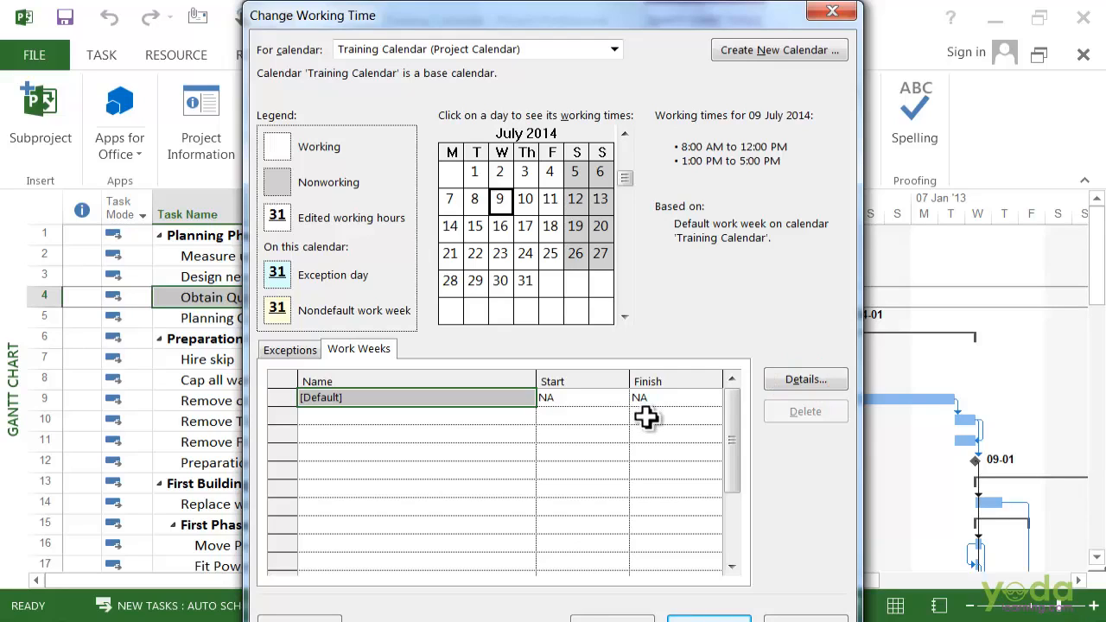
mouse_move(652, 421)
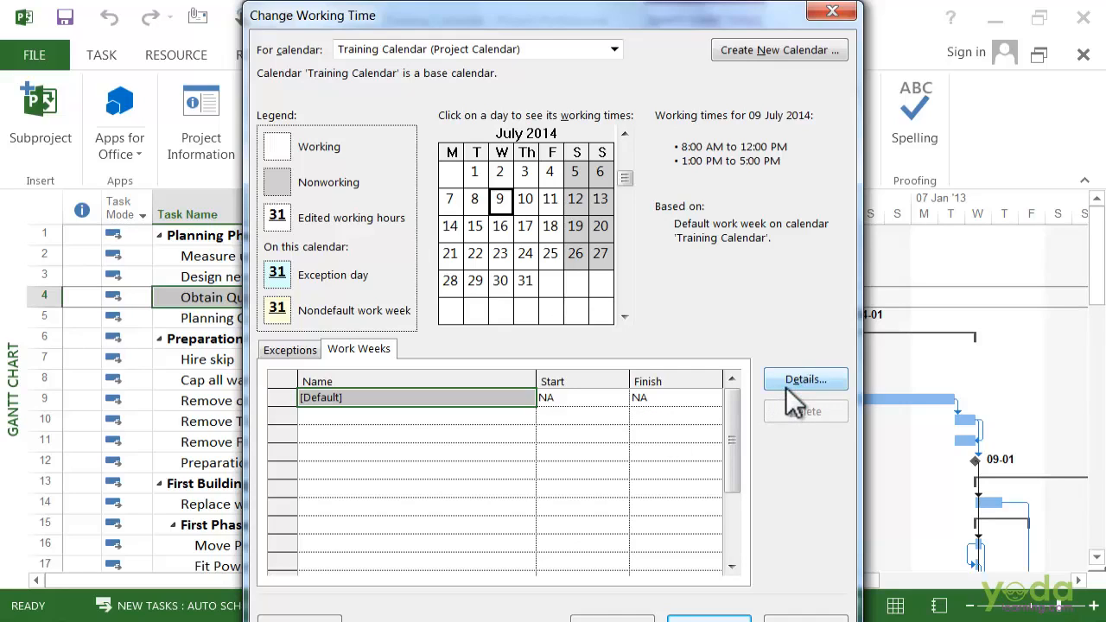
In the [Default] work week details, make Friday a nonworking day
click(805, 380)
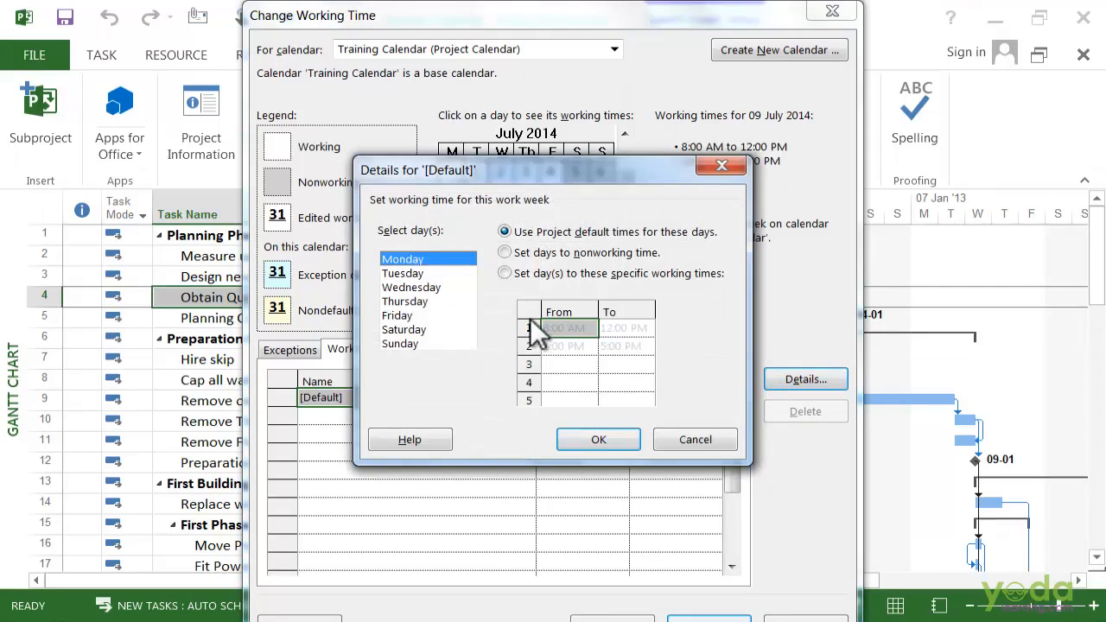
click(398, 315)
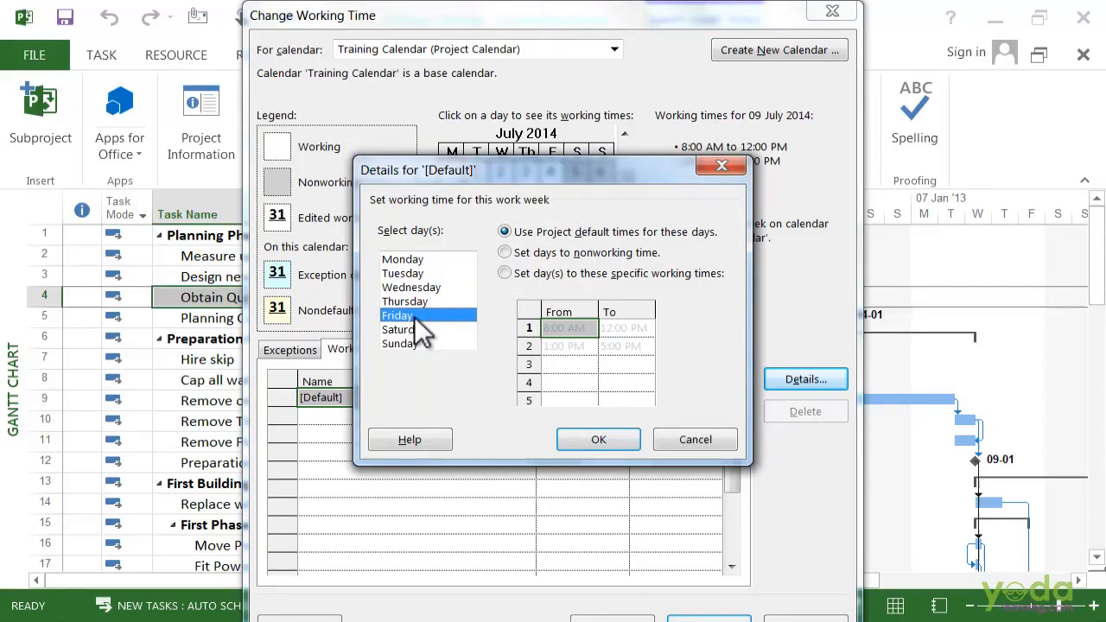
mouse_move(515, 259)
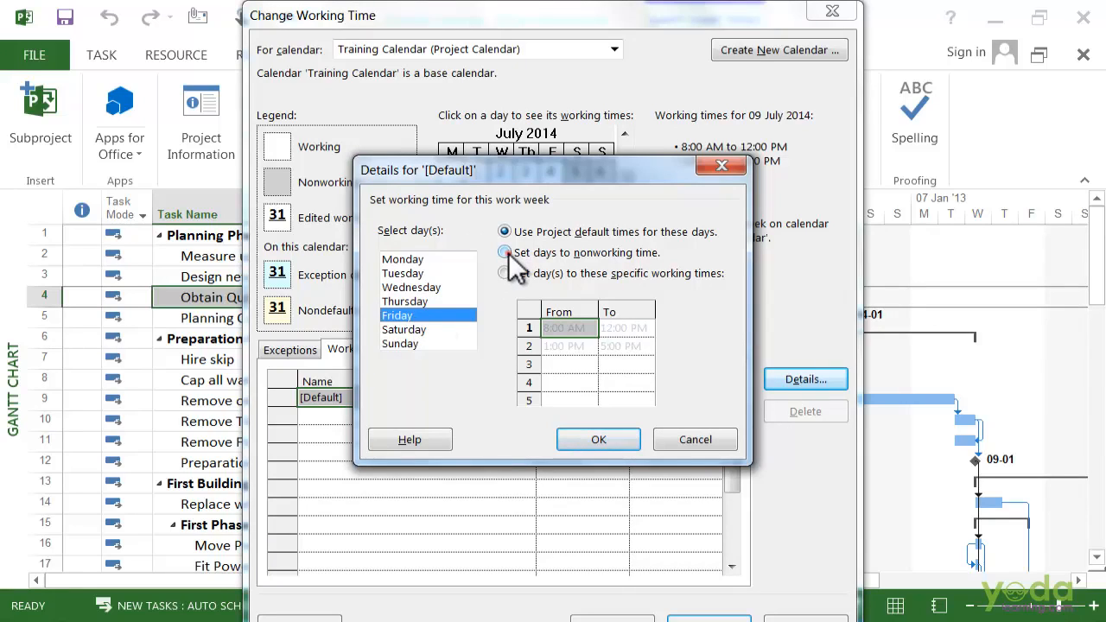
click(505, 252)
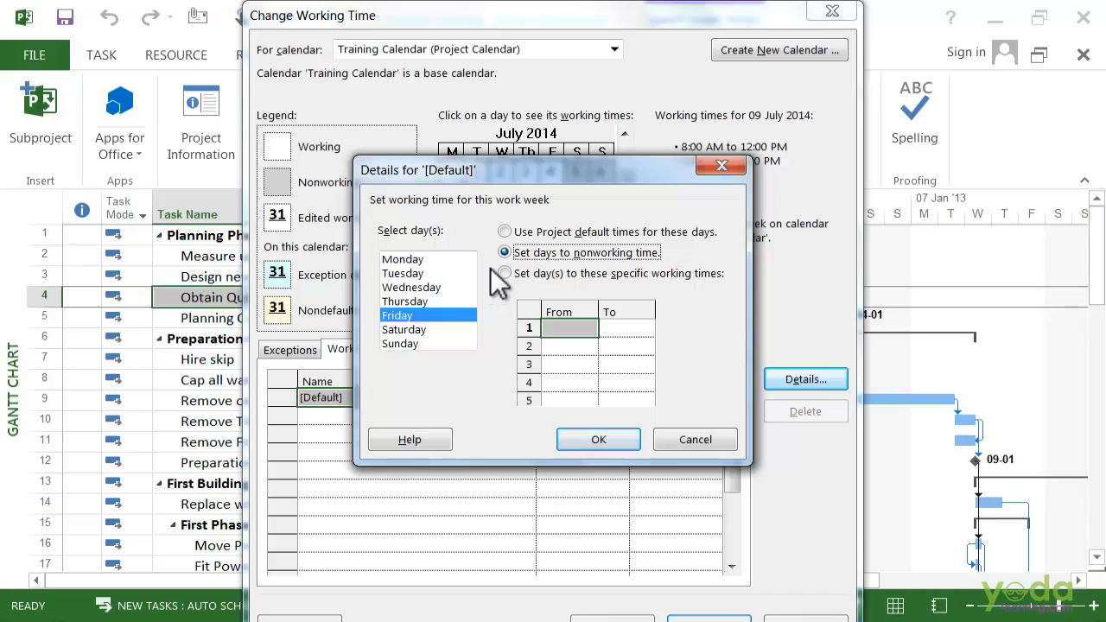
Give Monday–Thursday specific working times of 8:00 AM–12:00 PM and 1:00 PM–6:00 PM
click(401, 259)
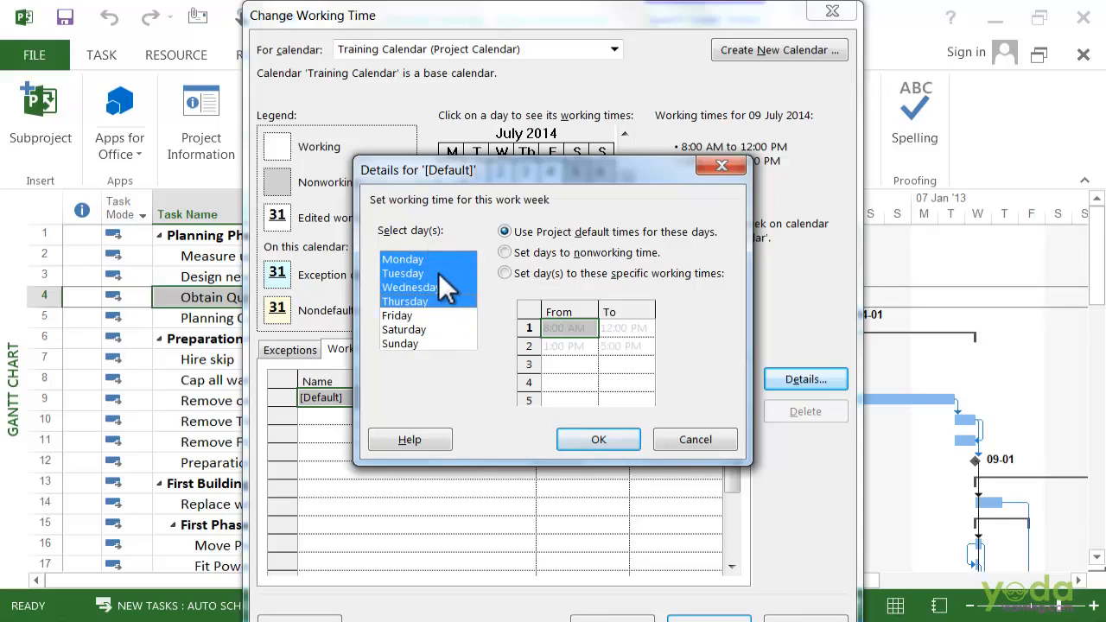
mouse_move(467, 274)
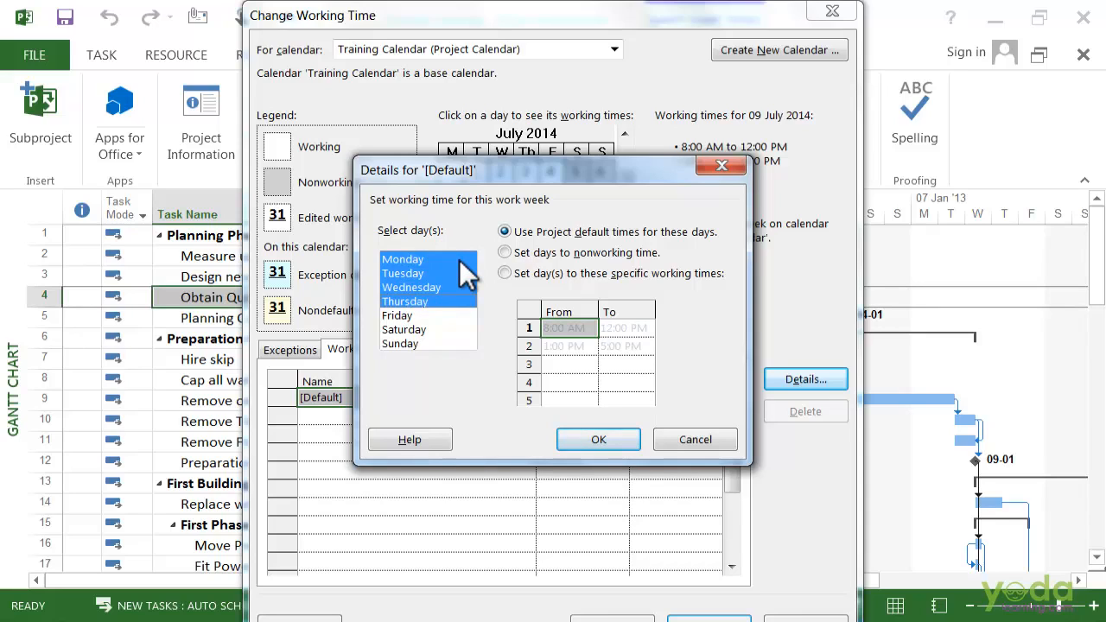
mouse_move(442, 332)
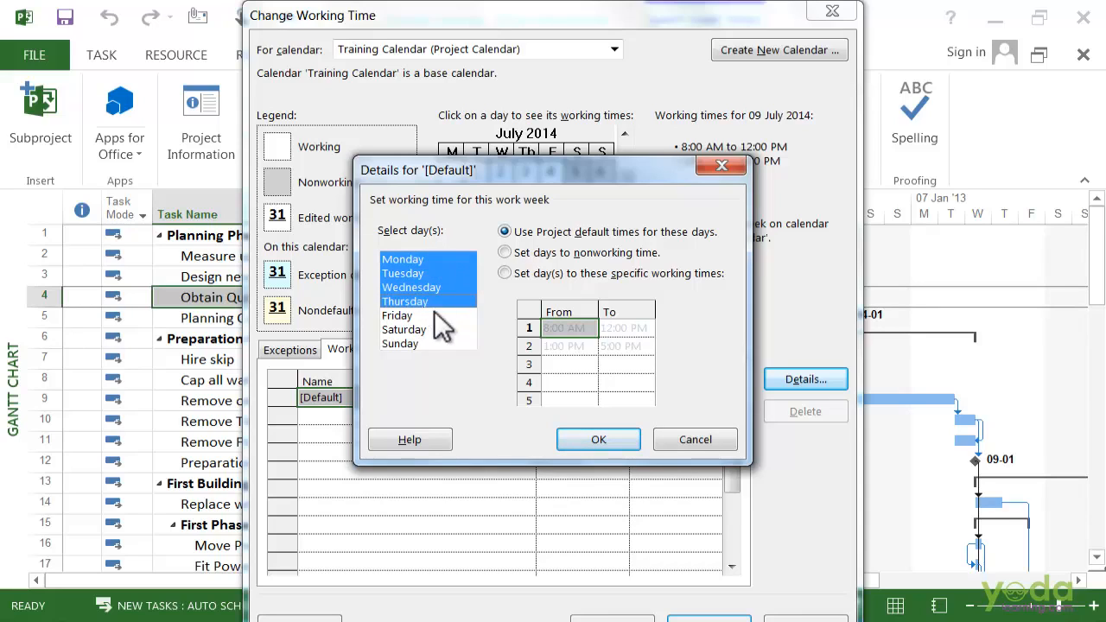
mouse_move(432, 366)
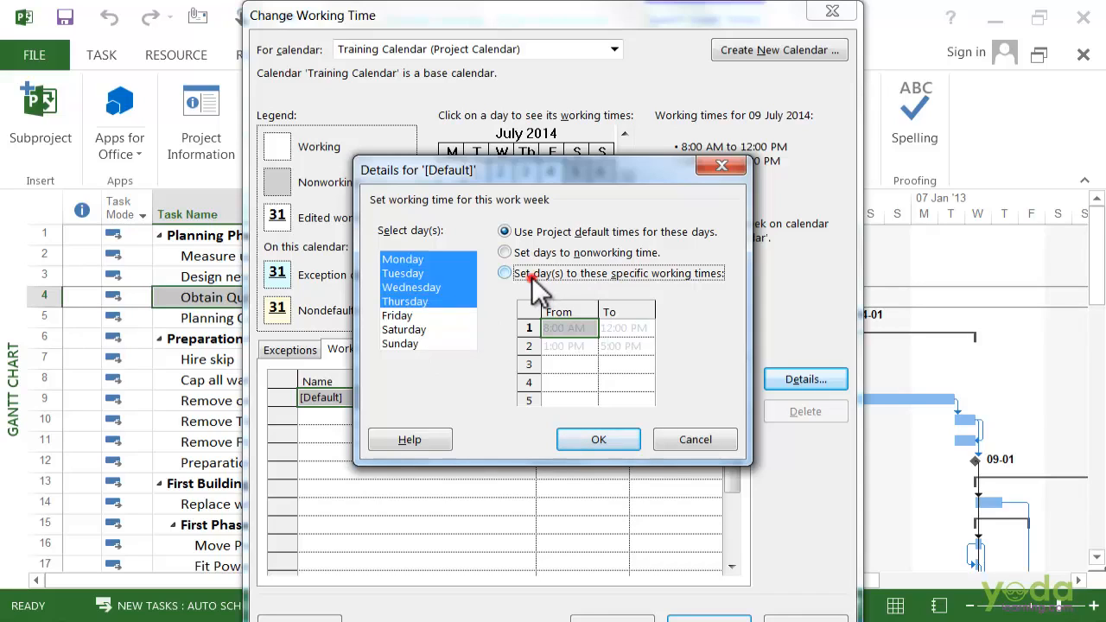
click(505, 272)
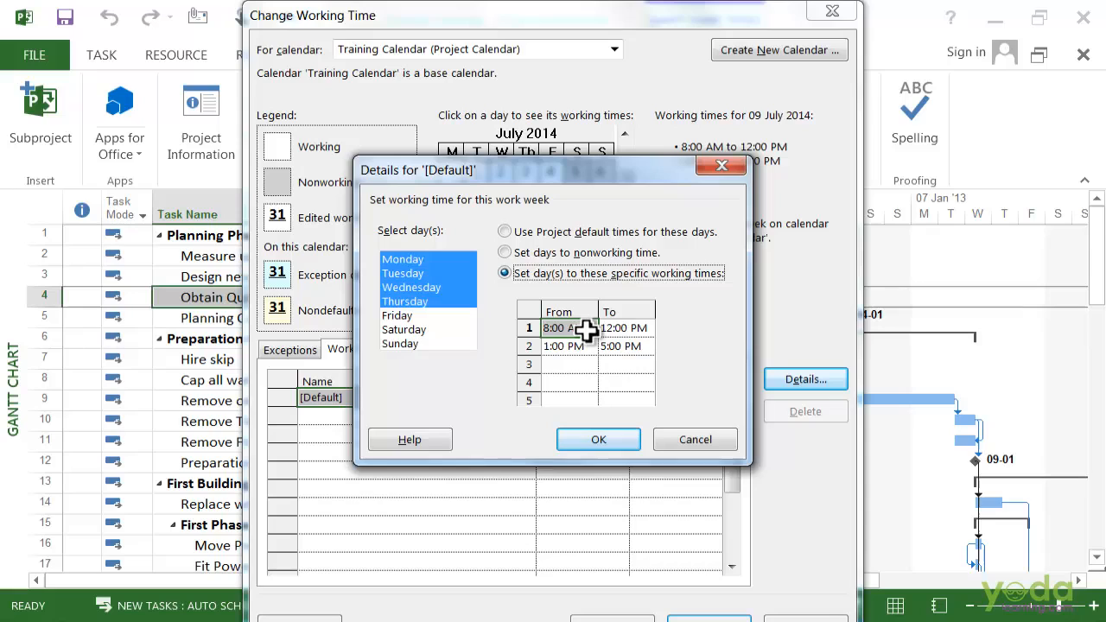
click(626, 346)
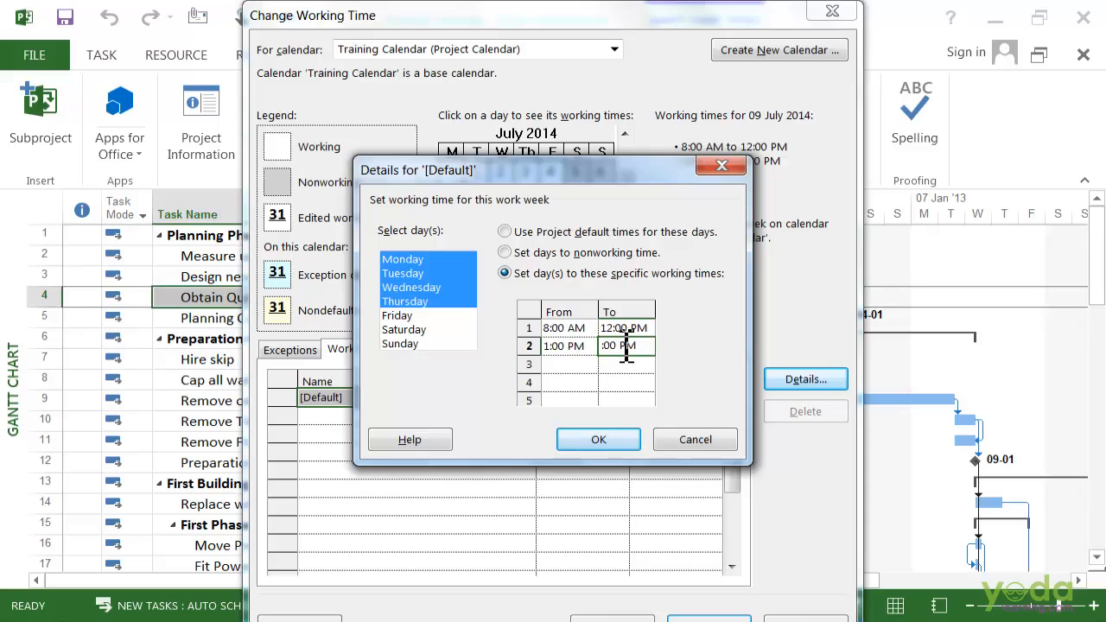
text(6:00 PM)
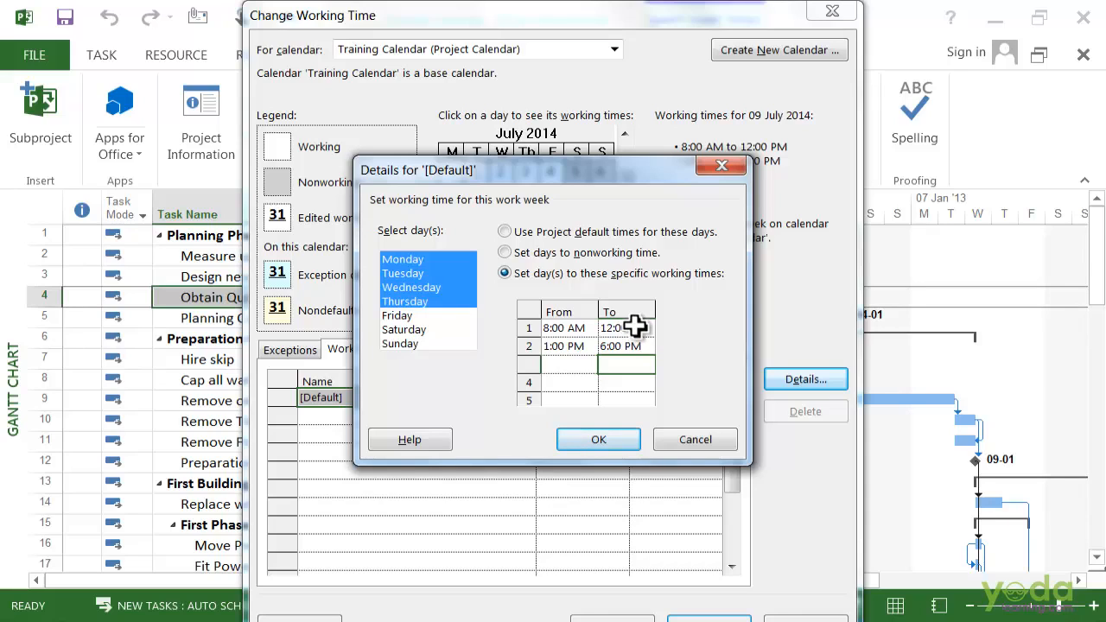
click(402, 259)
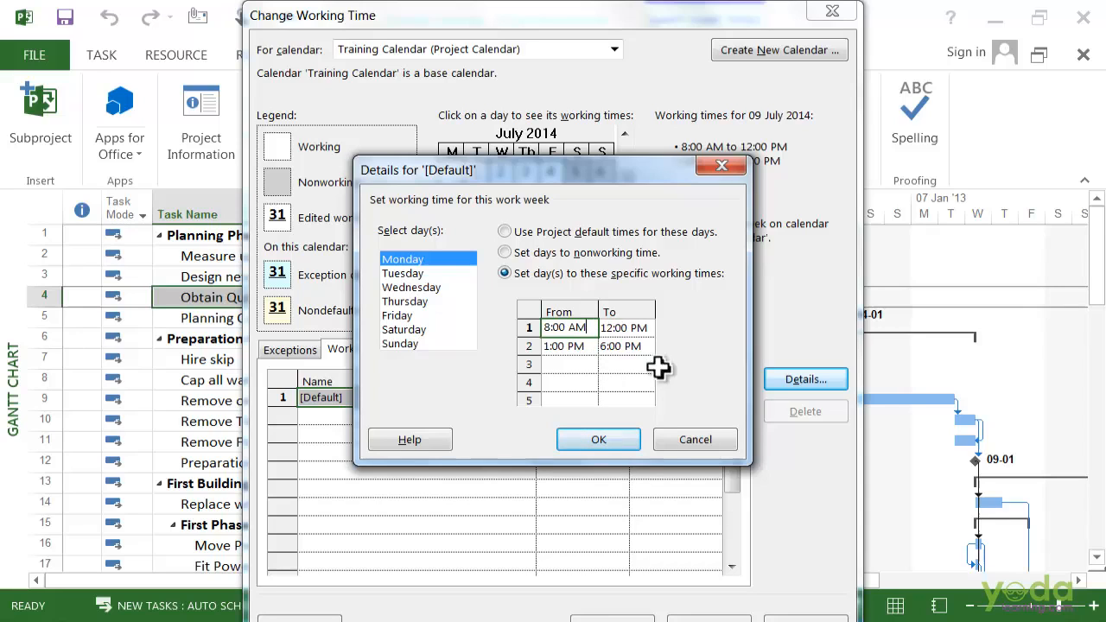
Confirm the work week hours, close Change Working Time and go to Project Options
click(598, 439)
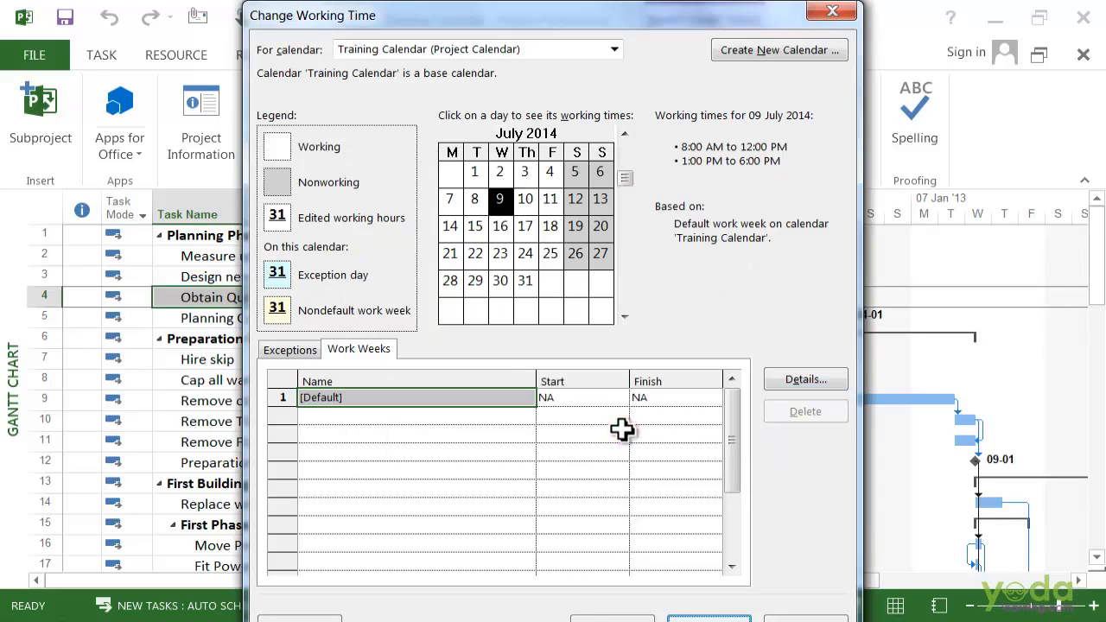
mouse_move(639, 404)
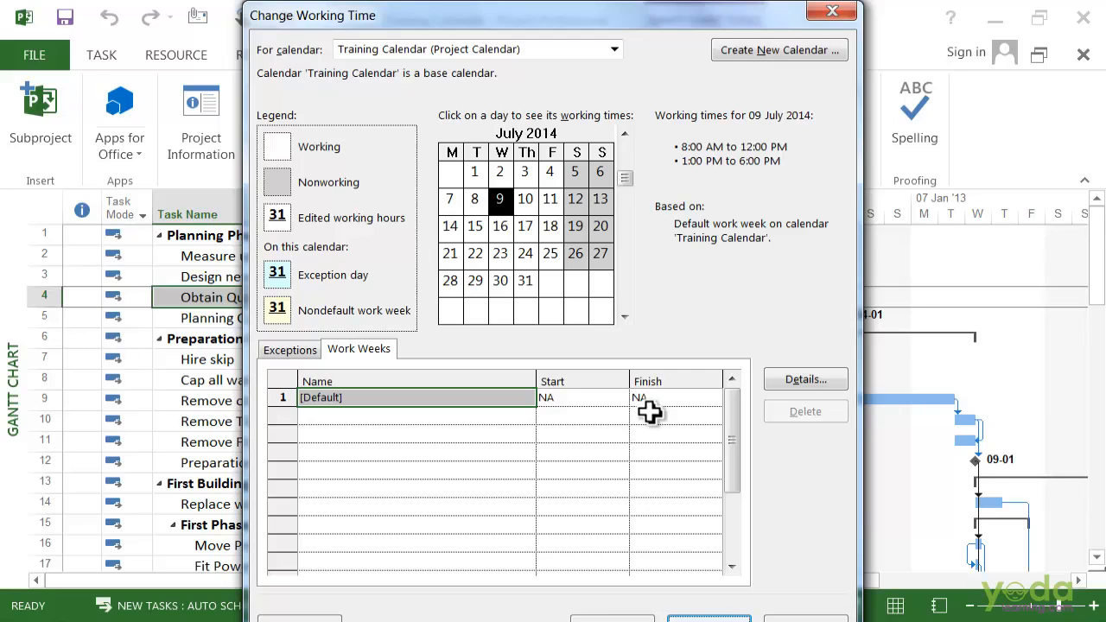
mouse_move(837, 43)
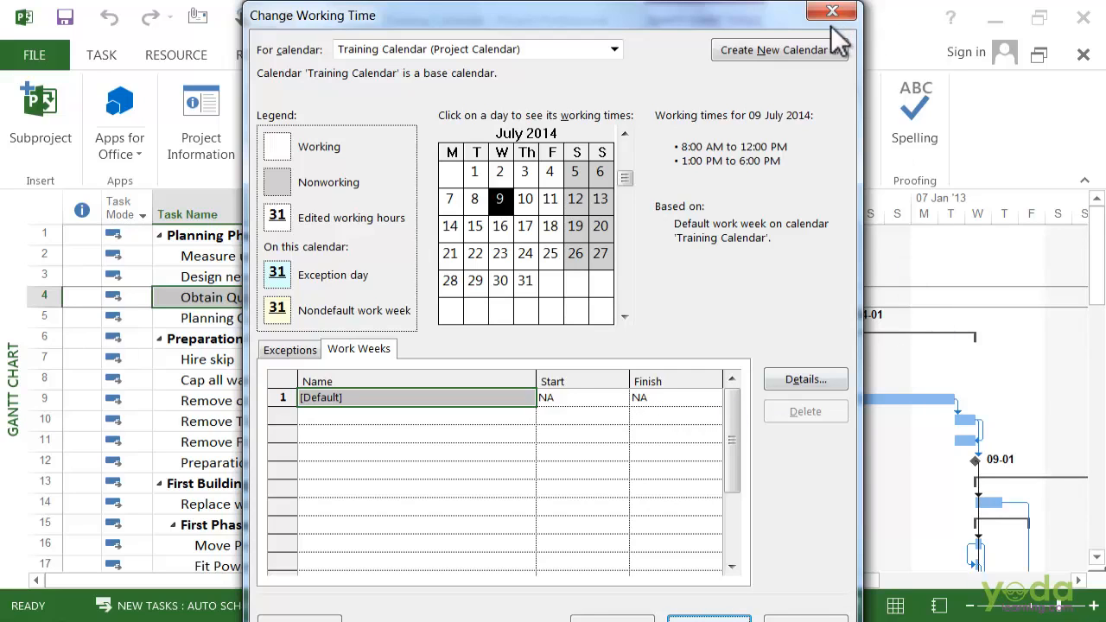
click(832, 10)
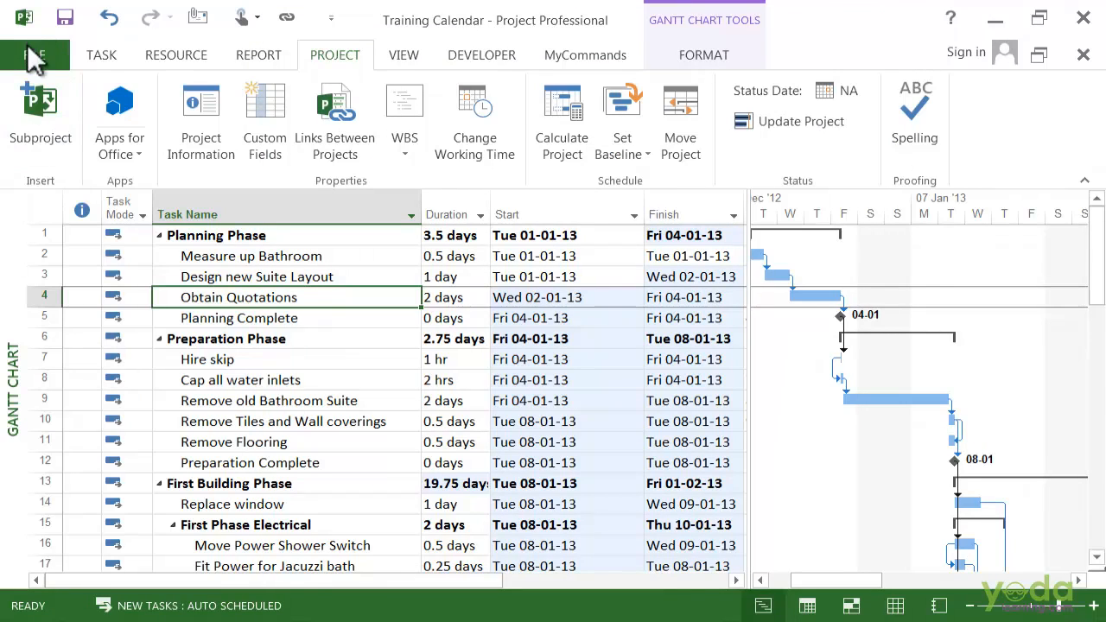
click(36, 54)
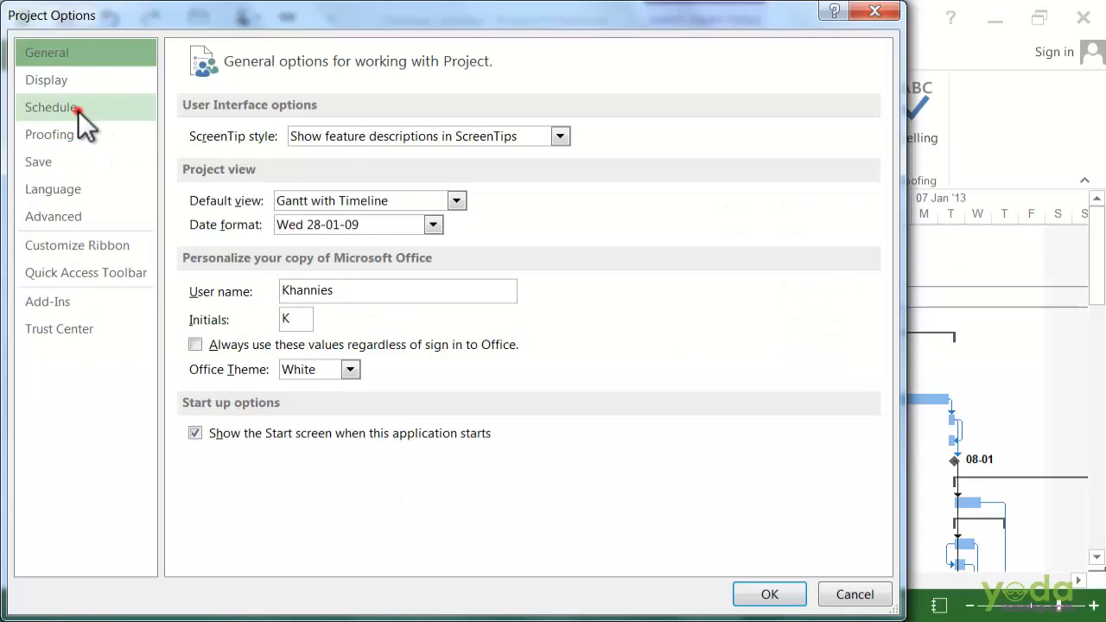
Set schedule options to 6:00 PM end time, 9 hours/day, 36 hours/week, 16 days/month and apply
click(52, 107)
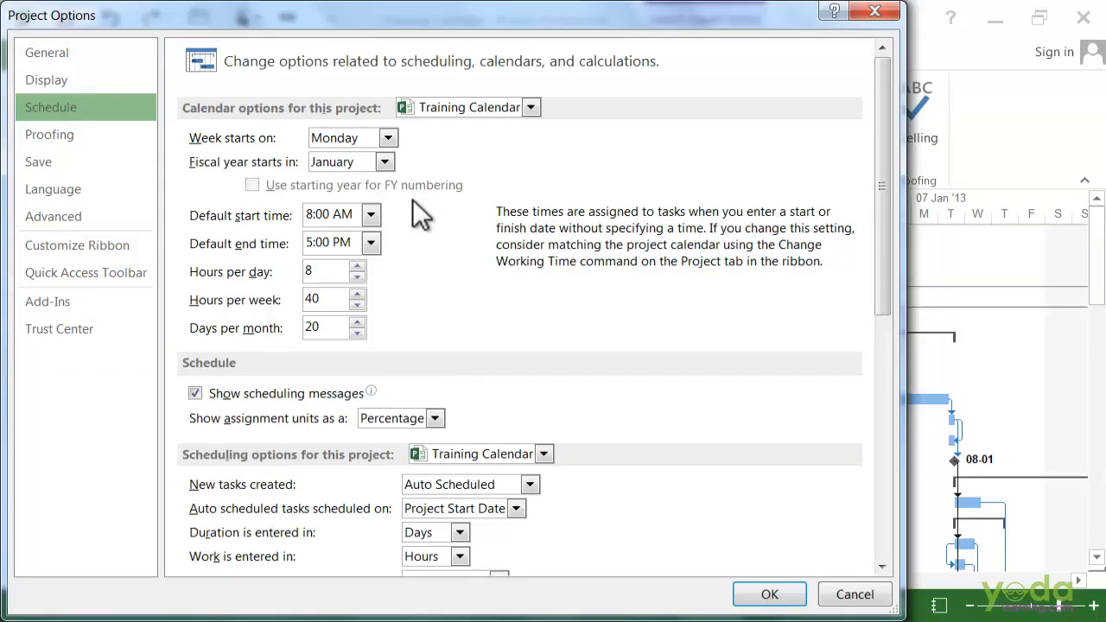
mouse_move(397, 228)
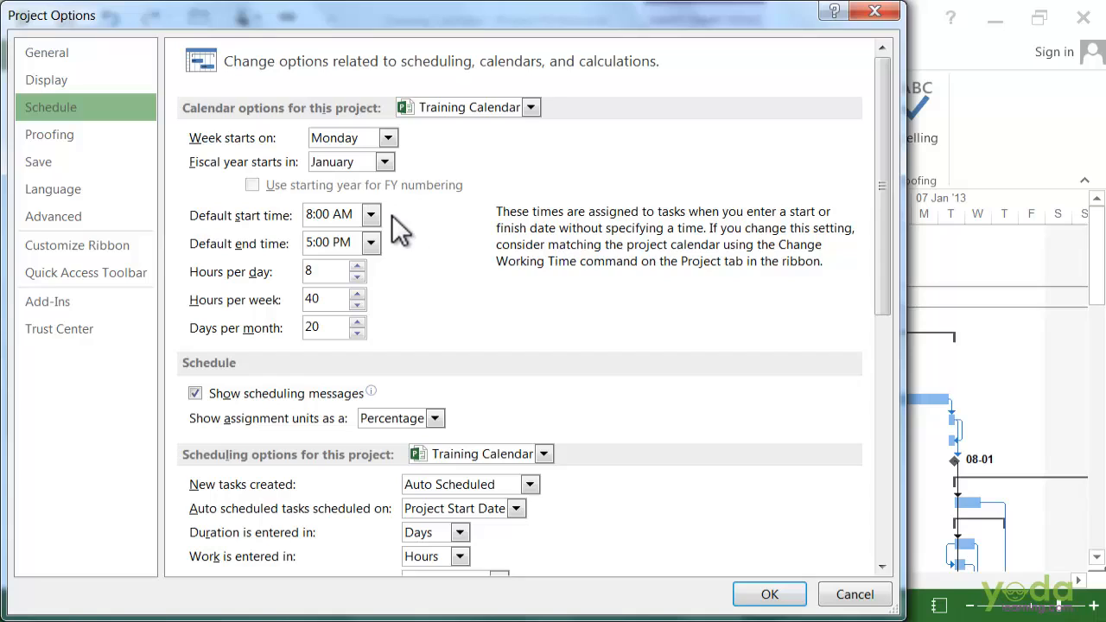
mouse_move(393, 285)
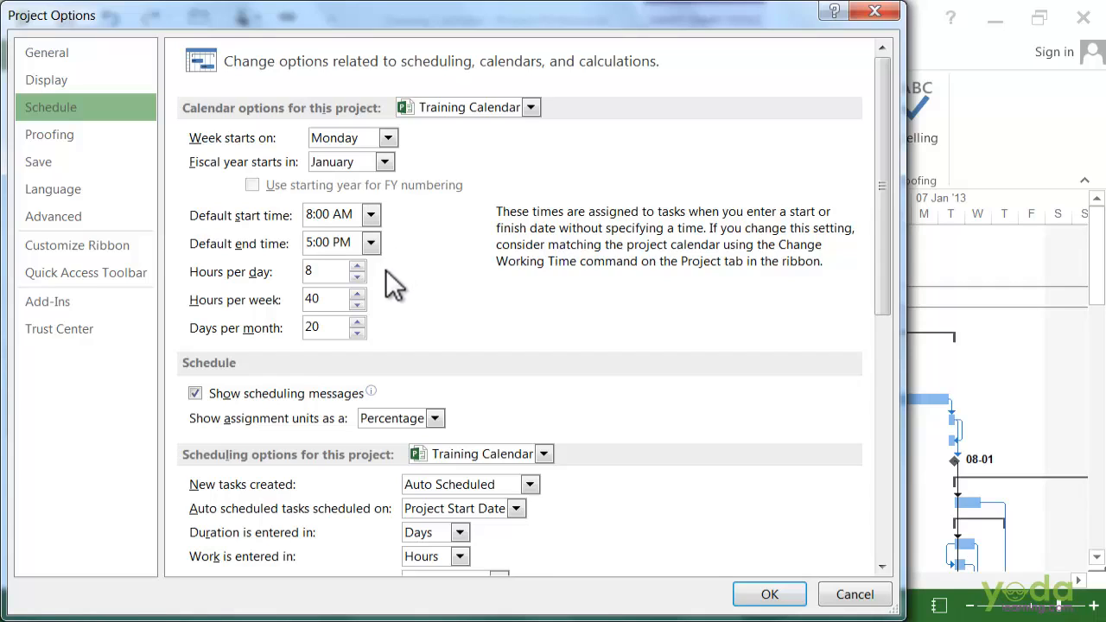
mouse_move(273, 345)
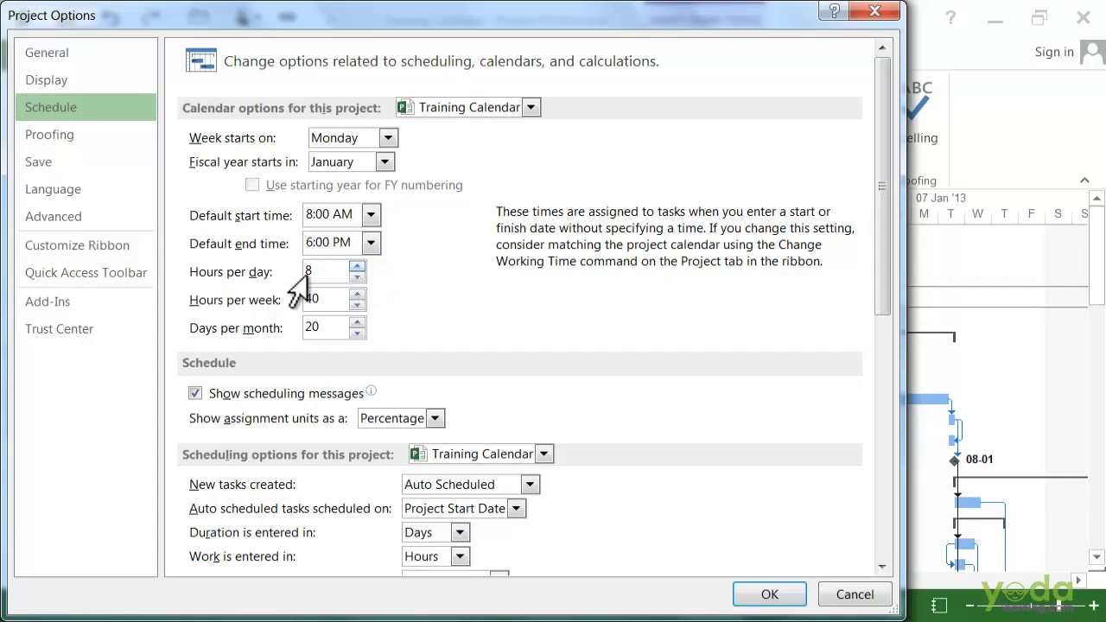
click(358, 266)
text(3)
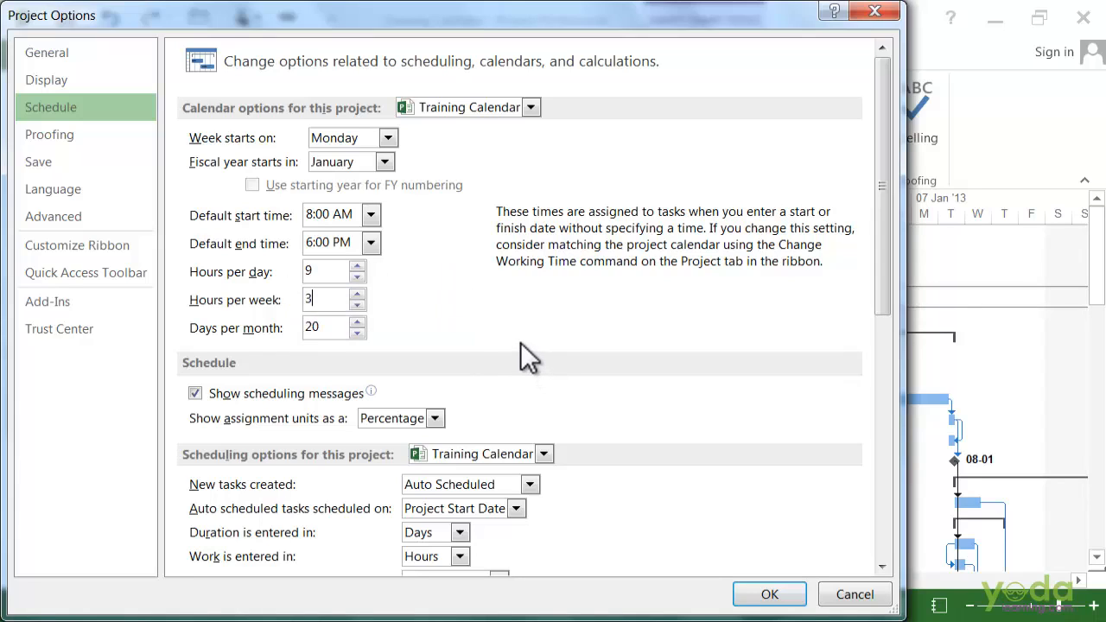
text(6)
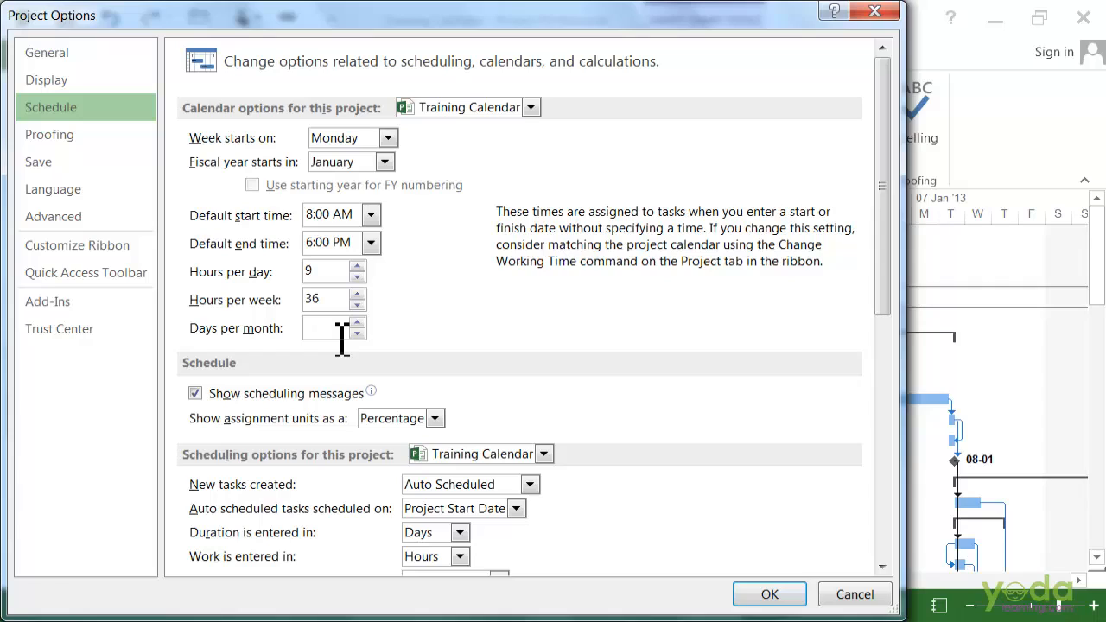
text(1)
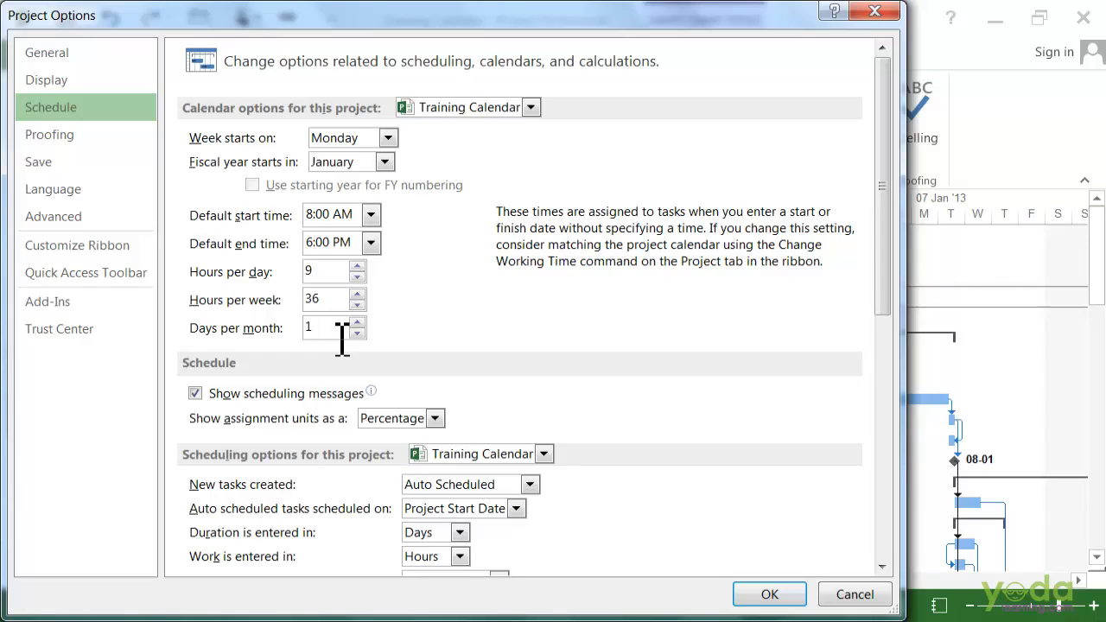
text(16)
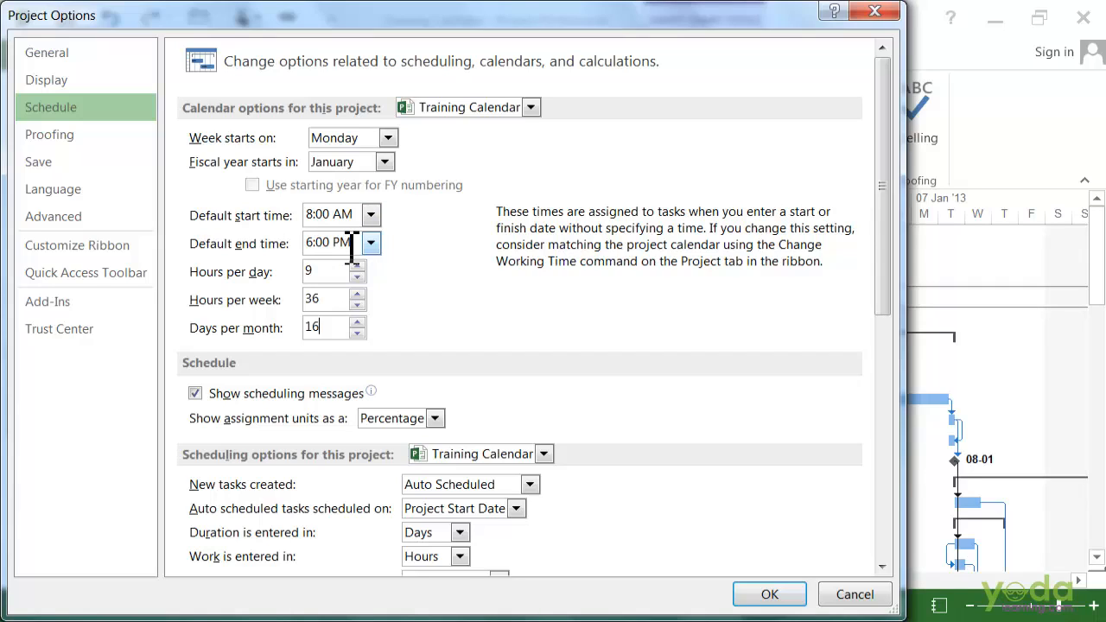
mouse_move(784, 559)
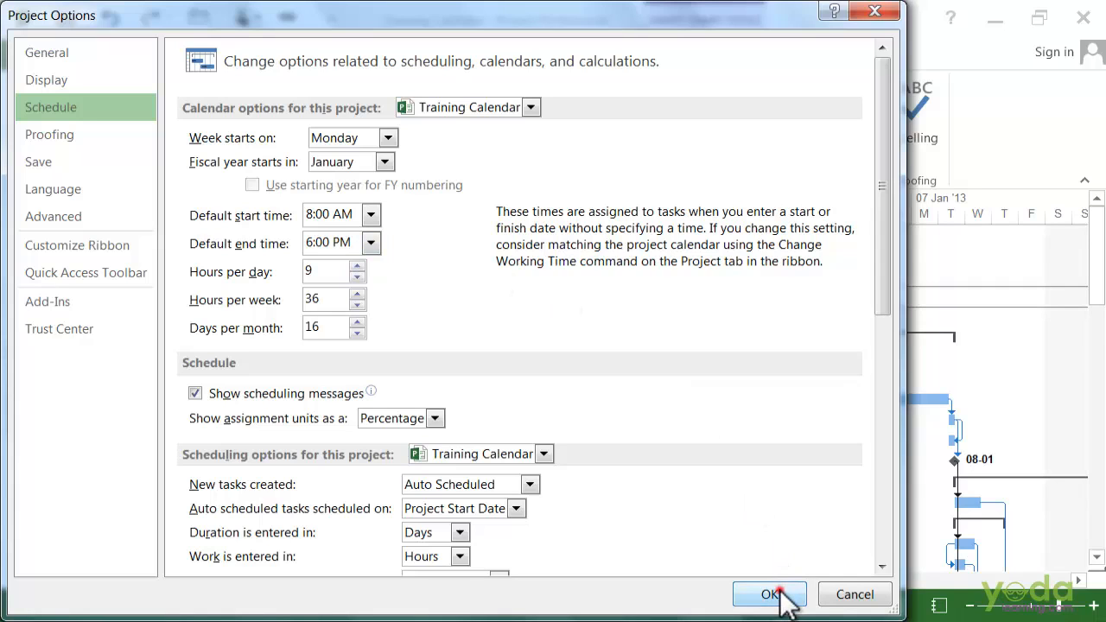
click(768, 594)
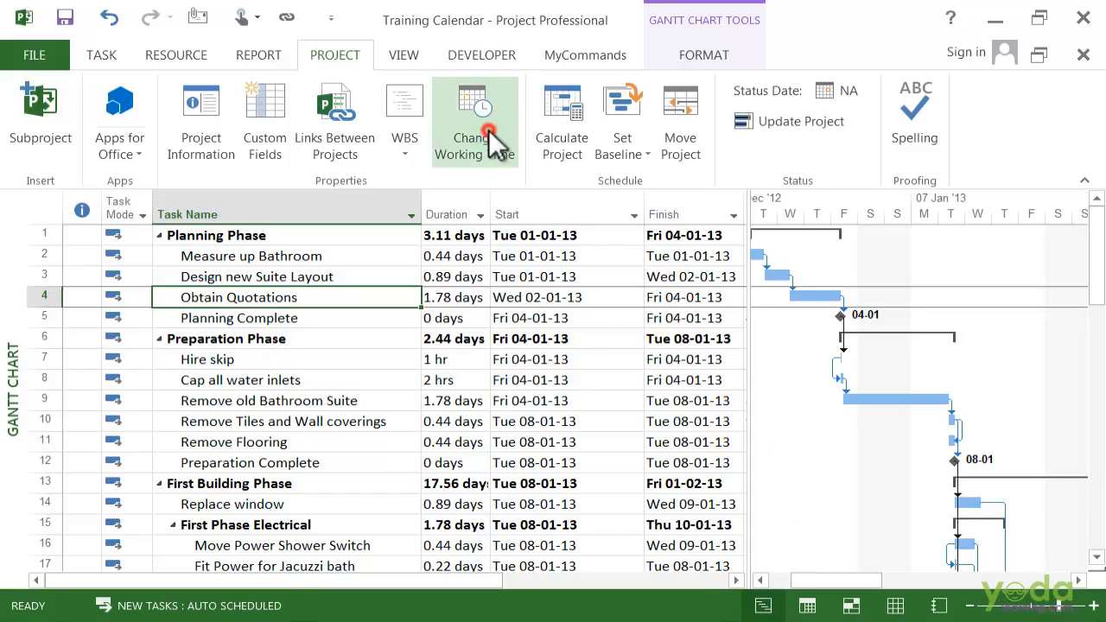
Reopen Change Working Time and show the Work Weeks list again
click(473, 121)
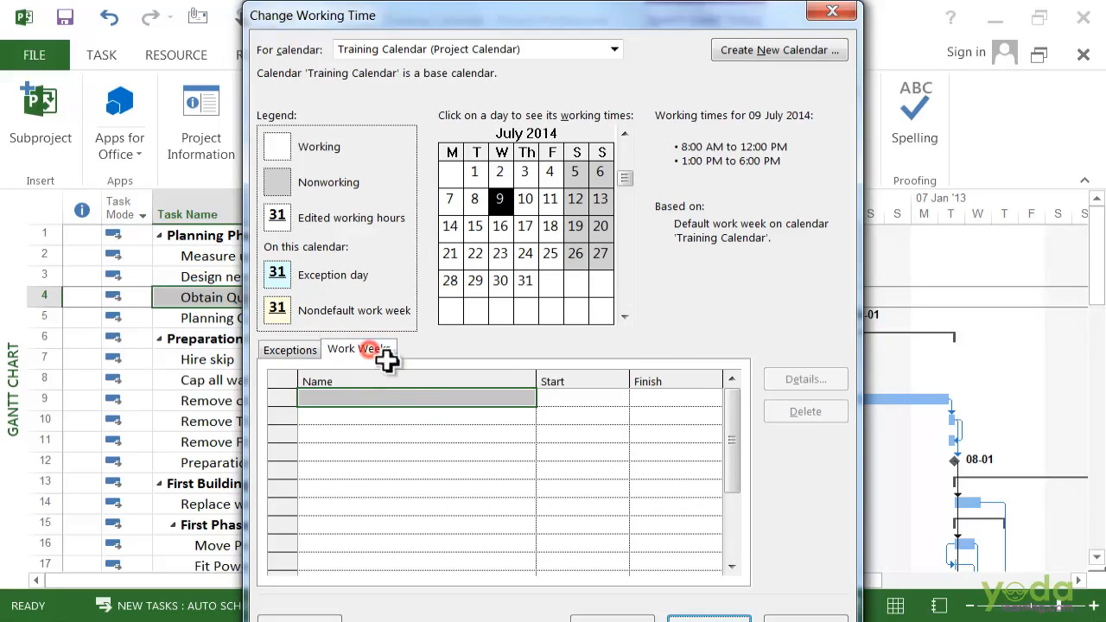
click(359, 349)
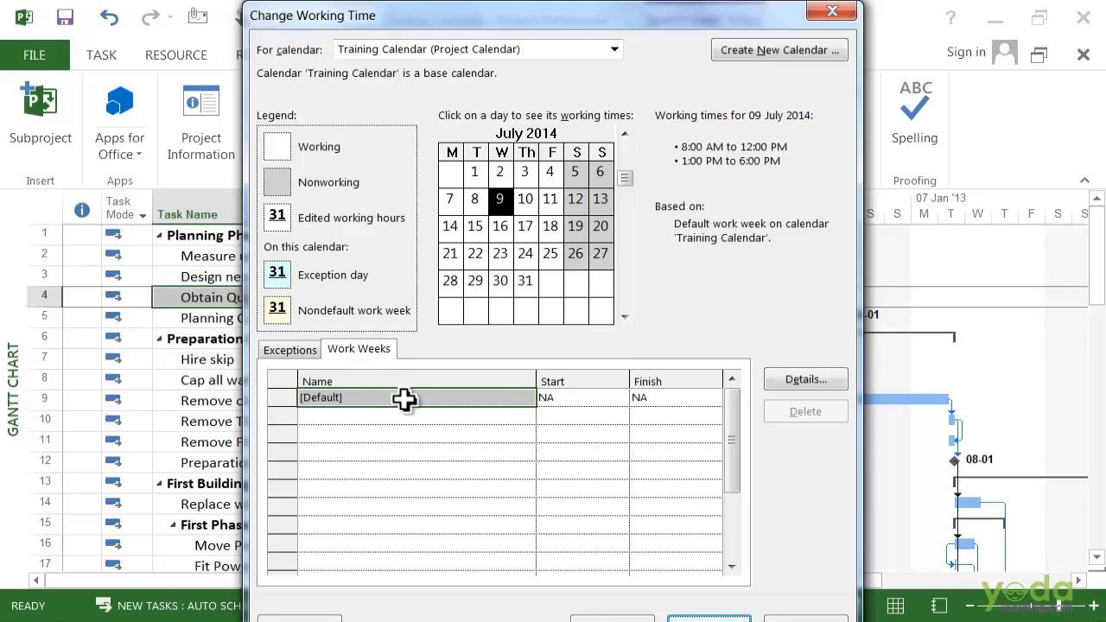
Add a new work week named Summer of 2014 below [Default]
click(406, 397)
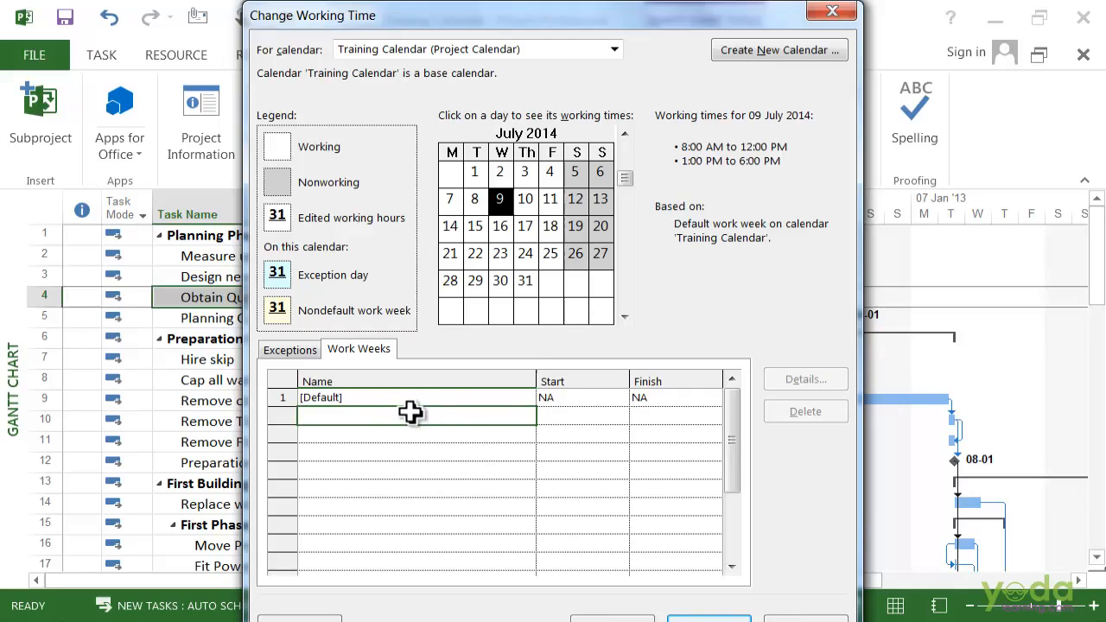
text(Su)
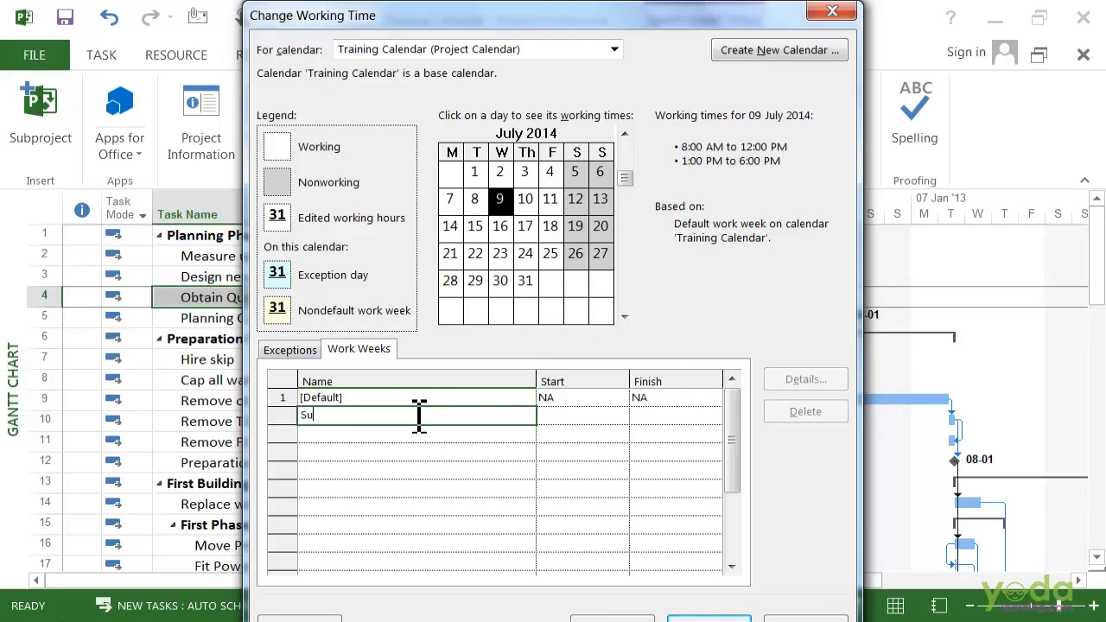
text(mmer)
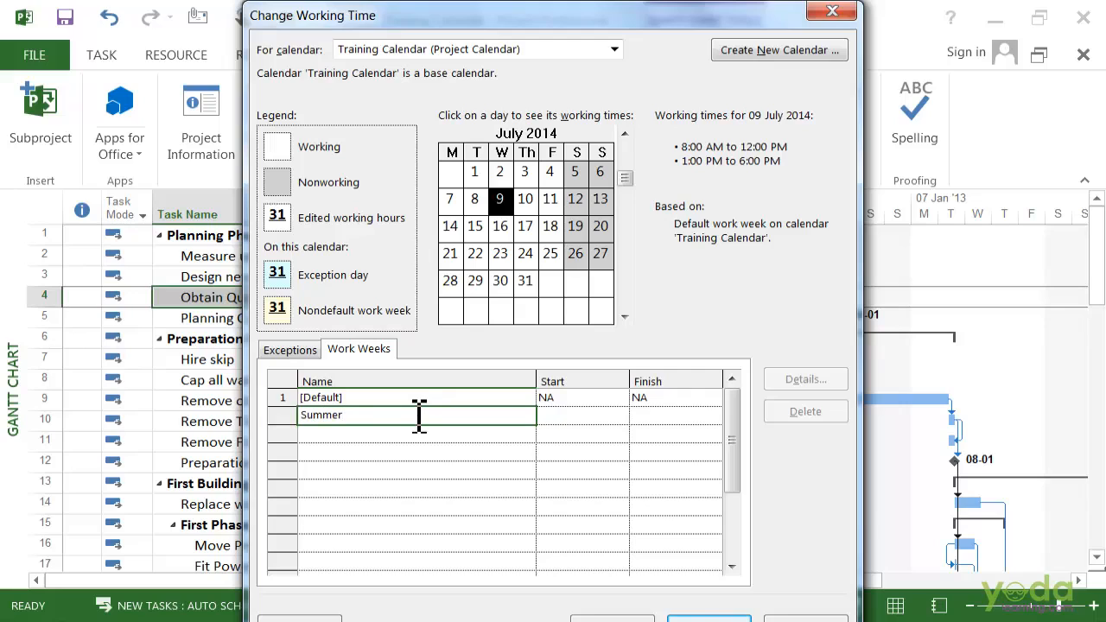
text(of)
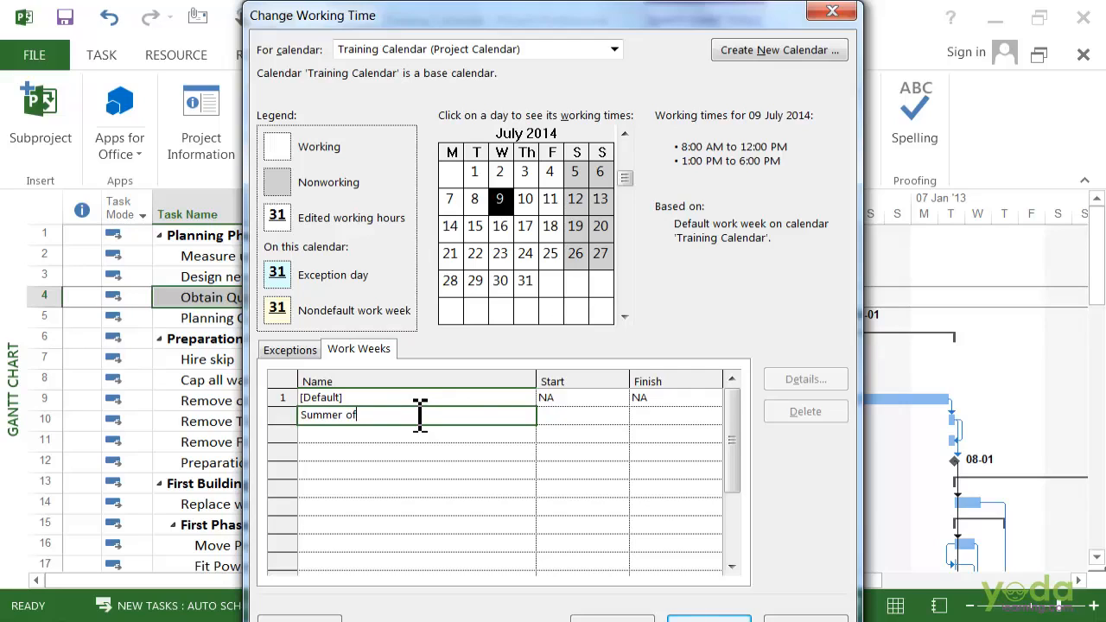
text(2014)
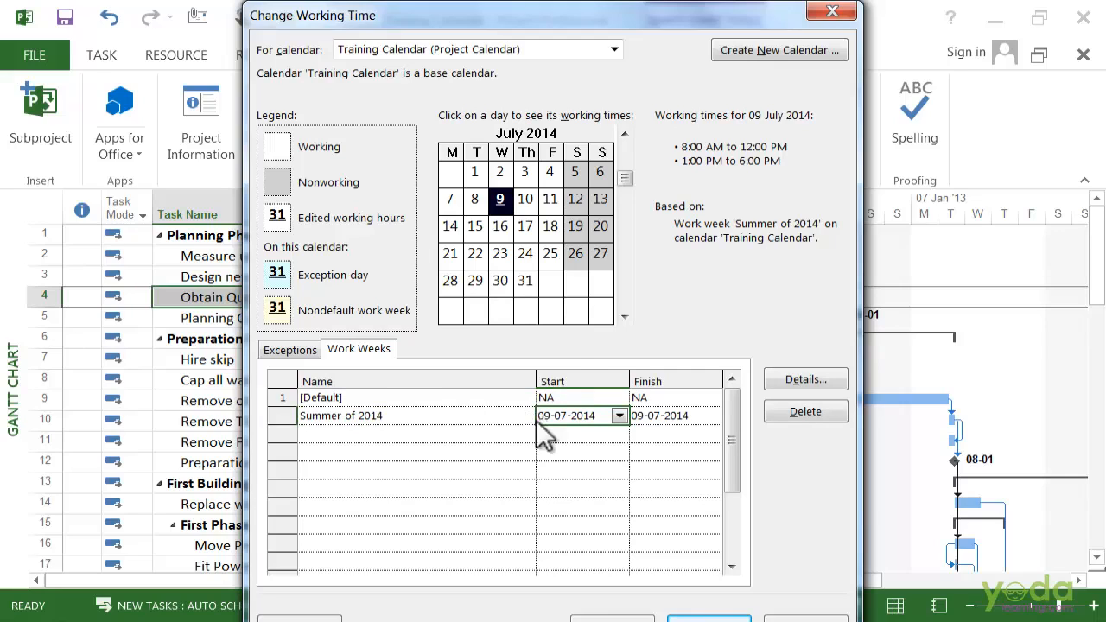
mouse_move(504, 354)
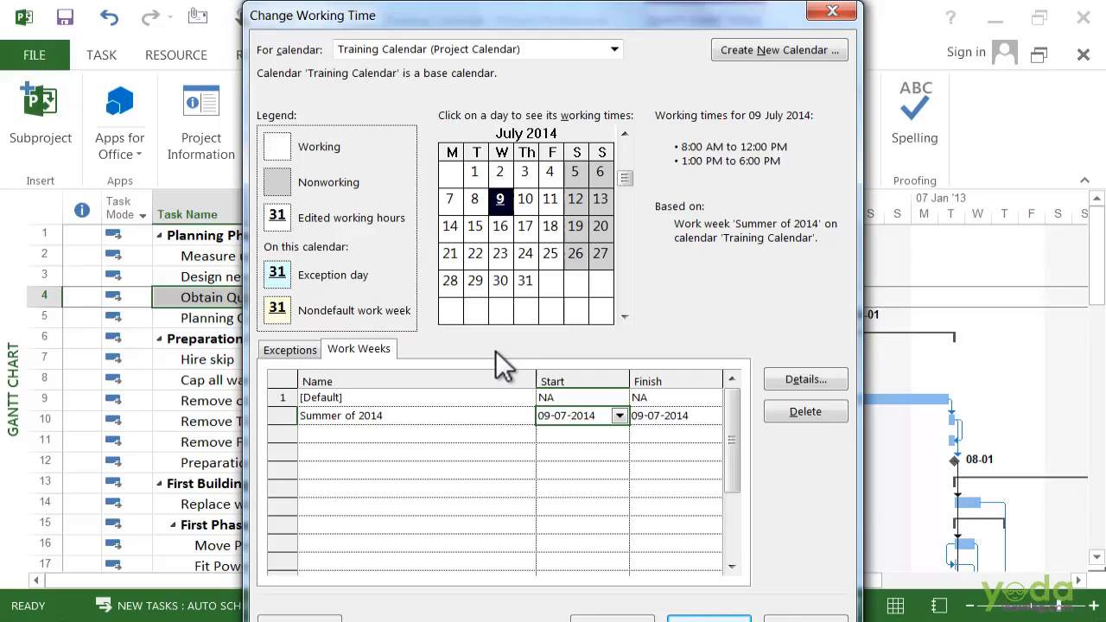
mouse_move(504, 363)
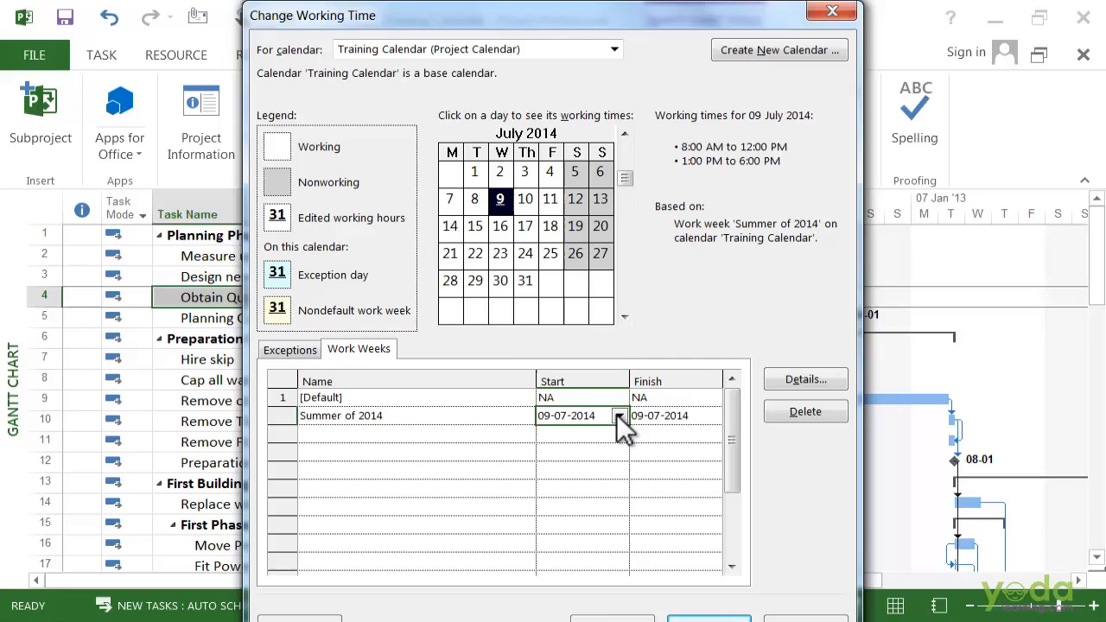
Set Summer of 2014 to run from 01-06-2014 to 31-08-2014
click(619, 414)
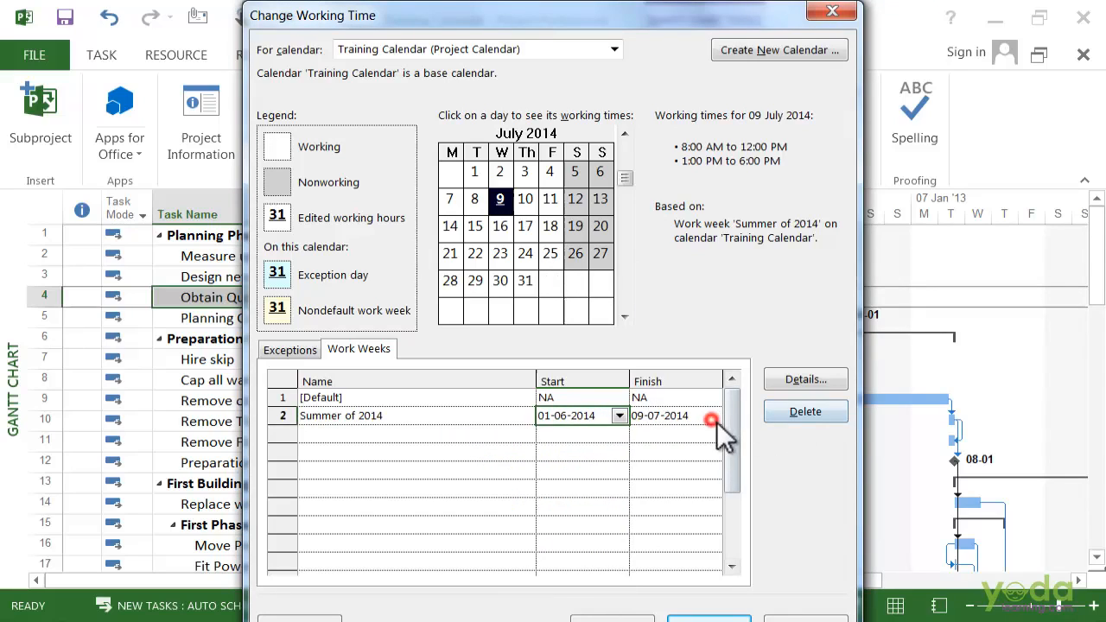
click(712, 415)
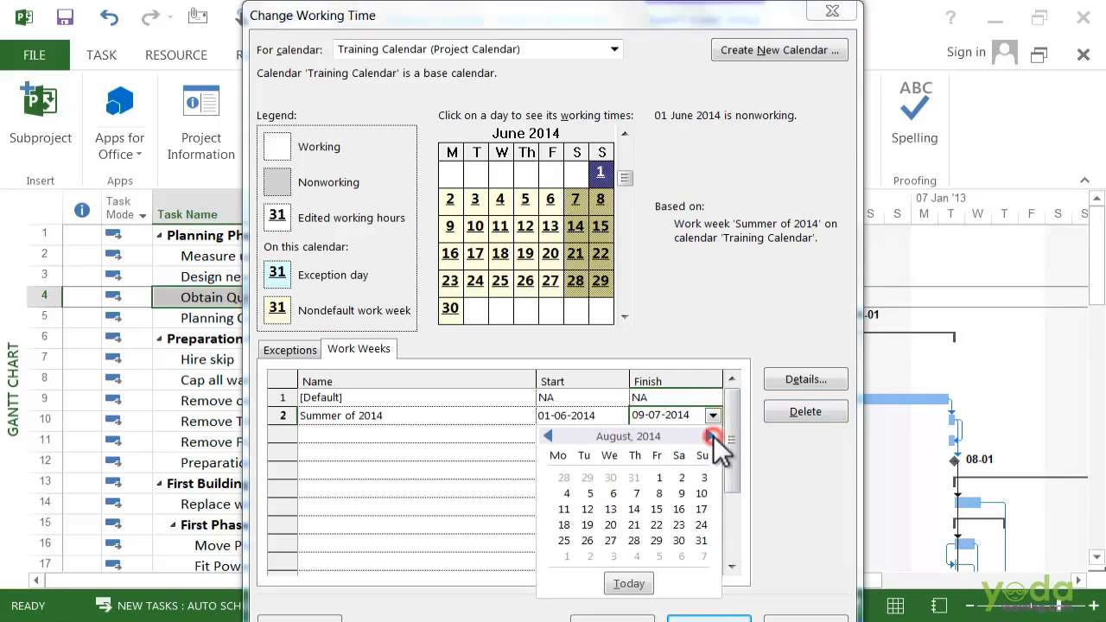
click(701, 539)
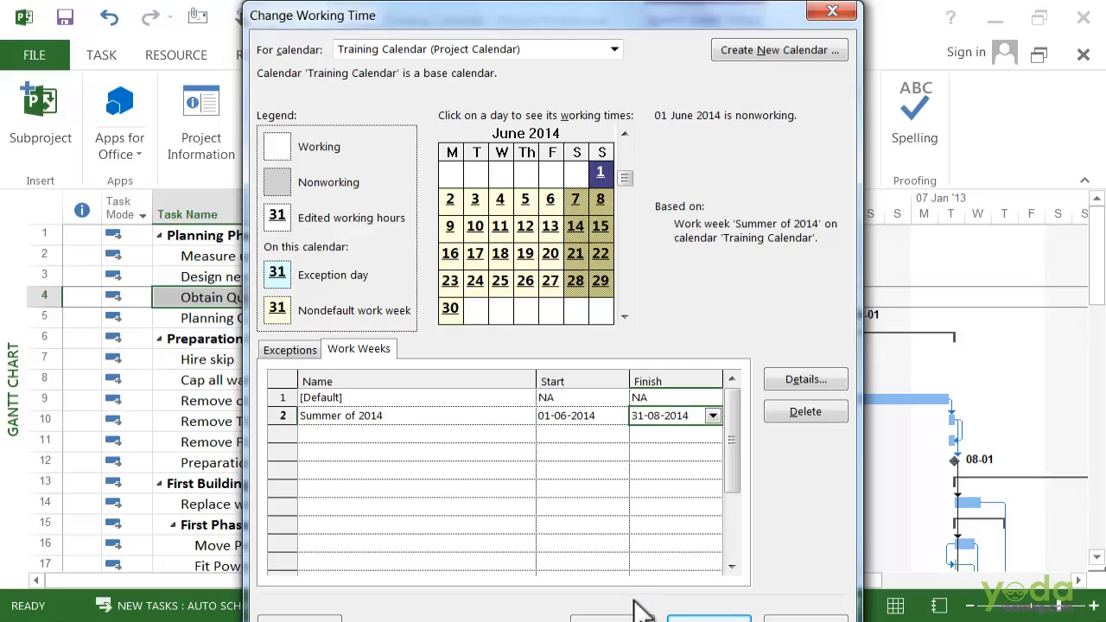
mouse_move(636, 608)
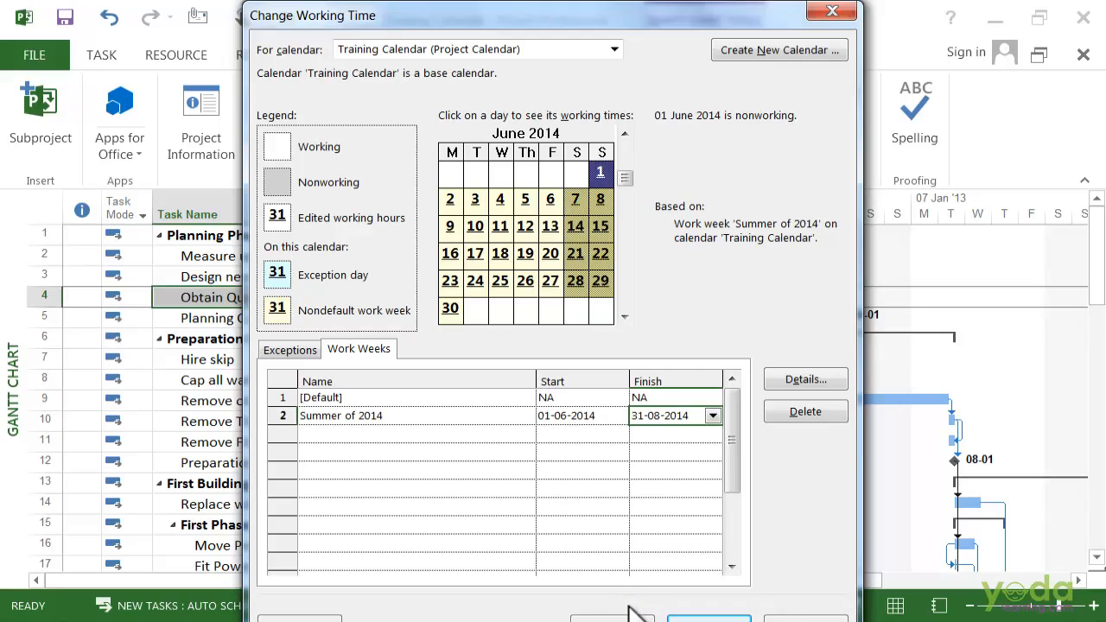
mouse_move(781, 401)
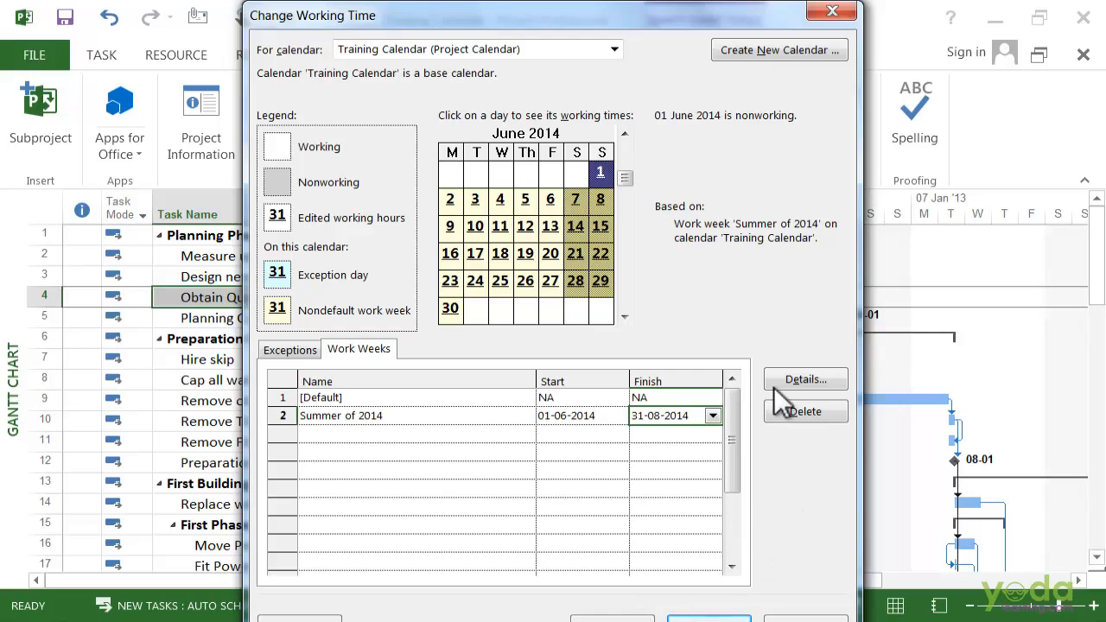
click(805, 380)
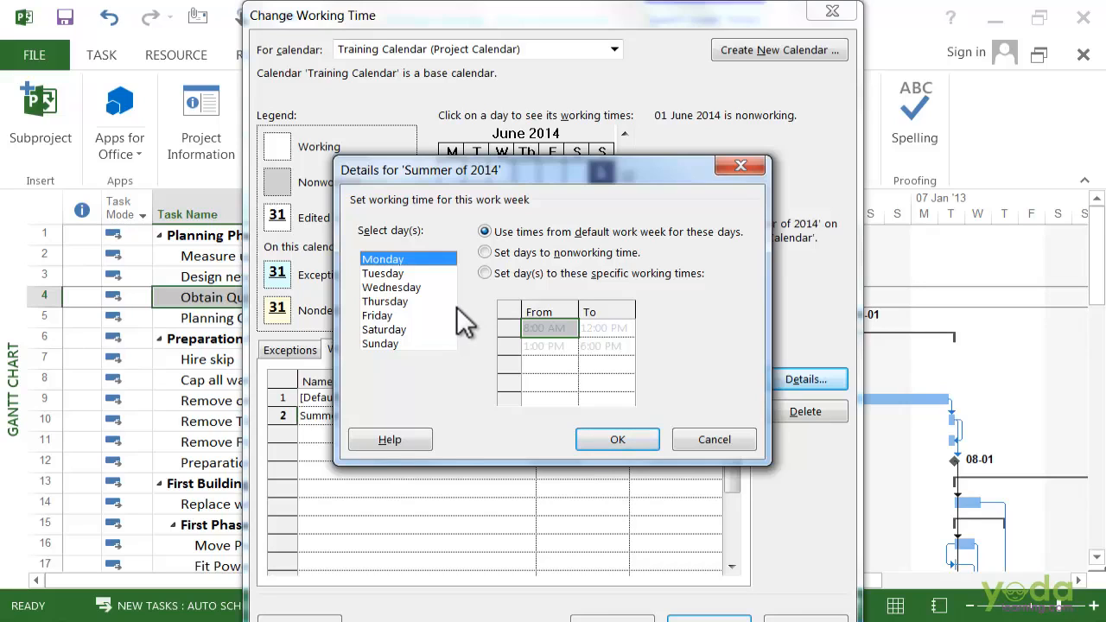
mouse_move(473, 326)
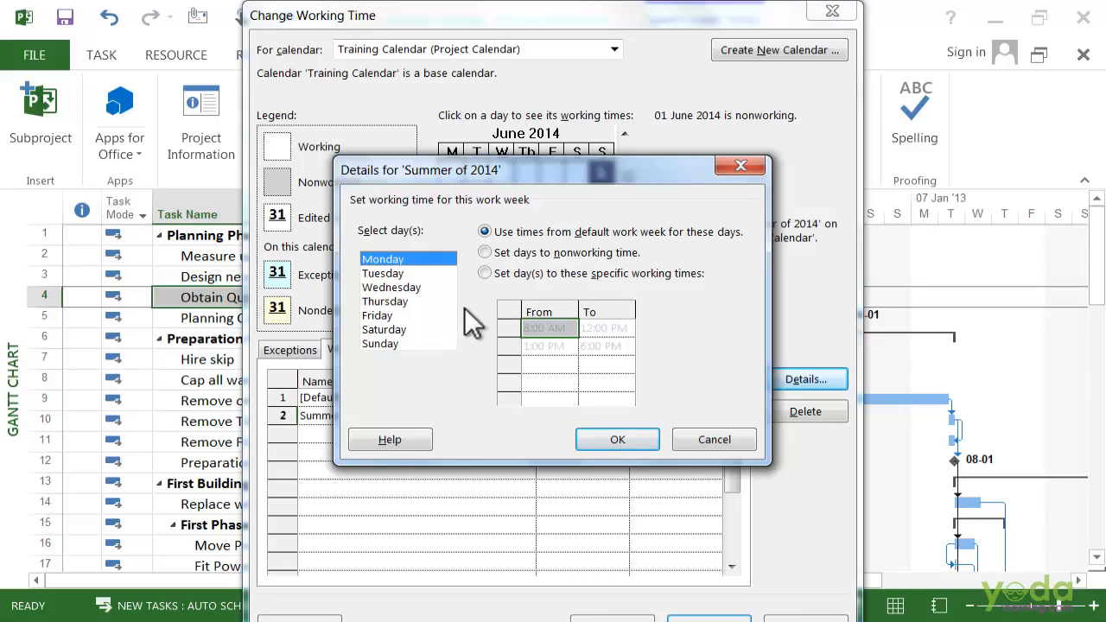
click(617, 439)
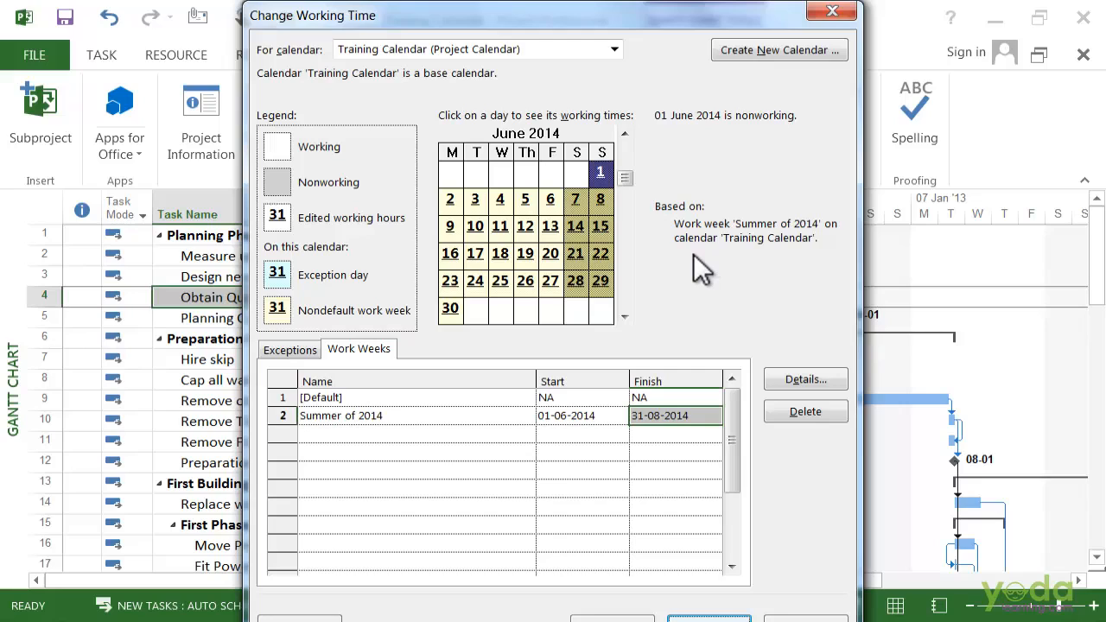
mouse_move(698, 273)
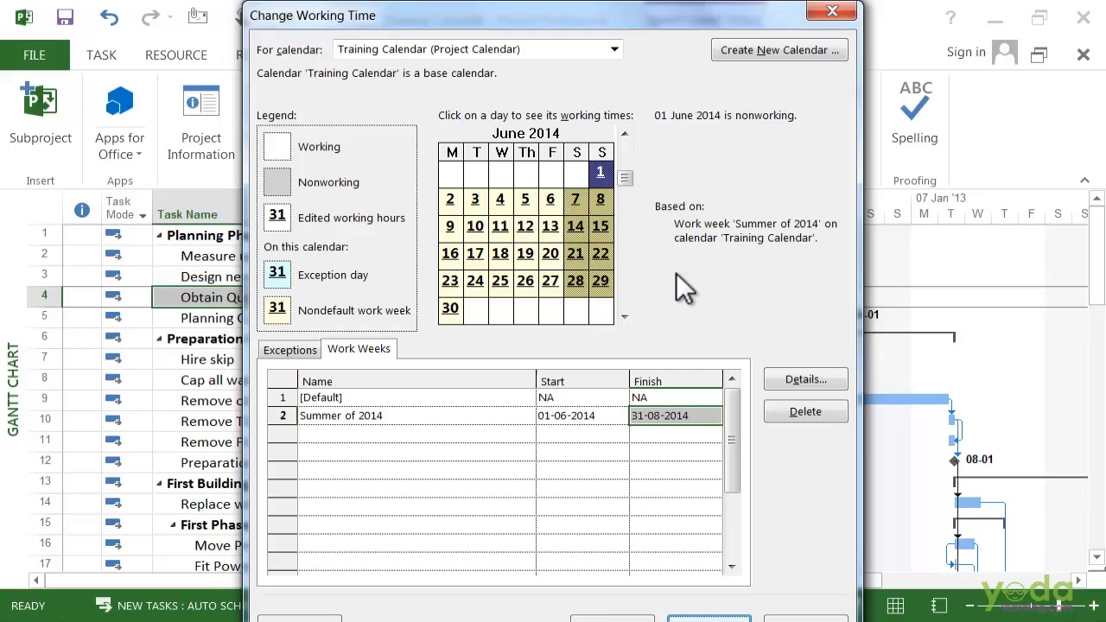
click(414, 432)
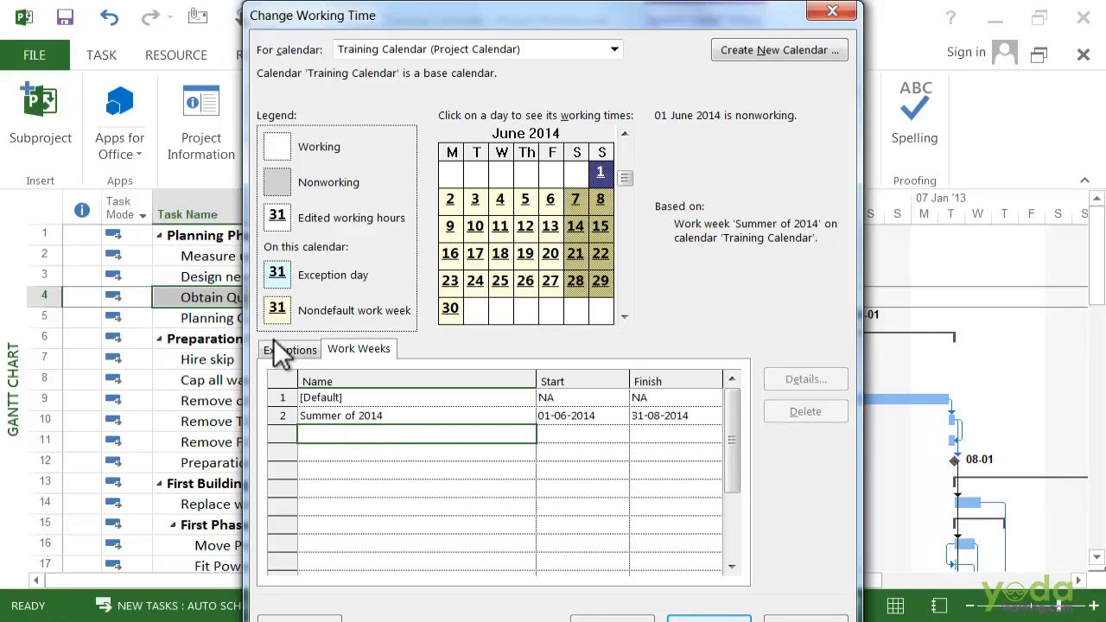
Add an exception named July starting 09-07-2014 with a finish date picked
click(291, 349)
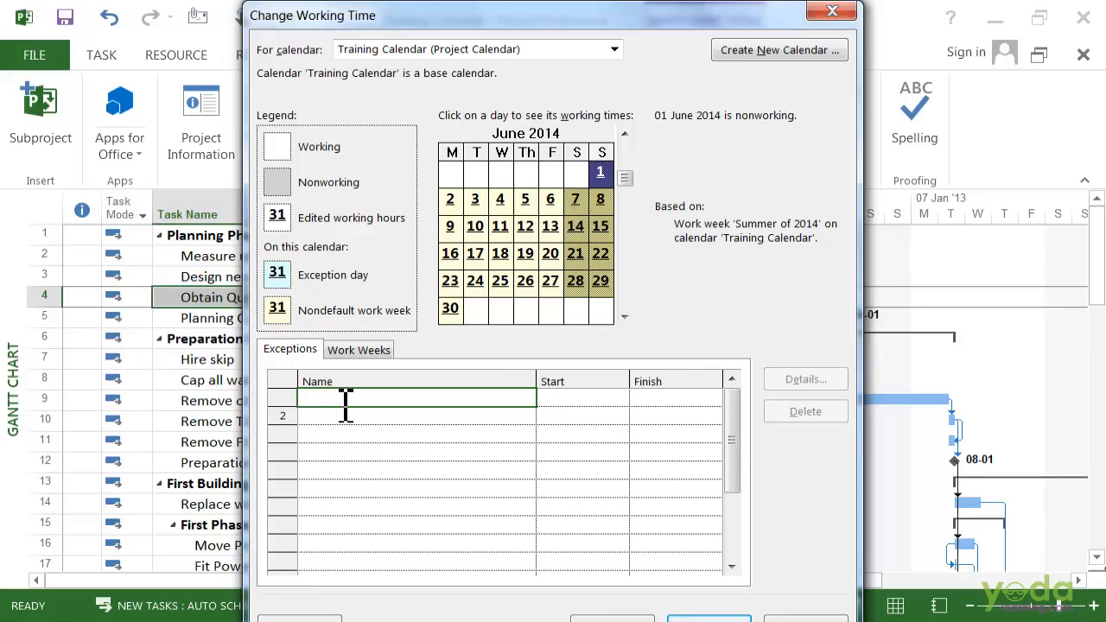
text(J)
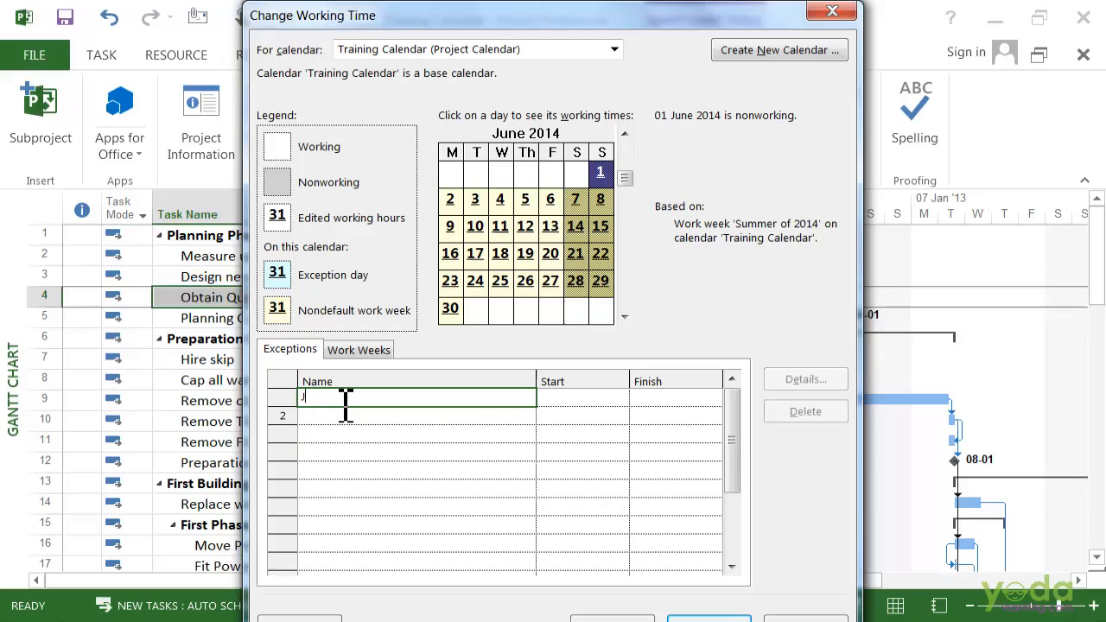
text(ul)
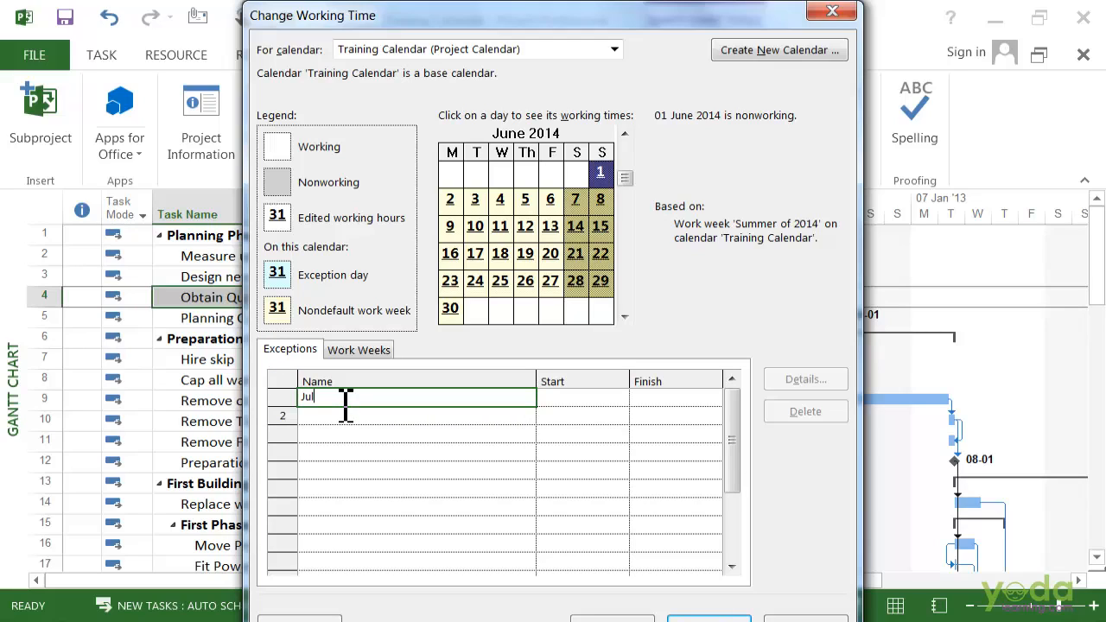
text(y)
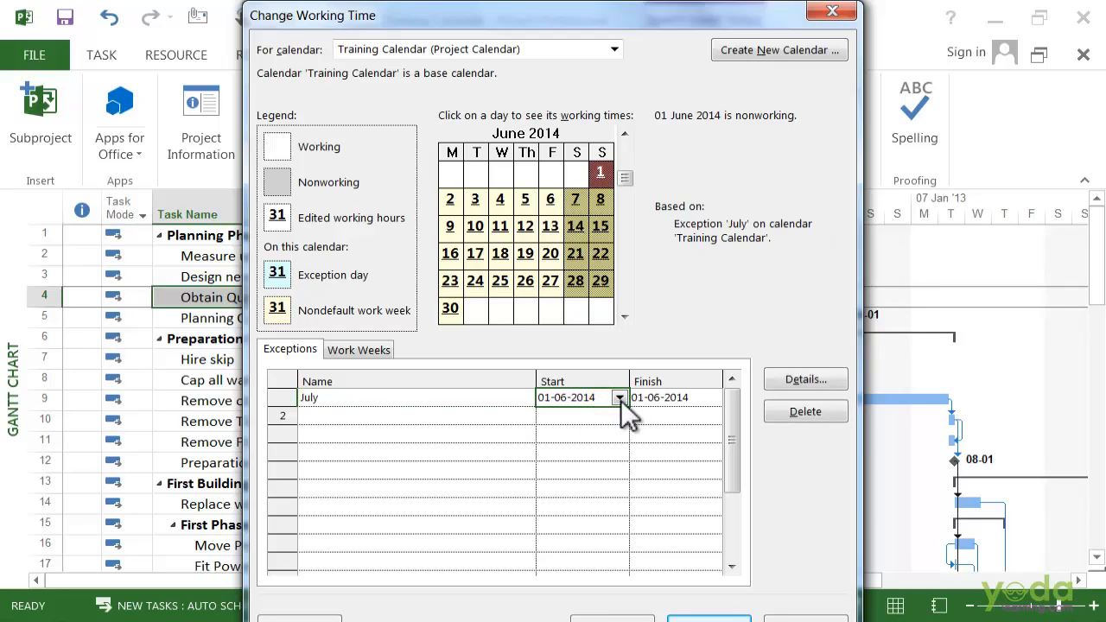
click(618, 397)
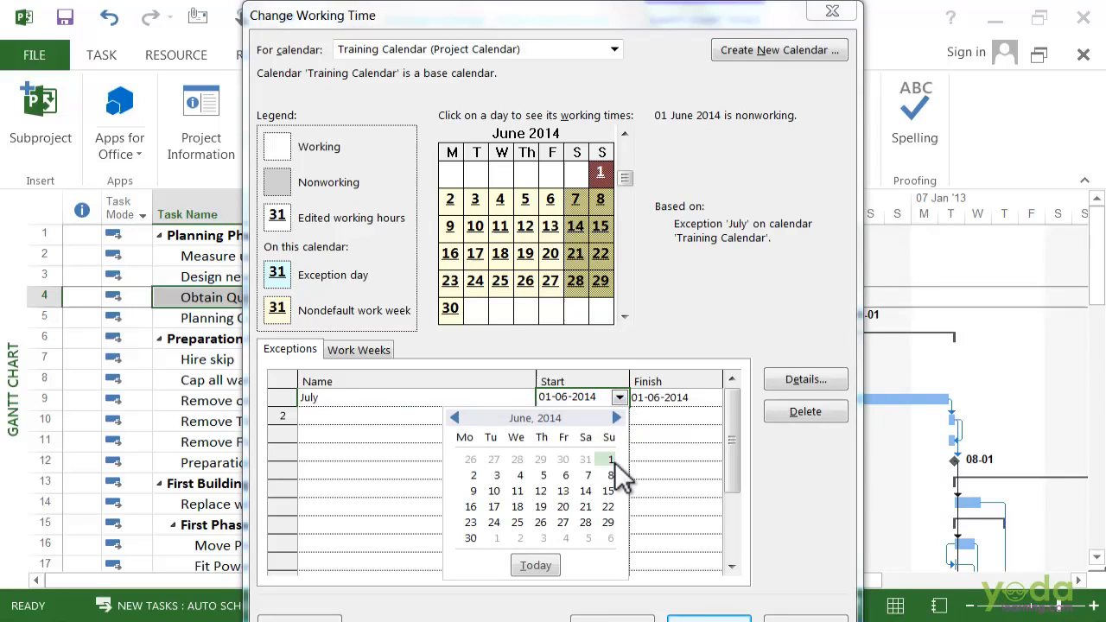
mouse_move(615, 423)
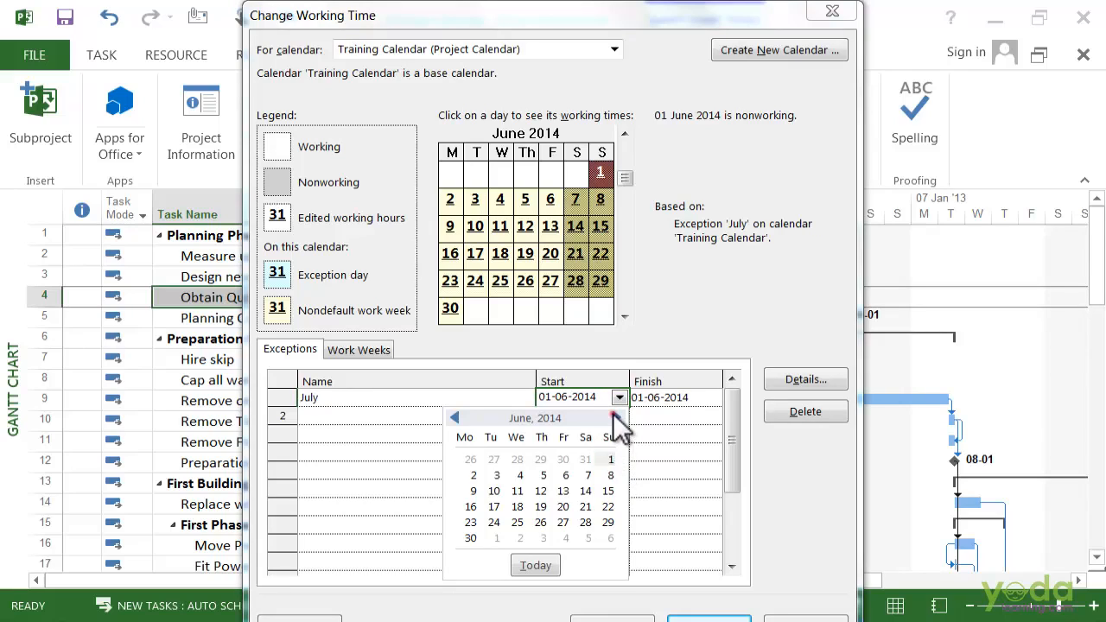
click(610, 417)
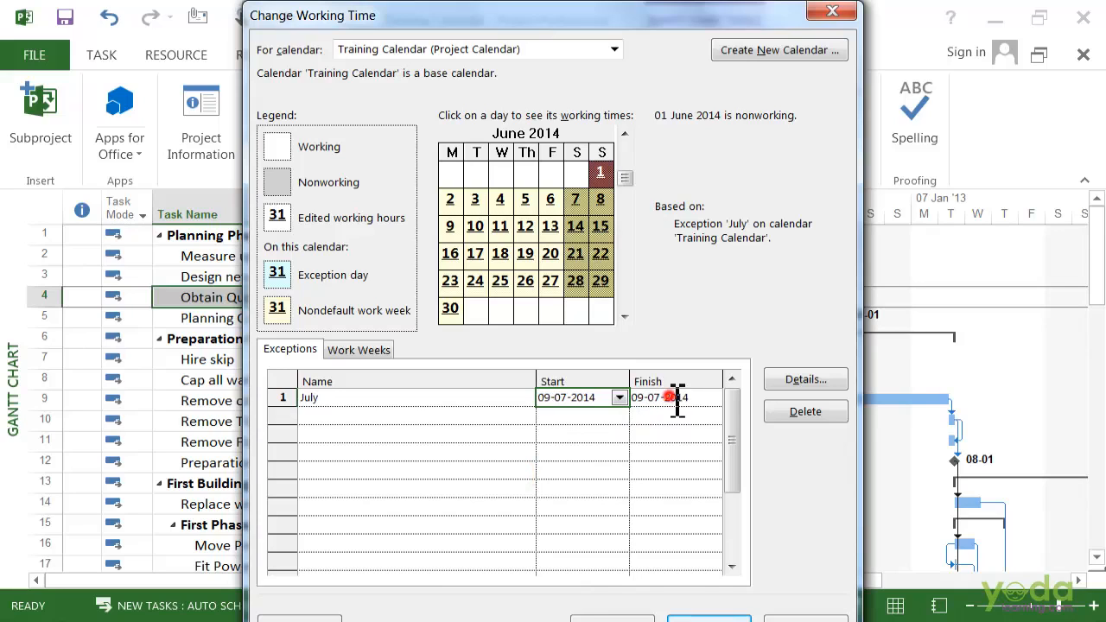
click(707, 397)
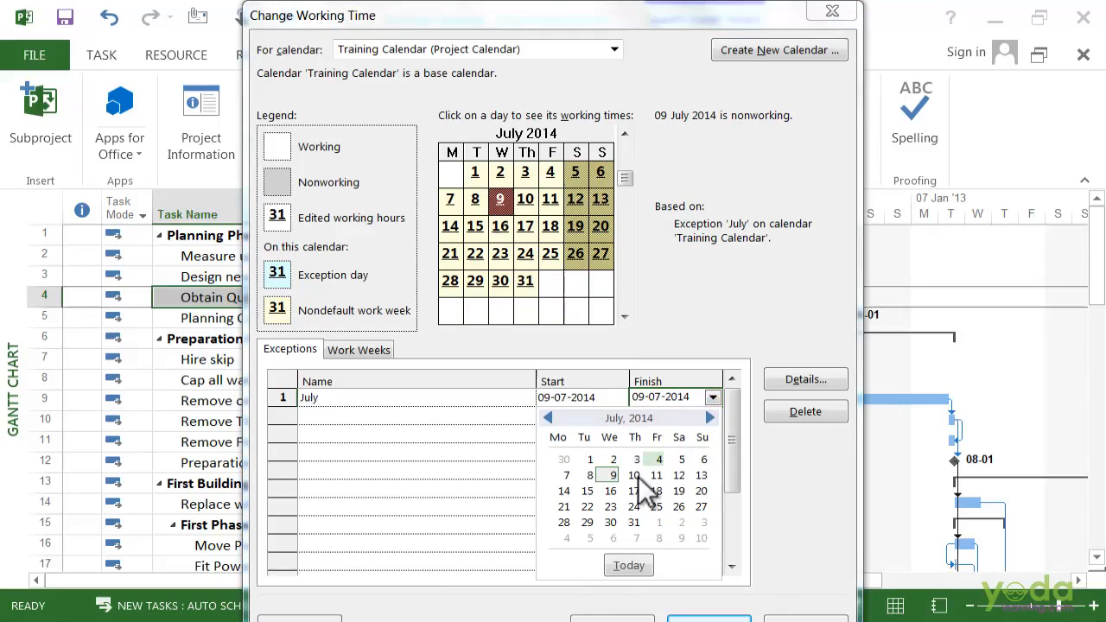
click(636, 473)
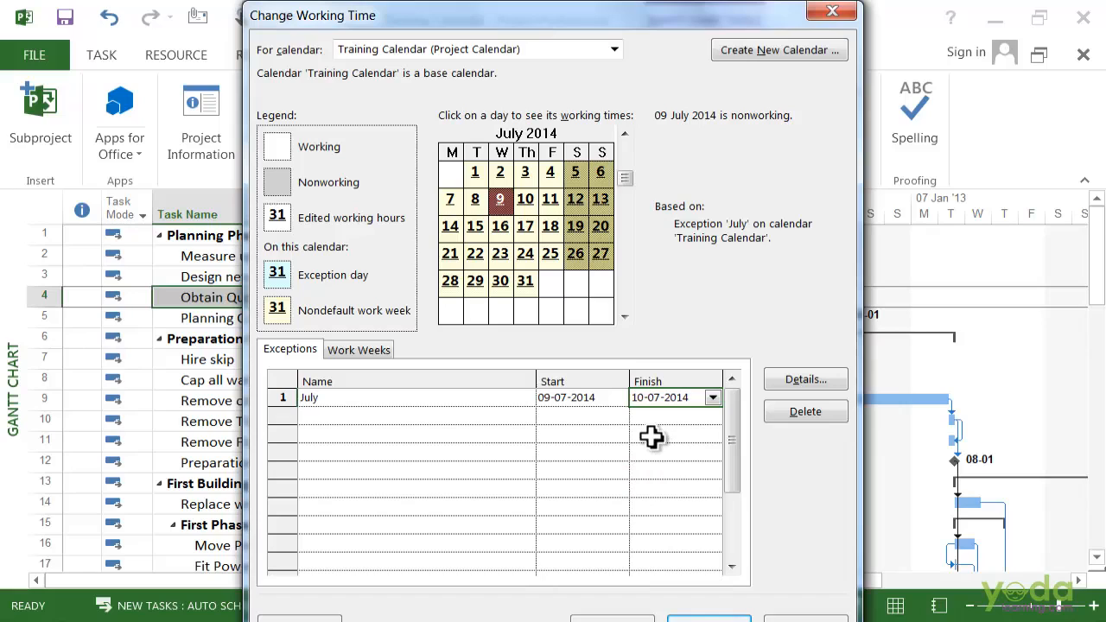
mouse_move(630, 435)
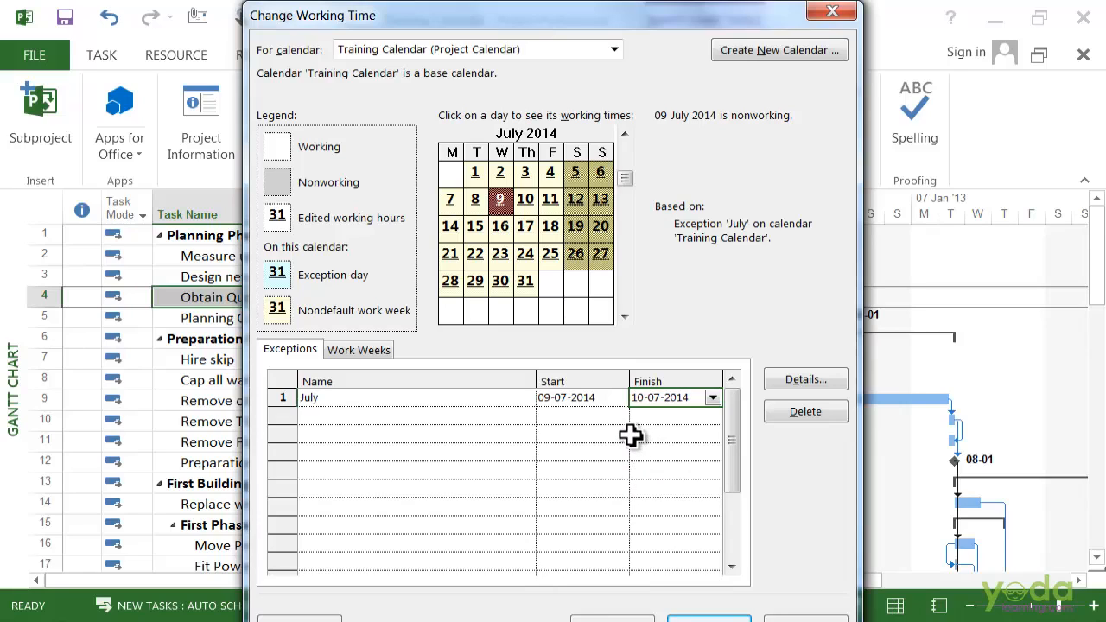
mouse_move(625, 435)
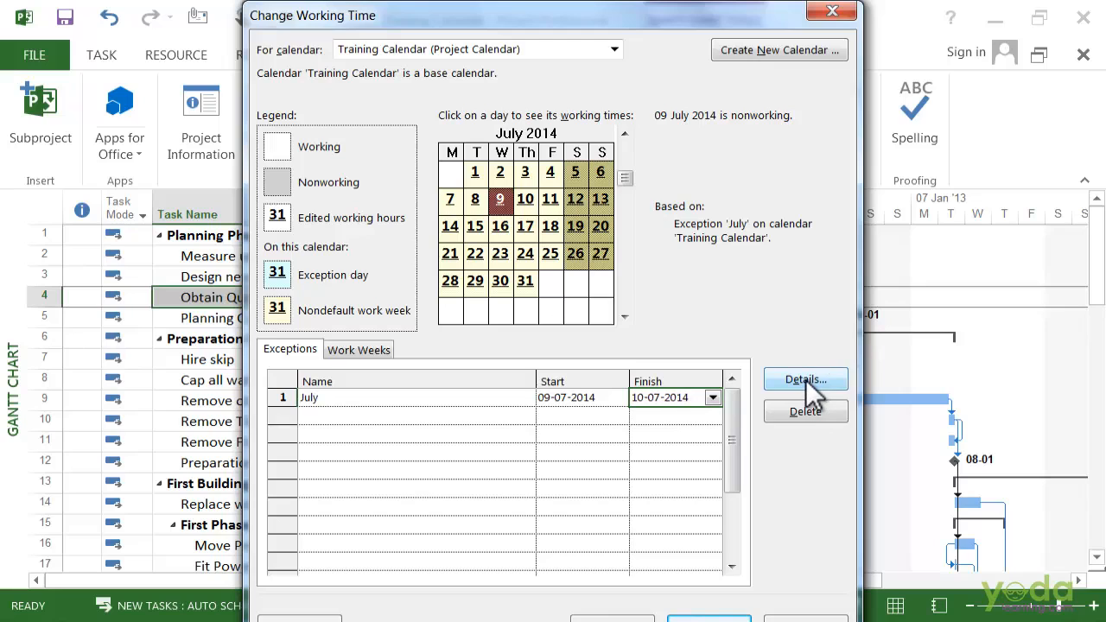
Keep the July exception as nonworking time in its details and confirm
click(803, 380)
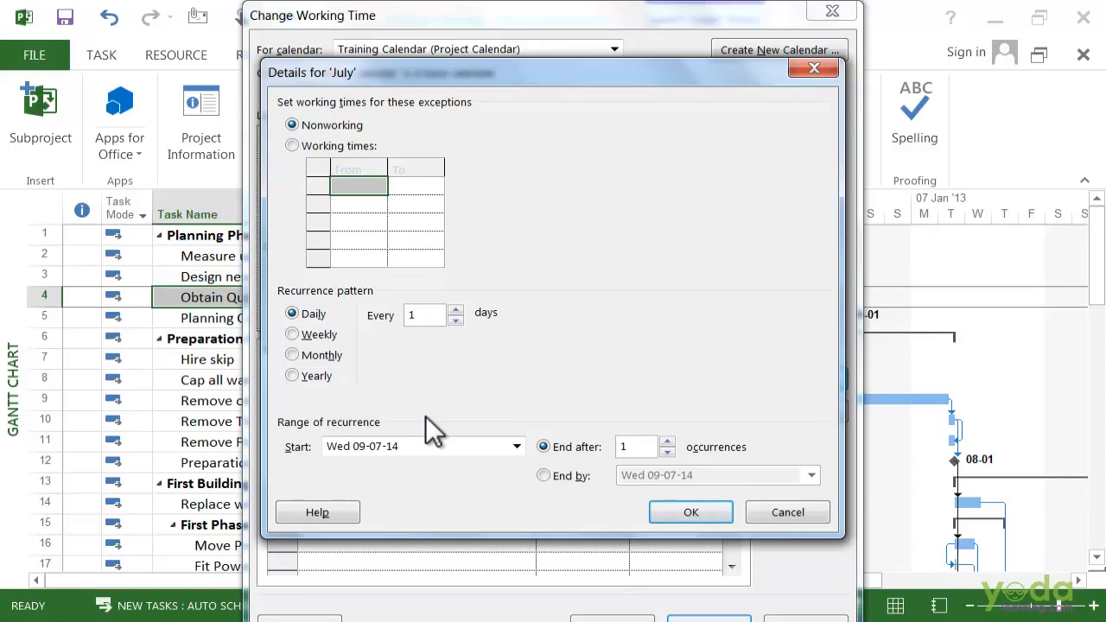
mouse_move(397, 16)
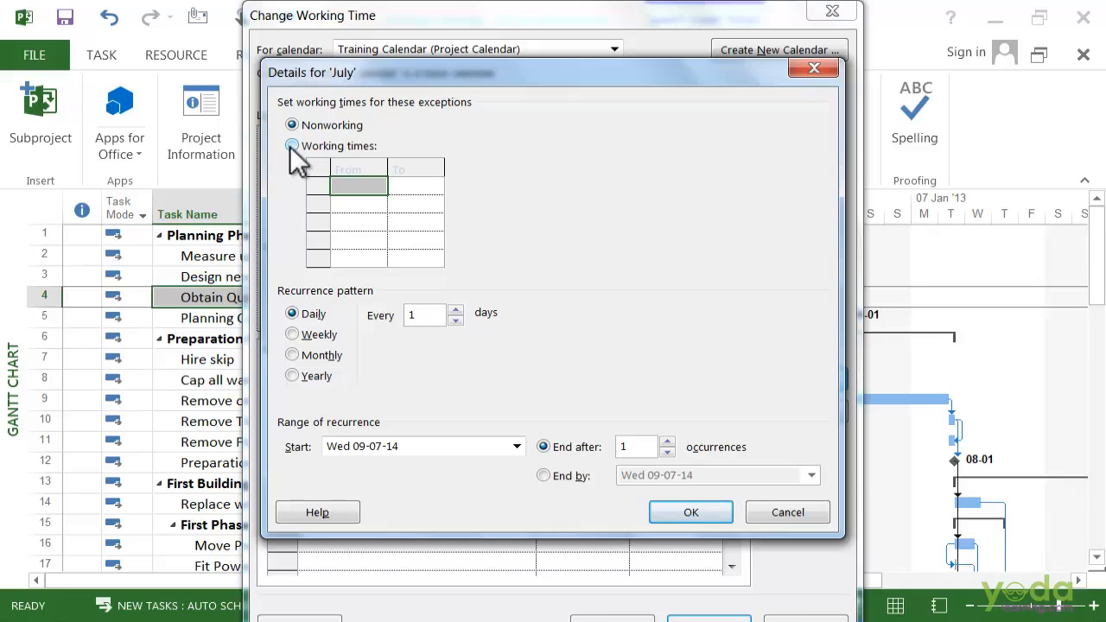
click(292, 124)
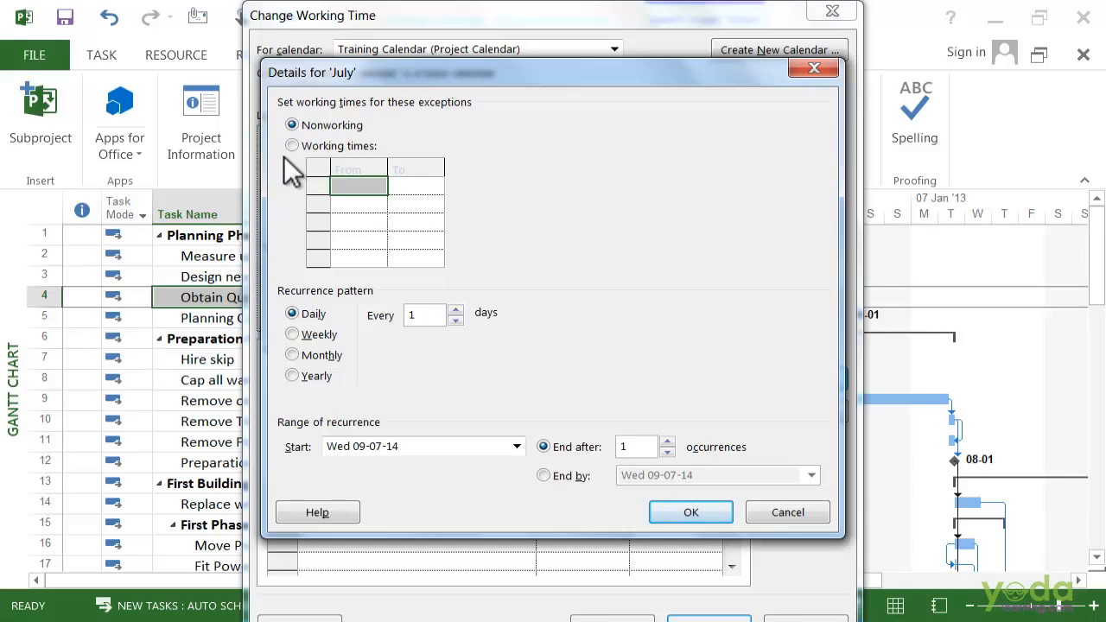
mouse_move(405, 215)
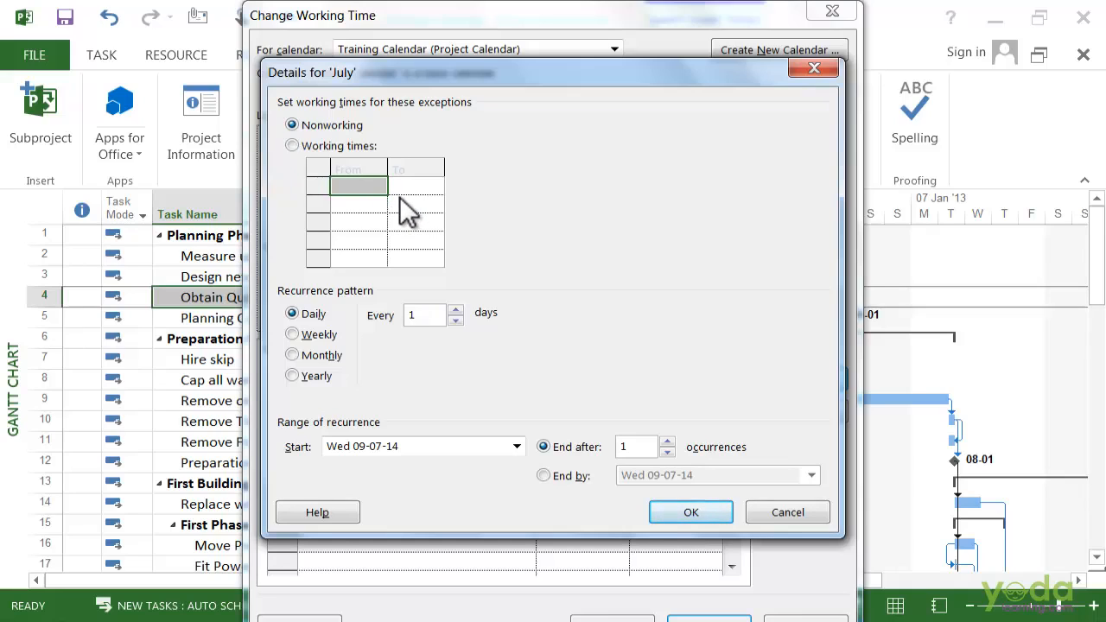
click(691, 511)
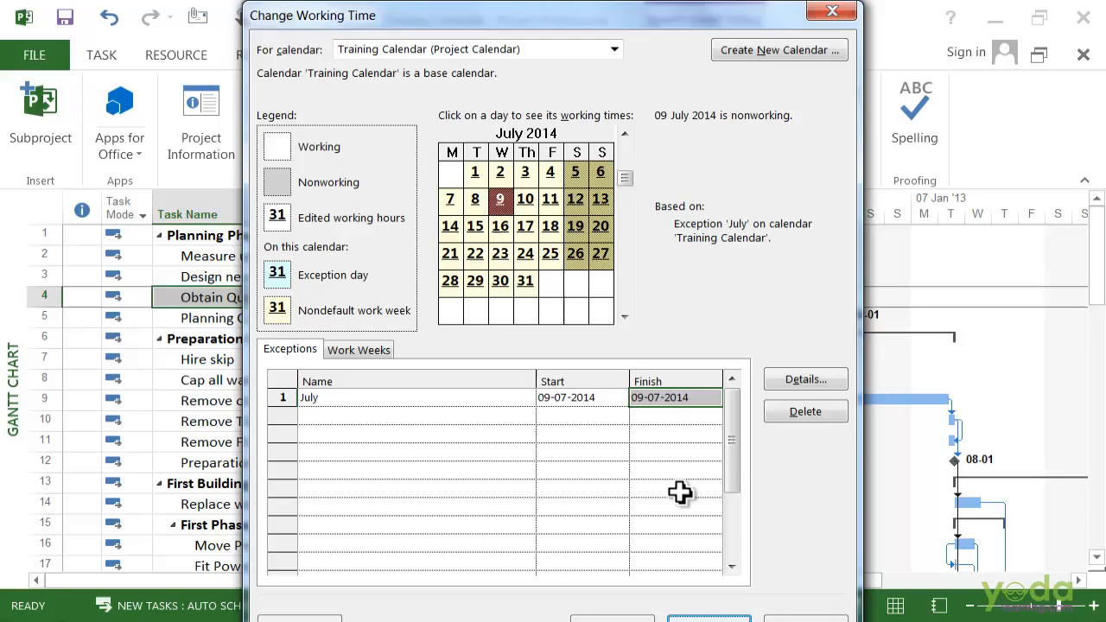
mouse_move(679, 492)
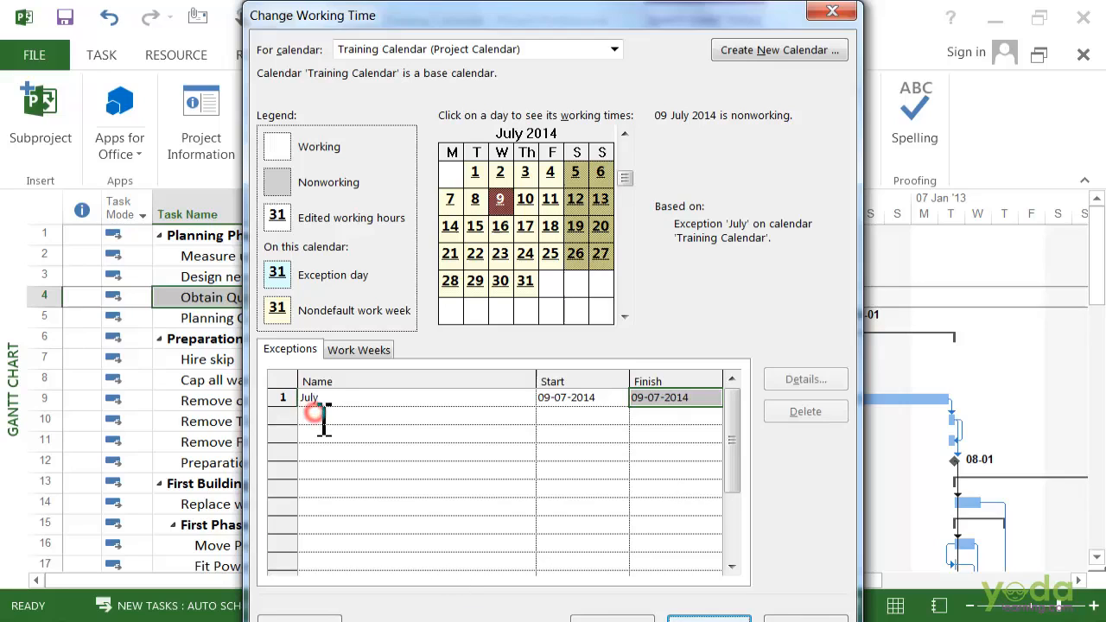
Add a second exception named Qtr Meeting
text(Q)
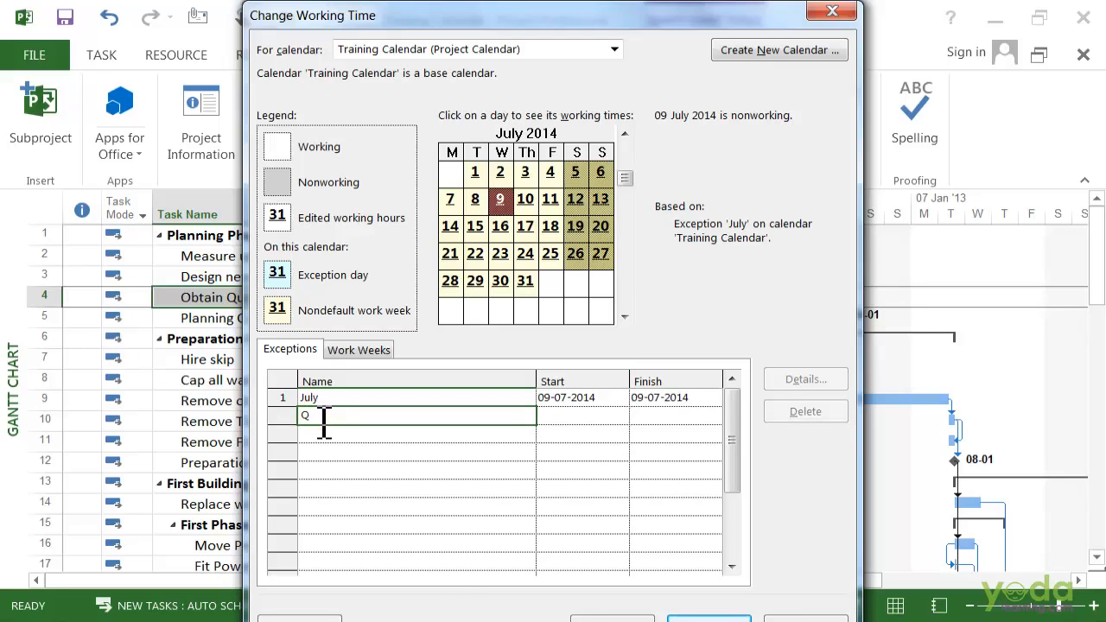
text(tr)
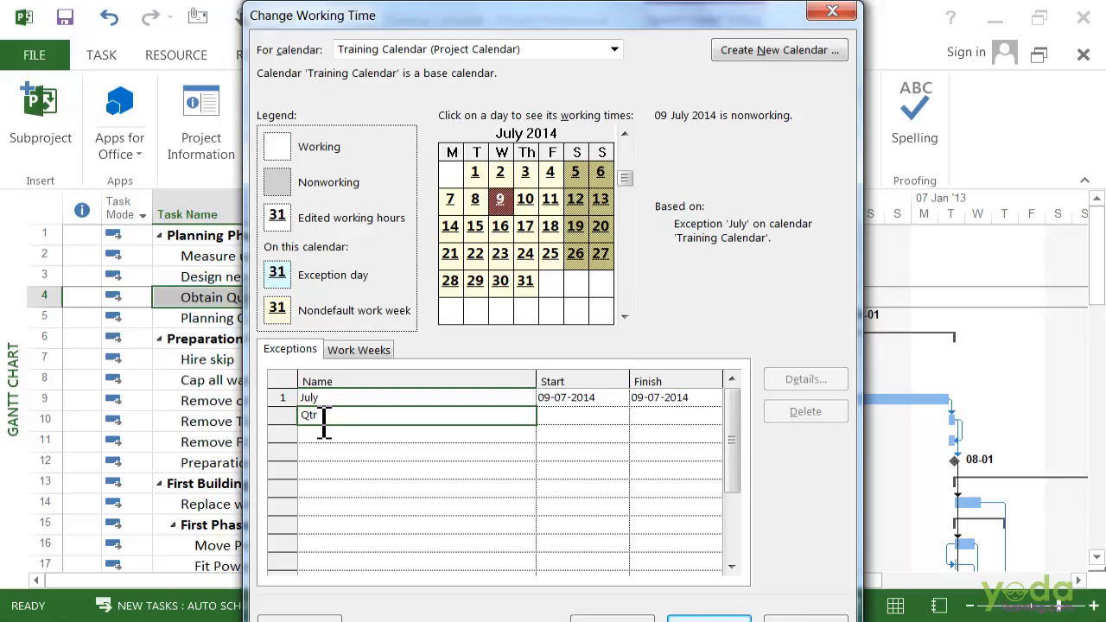
text(Meeting)
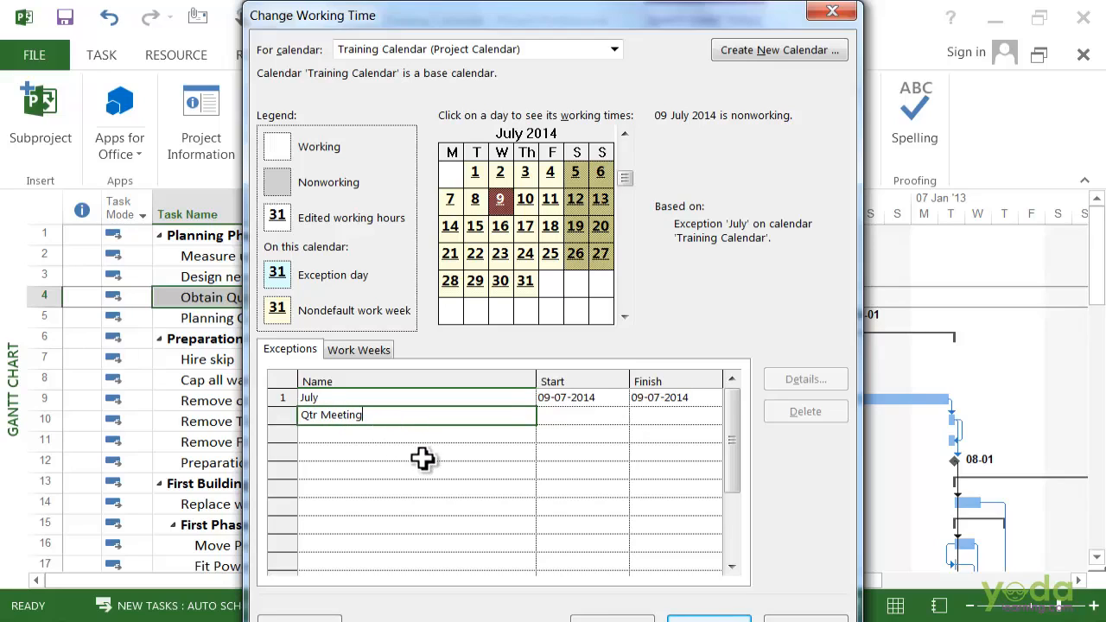
mouse_move(444, 525)
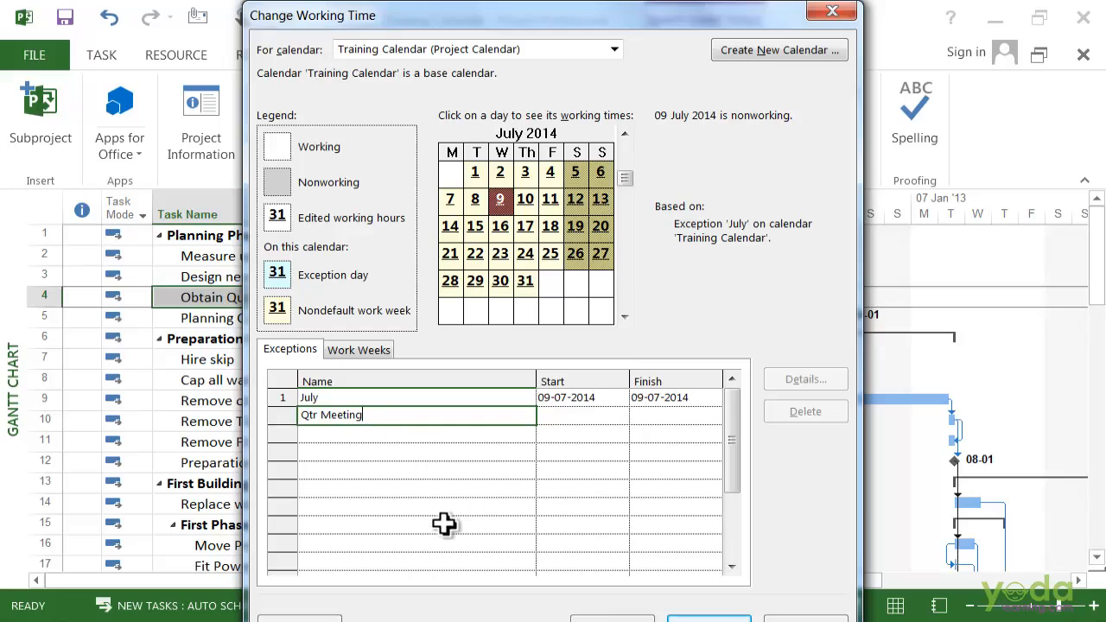
click(565, 414)
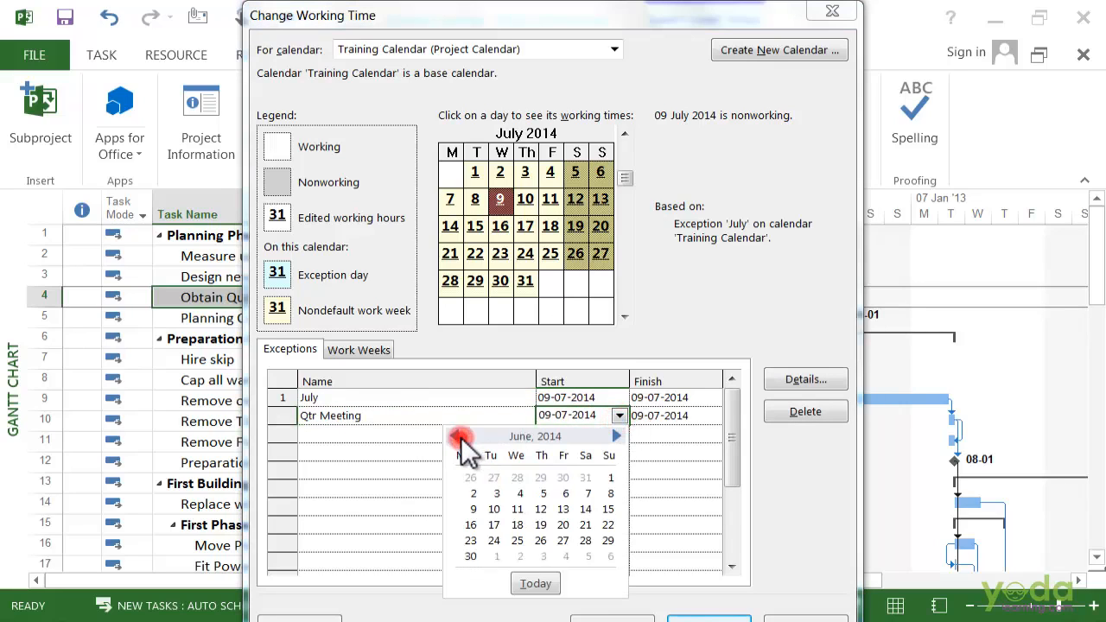
Set the Qtr Meeting exception to start on 06-01-2014
click(459, 440)
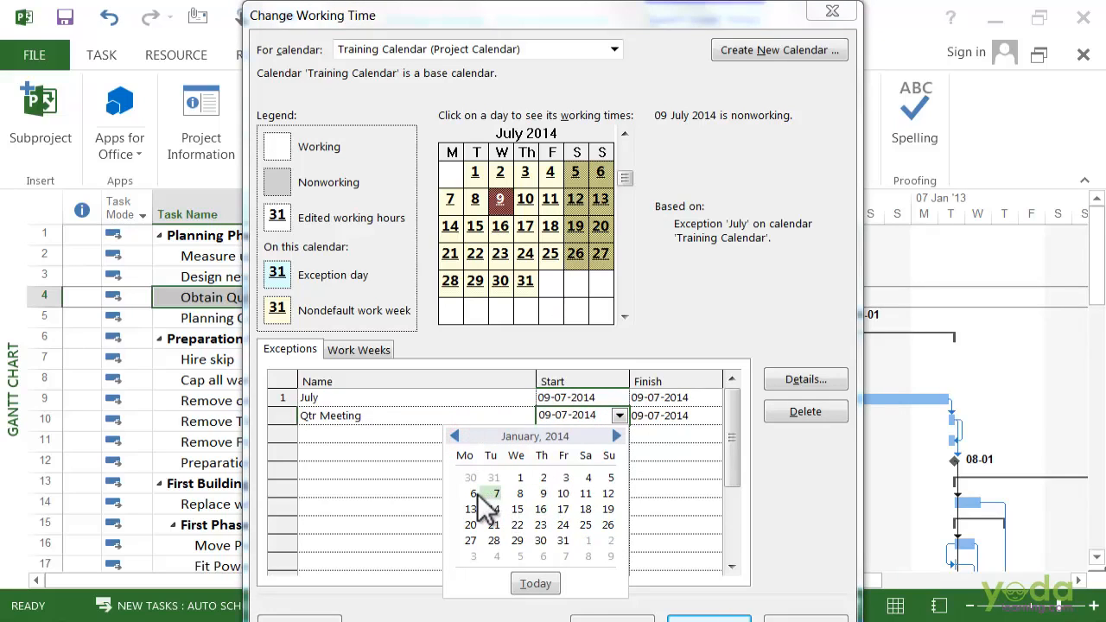
click(474, 492)
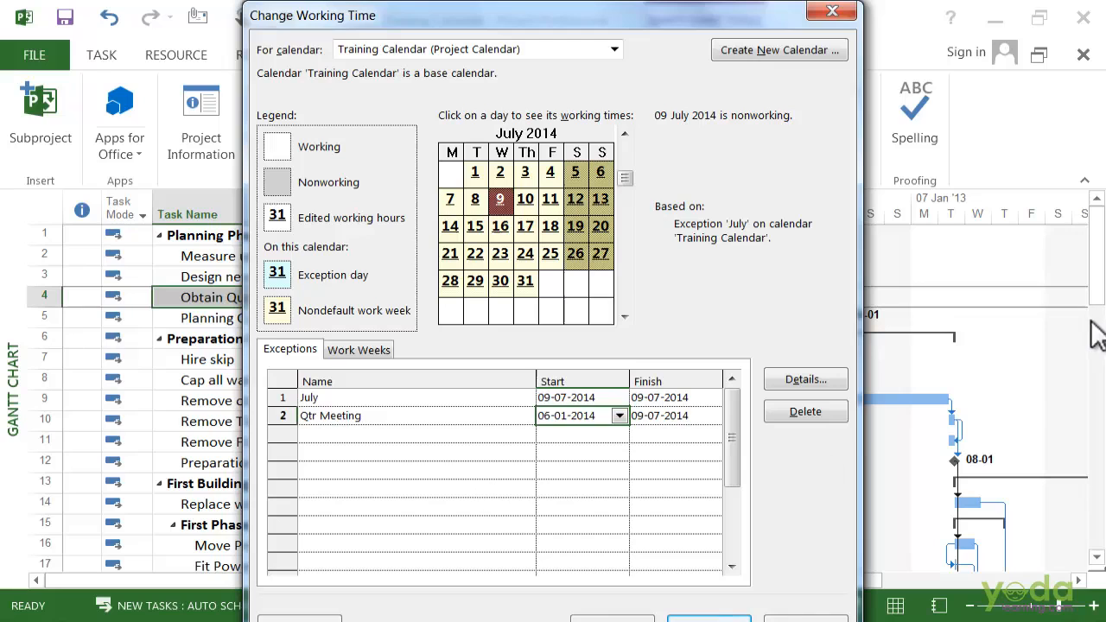
click(805, 380)
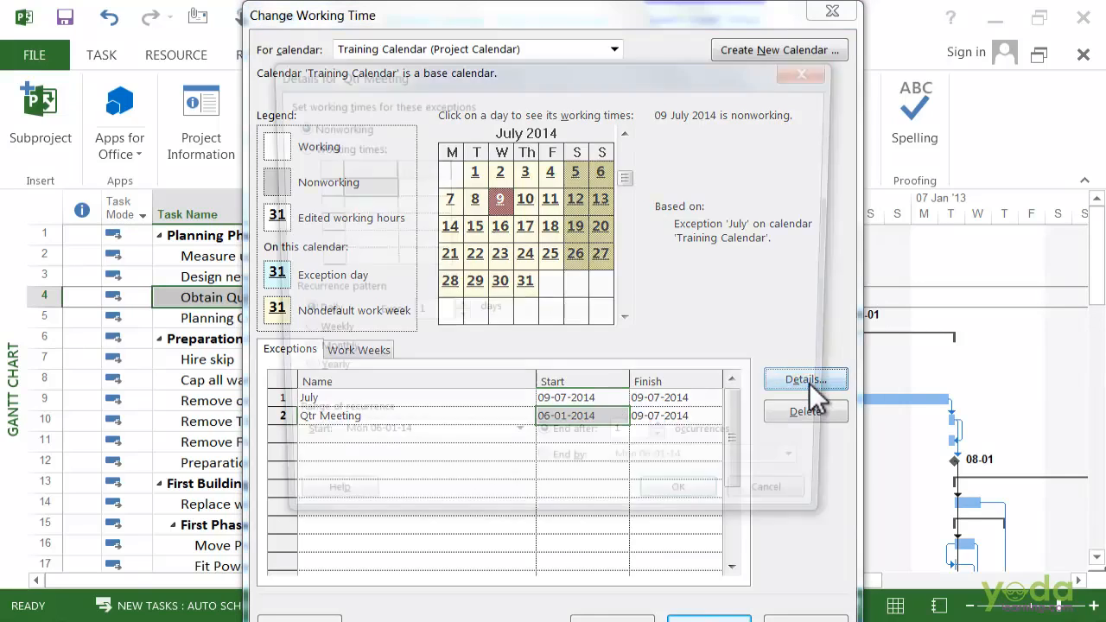
Make Qtr Meeting recur monthly on the first Friday of every 3 months, ending after 12 occurrences
click(805, 380)
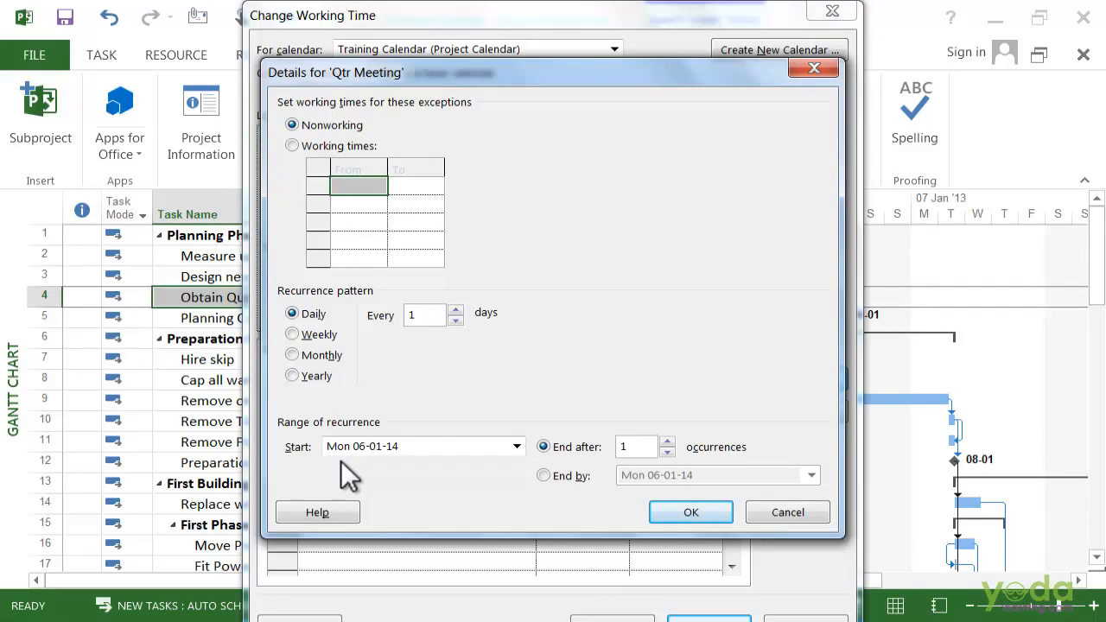
mouse_move(418, 475)
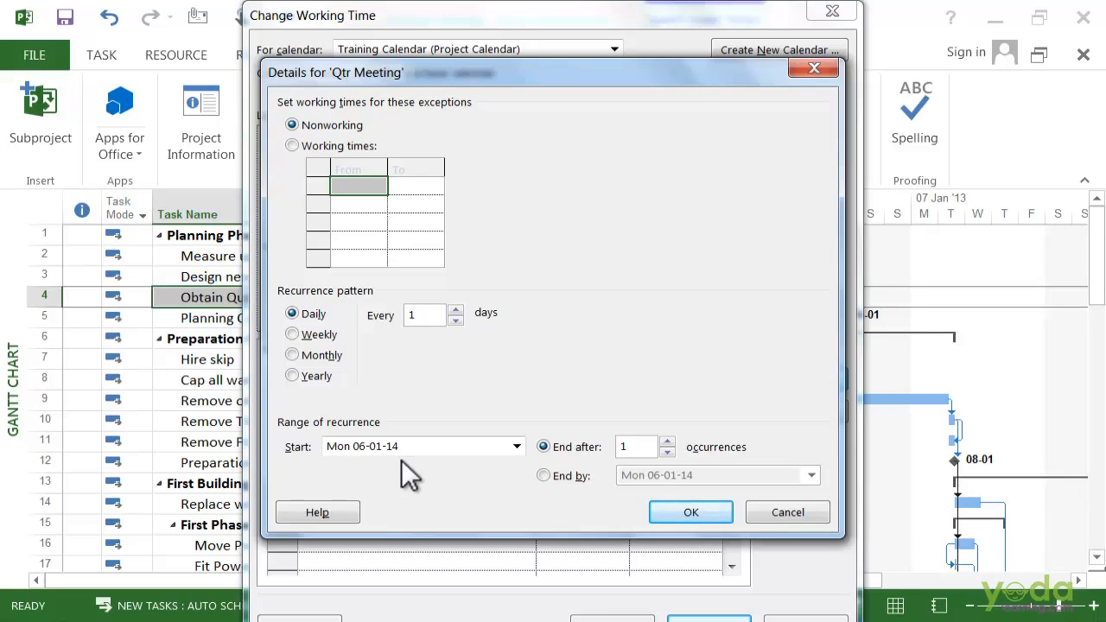
mouse_move(449, 413)
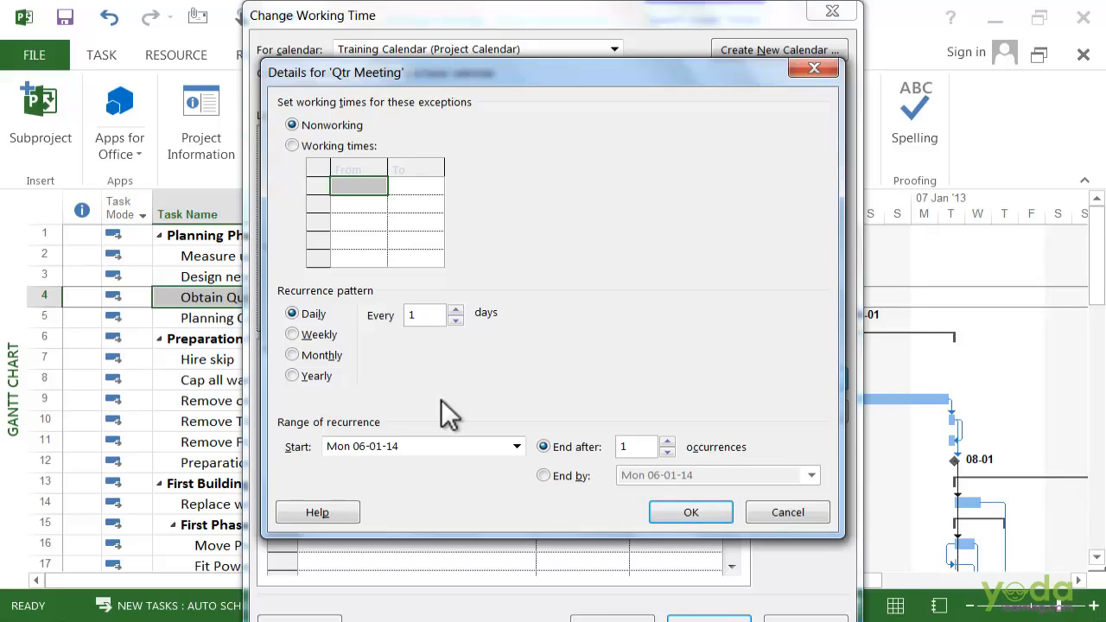
mouse_move(388, 349)
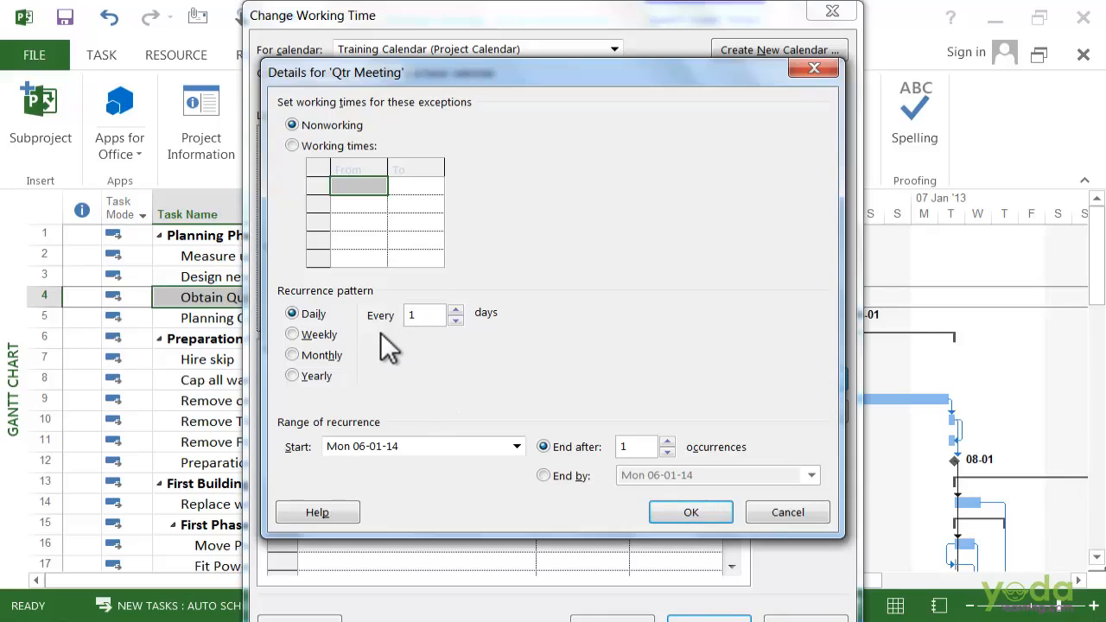
mouse_move(395, 357)
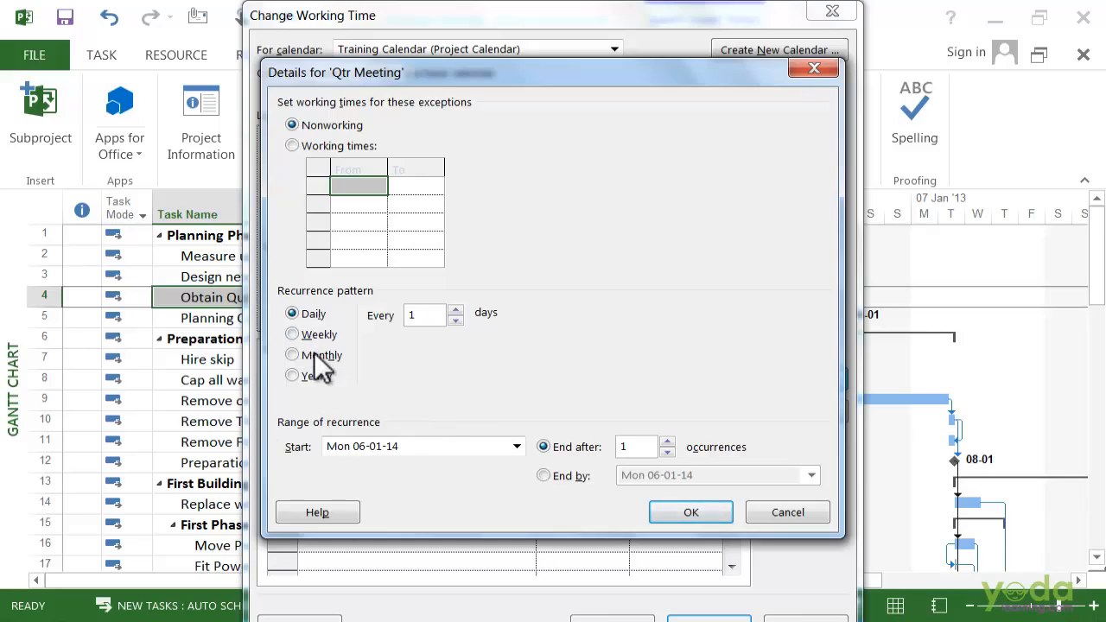
click(292, 354)
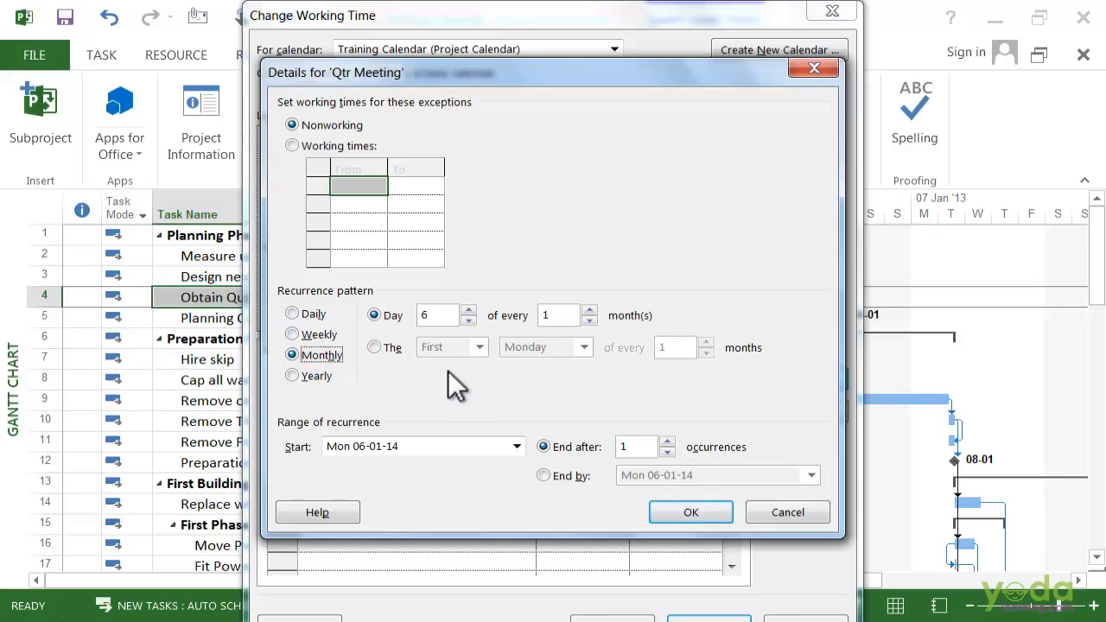
mouse_move(490, 389)
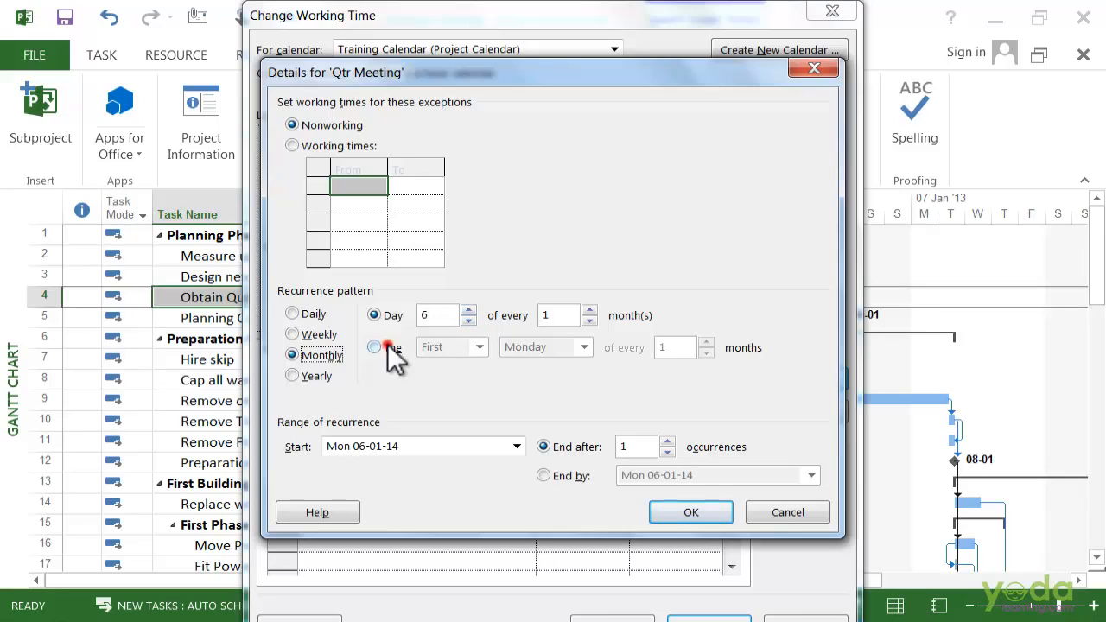
click(582, 345)
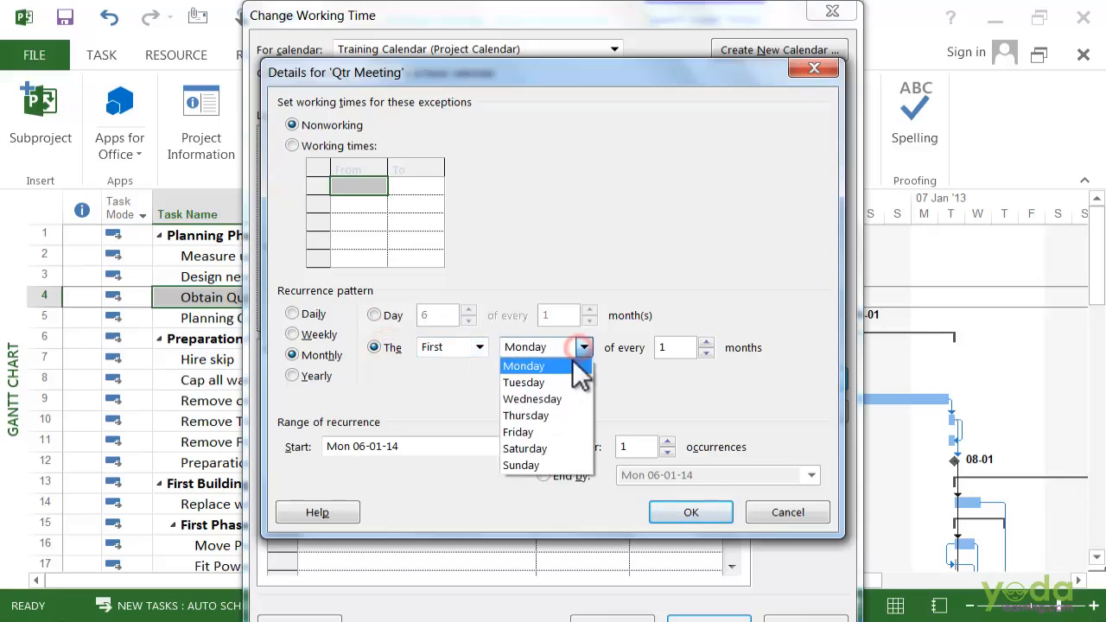
click(518, 431)
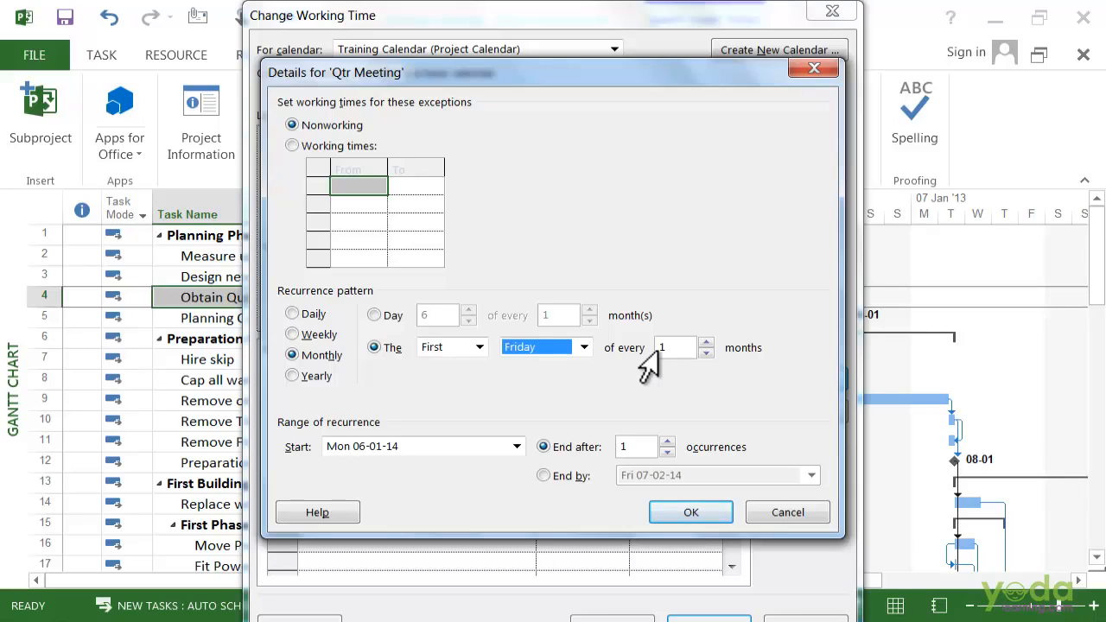
mouse_move(660, 362)
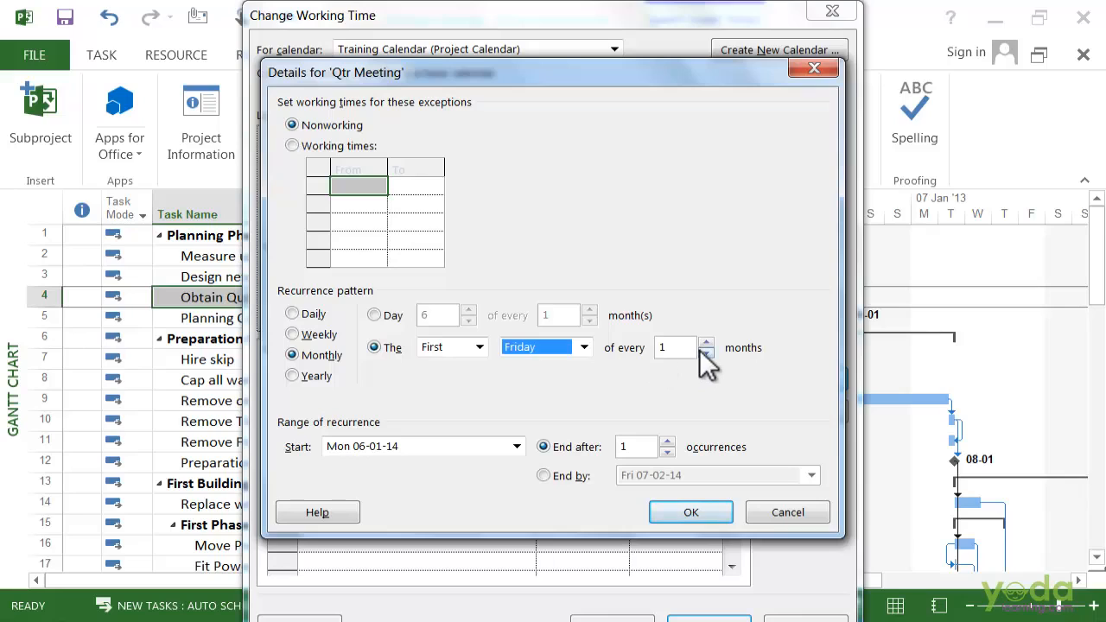
click(704, 342)
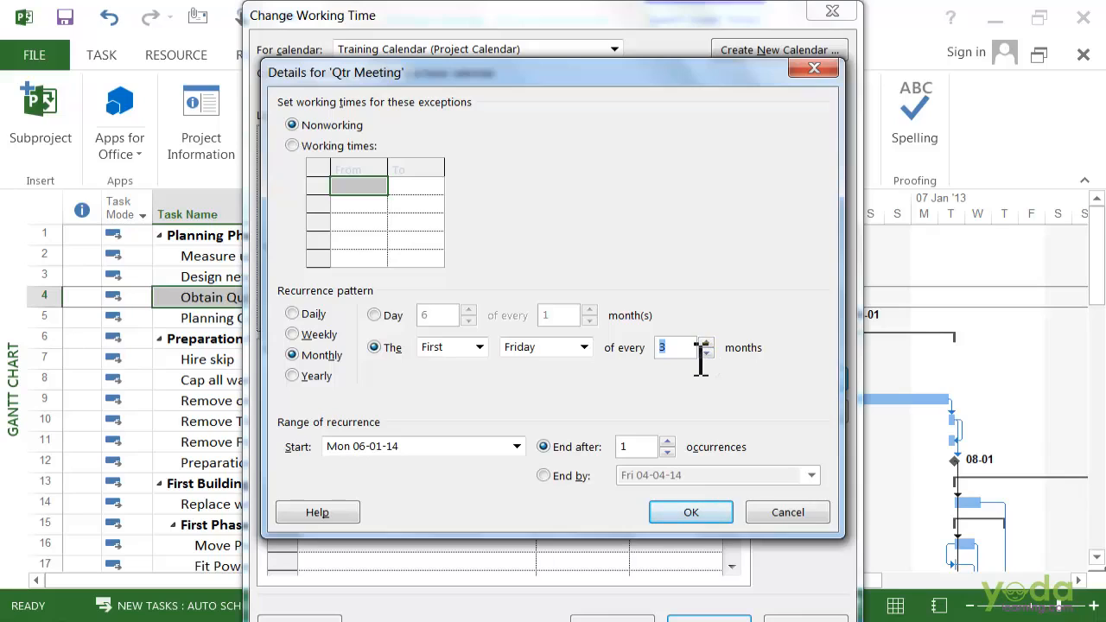
mouse_move(501, 432)
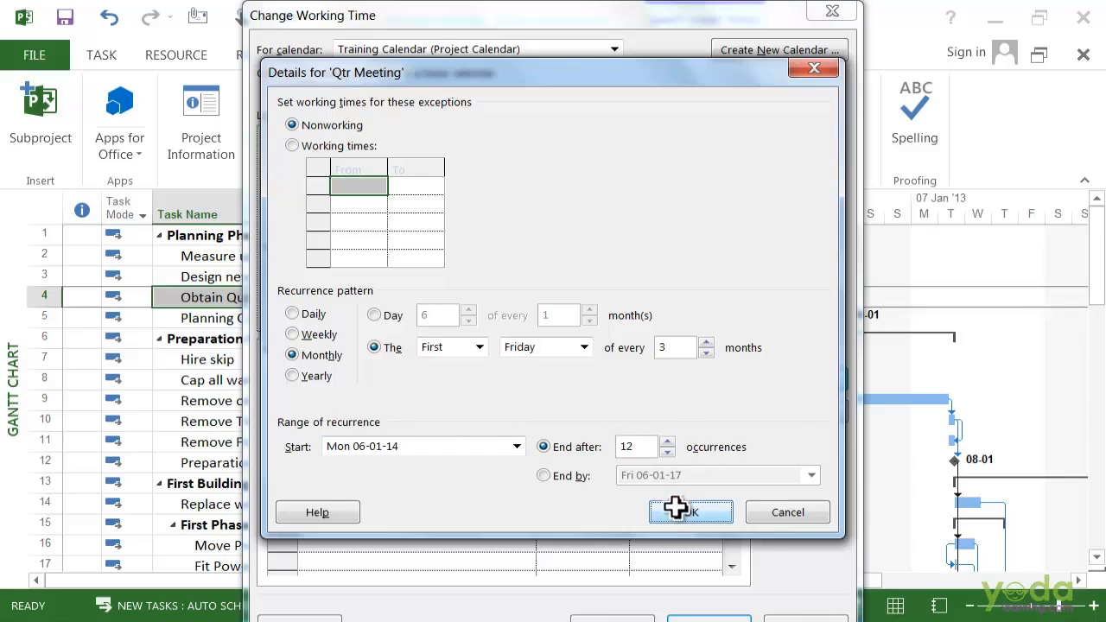
click(687, 511)
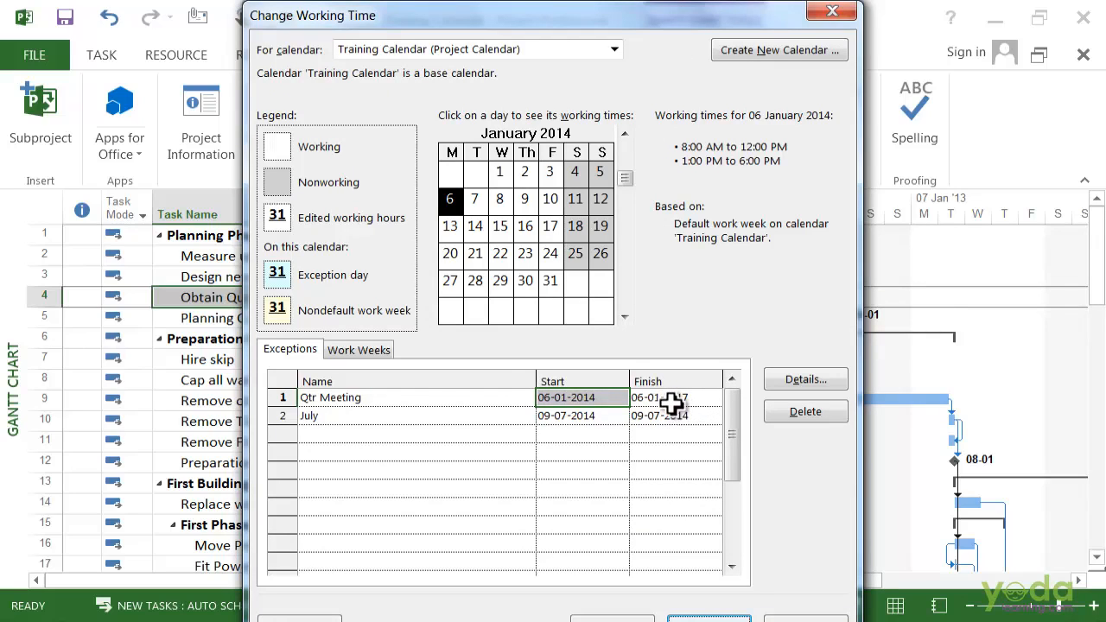
mouse_move(670, 404)
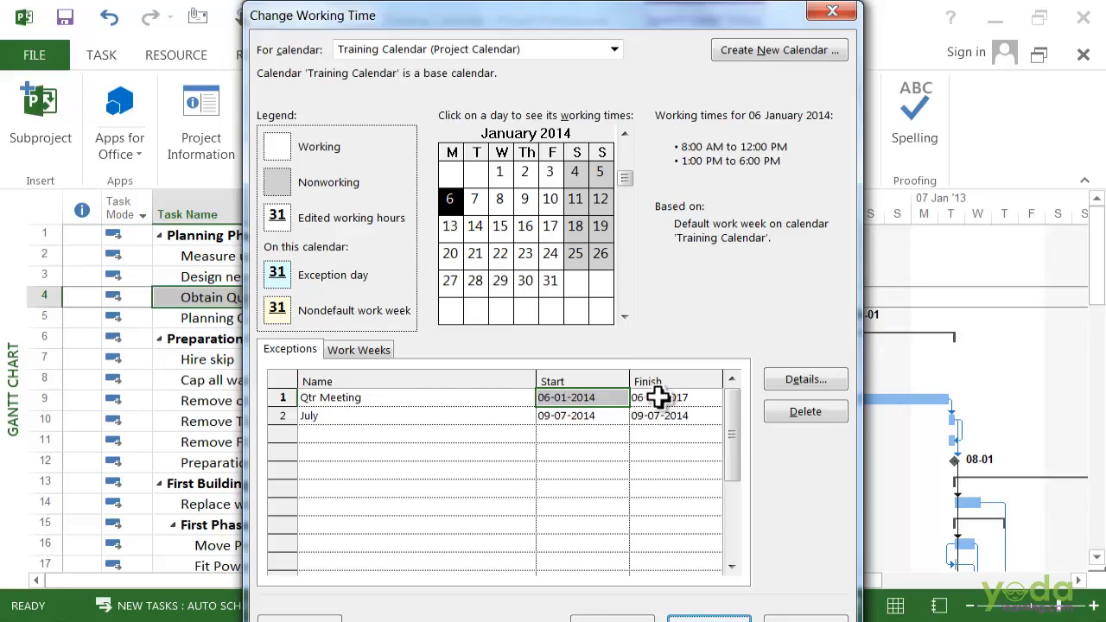
mouse_move(656, 394)
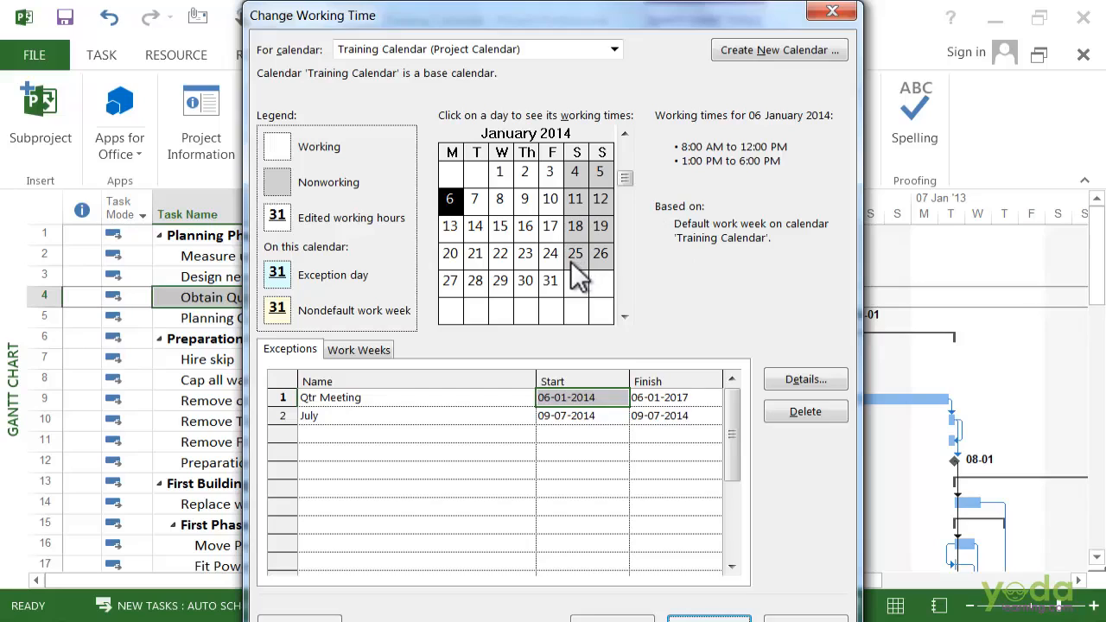
mouse_move(545, 277)
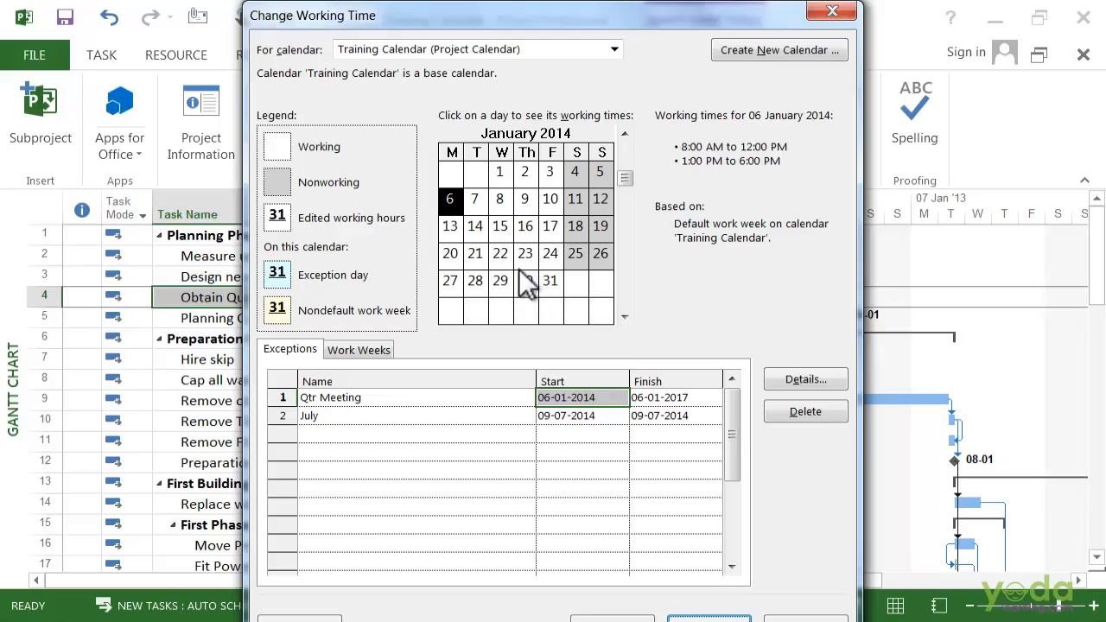
mouse_move(510, 290)
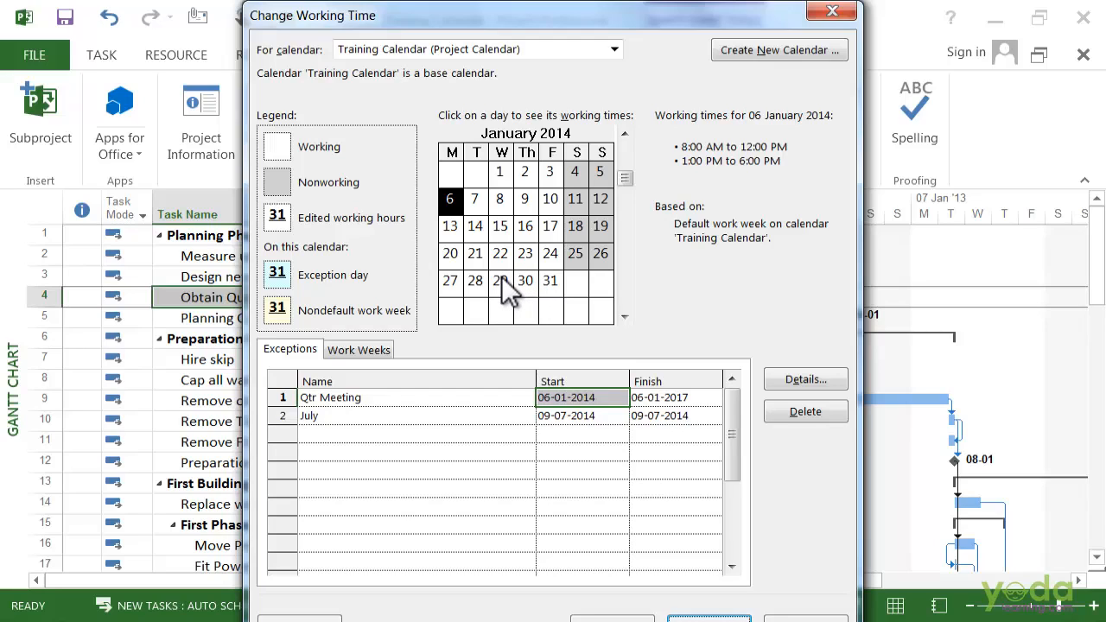
mouse_move(734, 228)
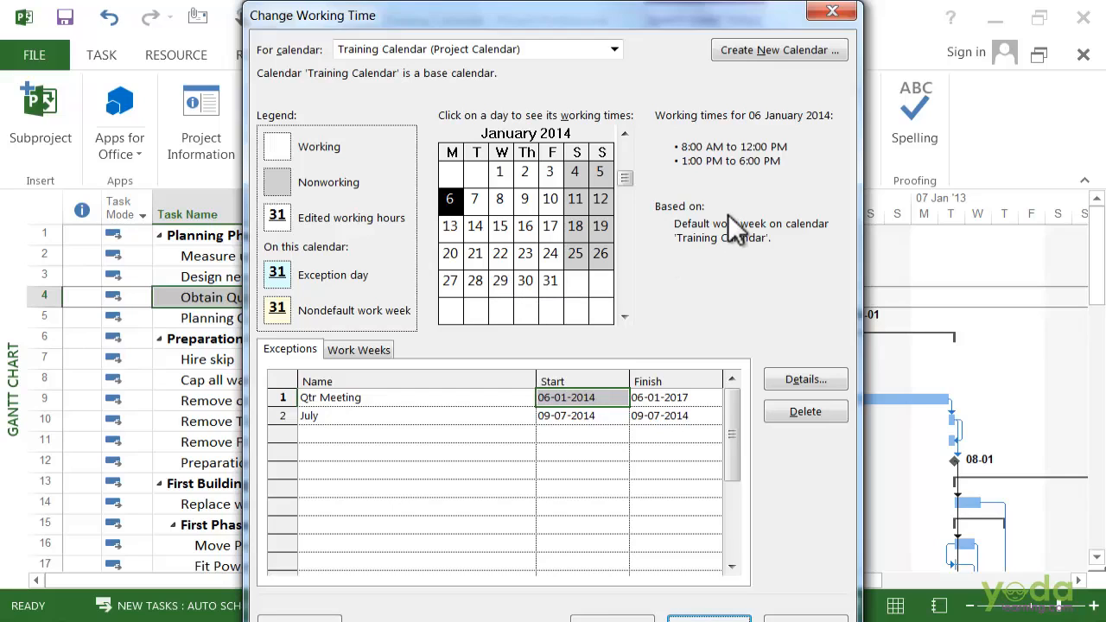
mouse_move(722, 234)
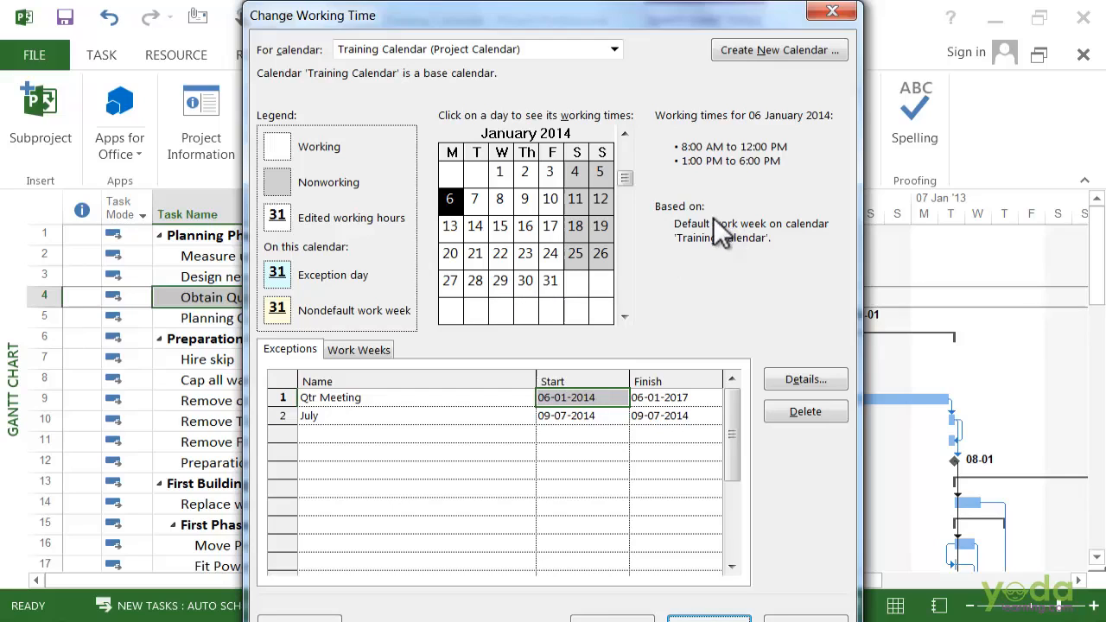
mouse_move(739, 31)
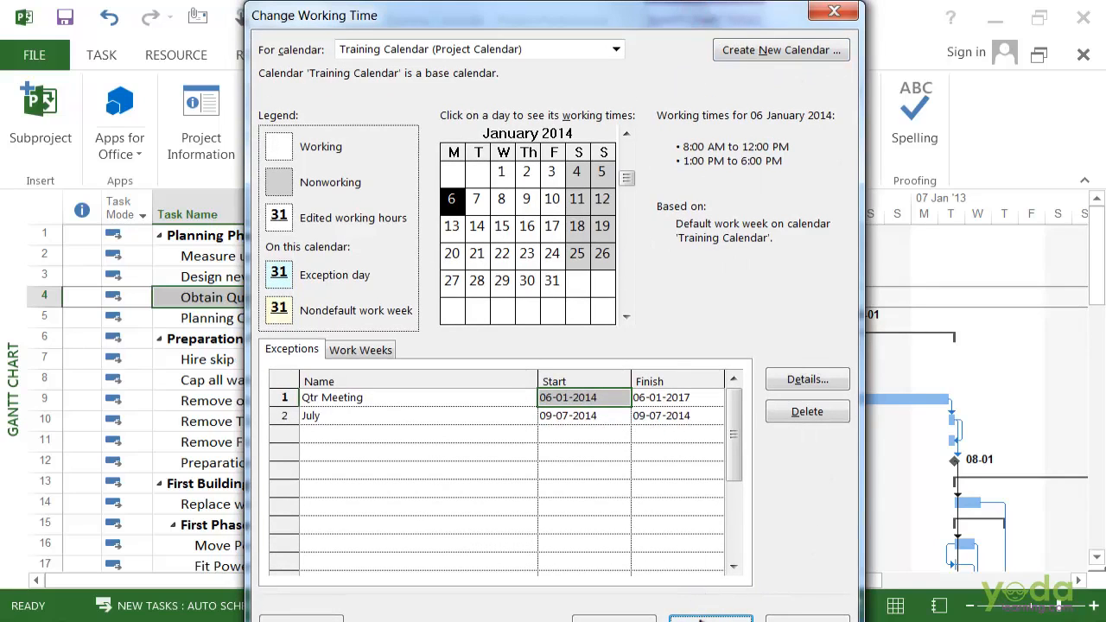
click(833, 10)
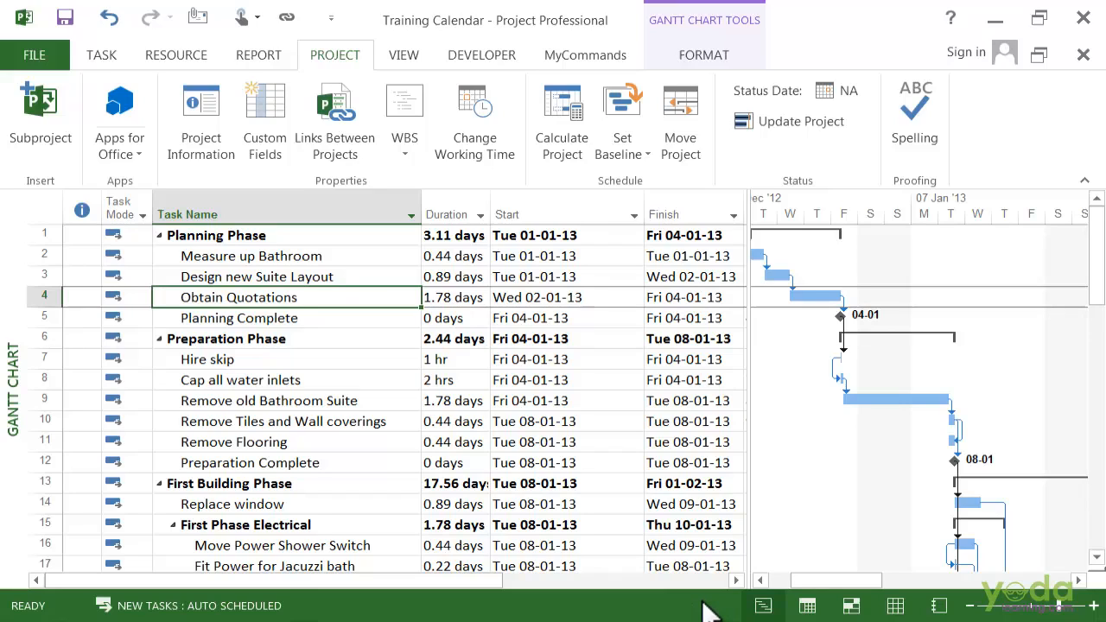
mouse_move(694, 563)
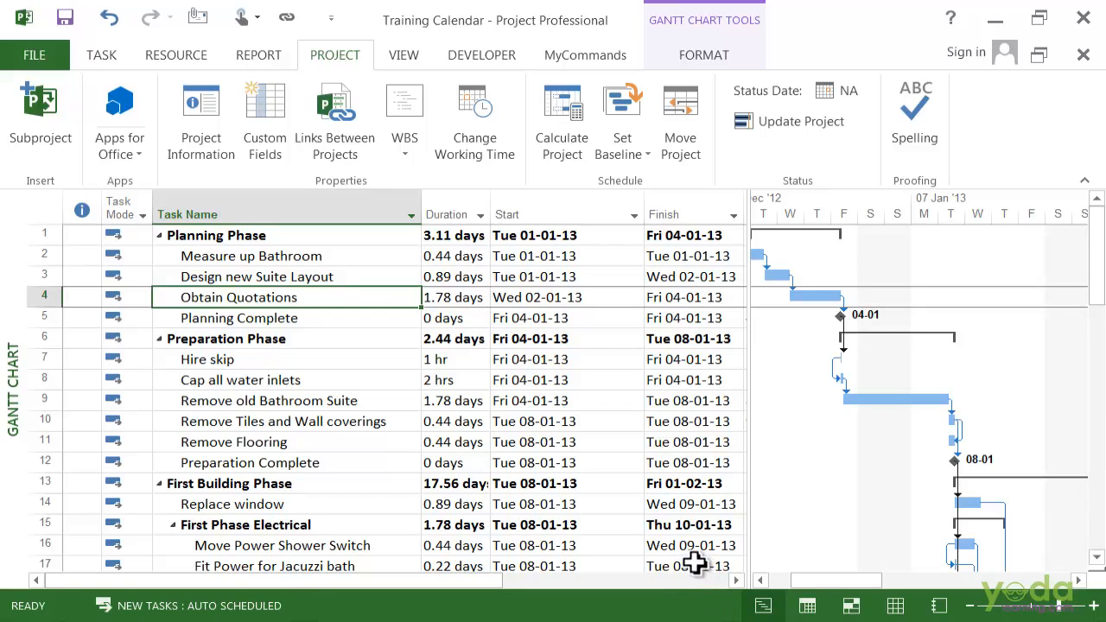